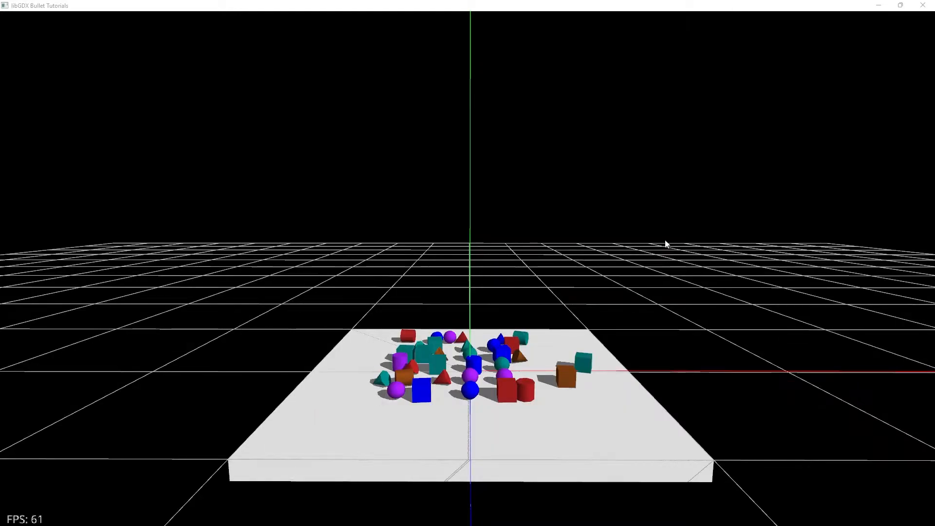
mouse_move(634, 240)
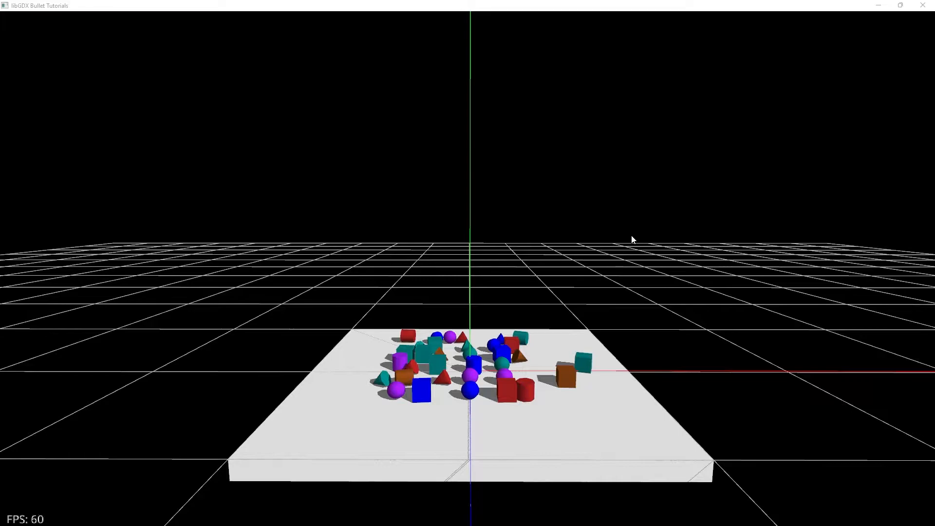
mouse_move(510, 251)
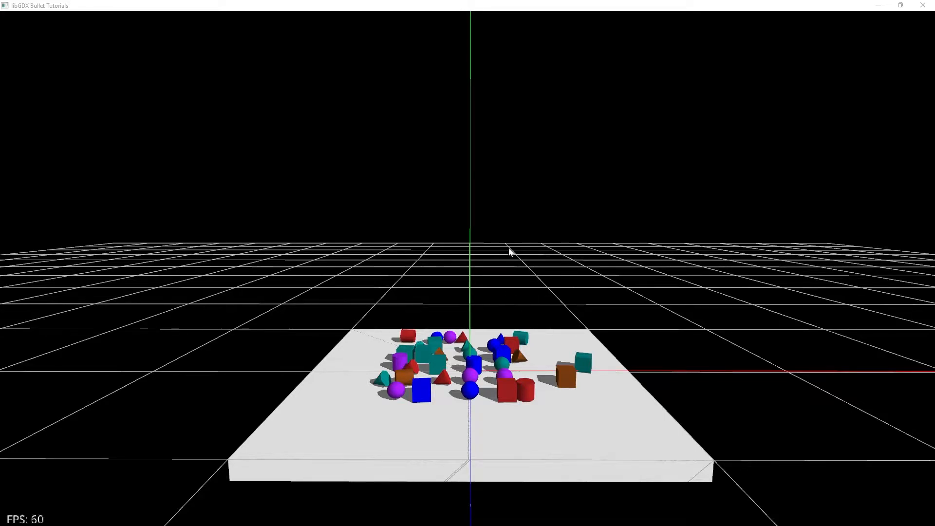
mouse_move(336, 287)
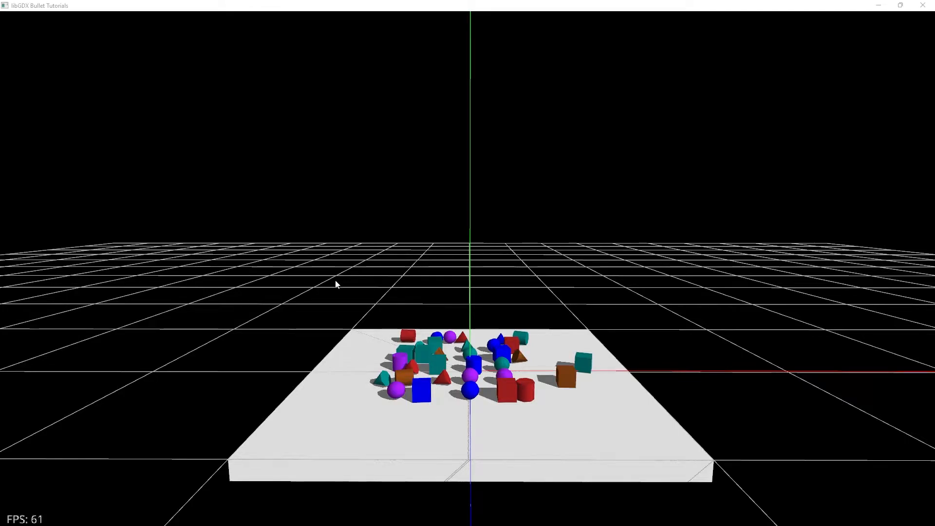
mouse_move(565, 252)
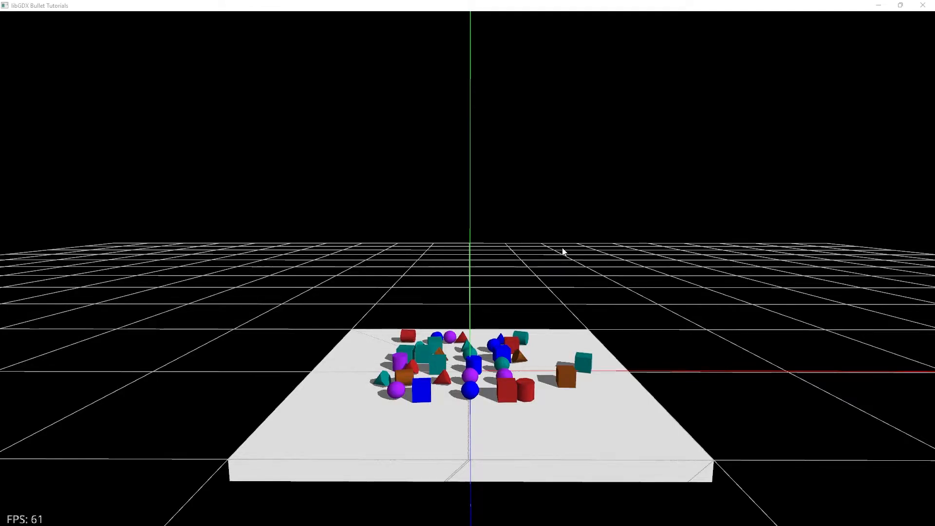
mouse_move(538, 253)
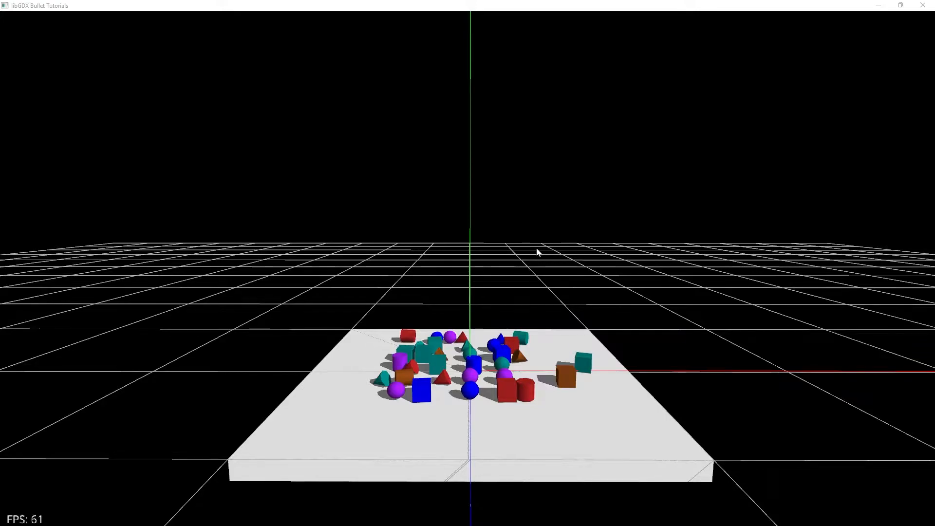
mouse_move(507, 257)
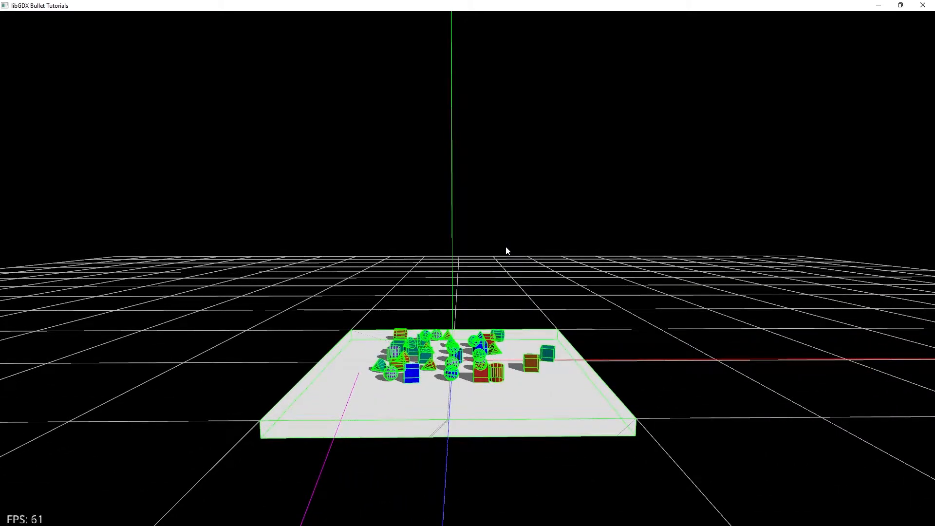
mouse_move(473, 255)
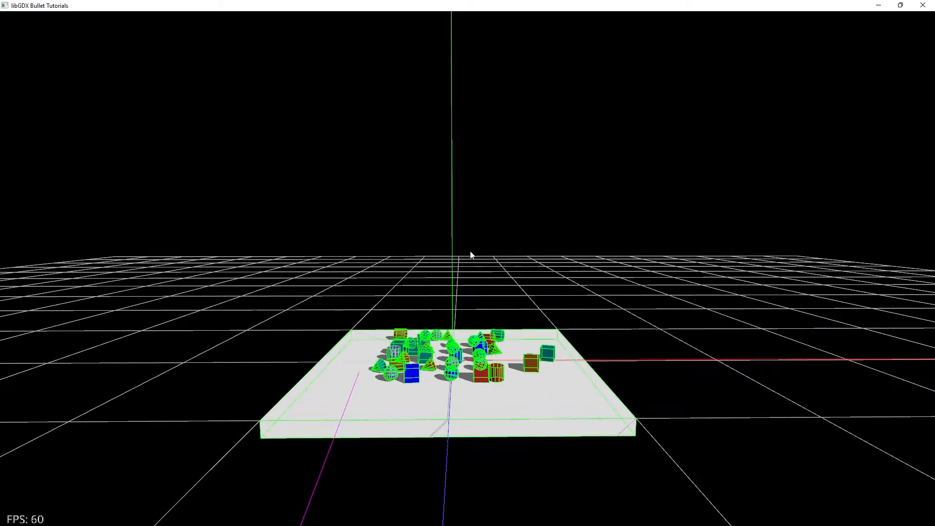
drag(471, 255, 370, 225)
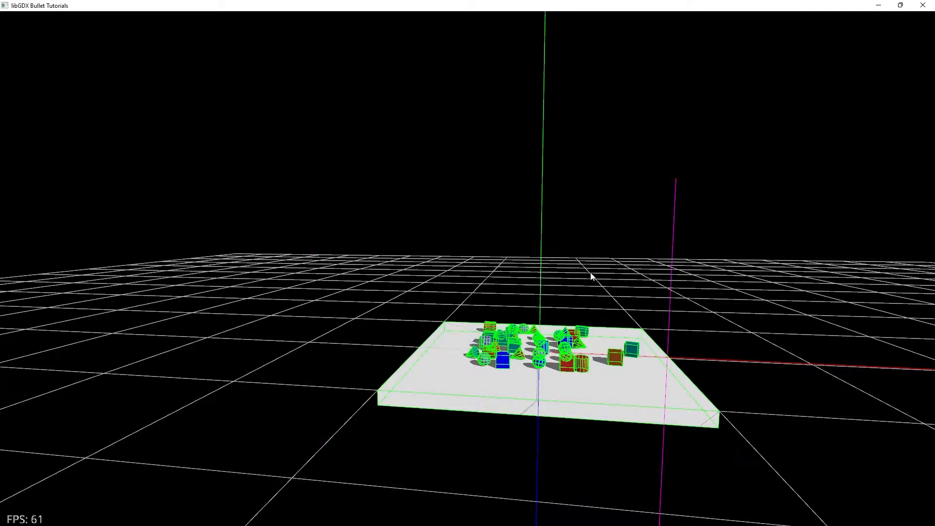
mouse_move(668, 195)
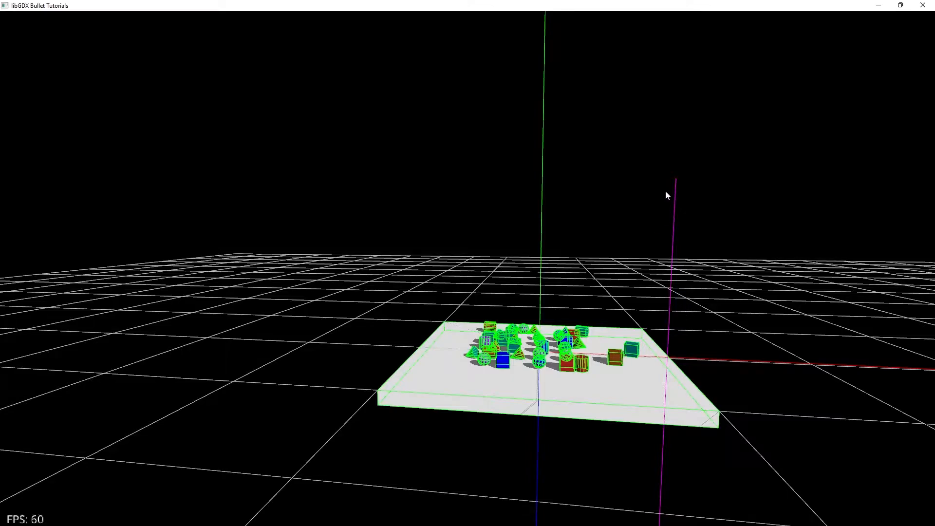
mouse_move(684, 180)
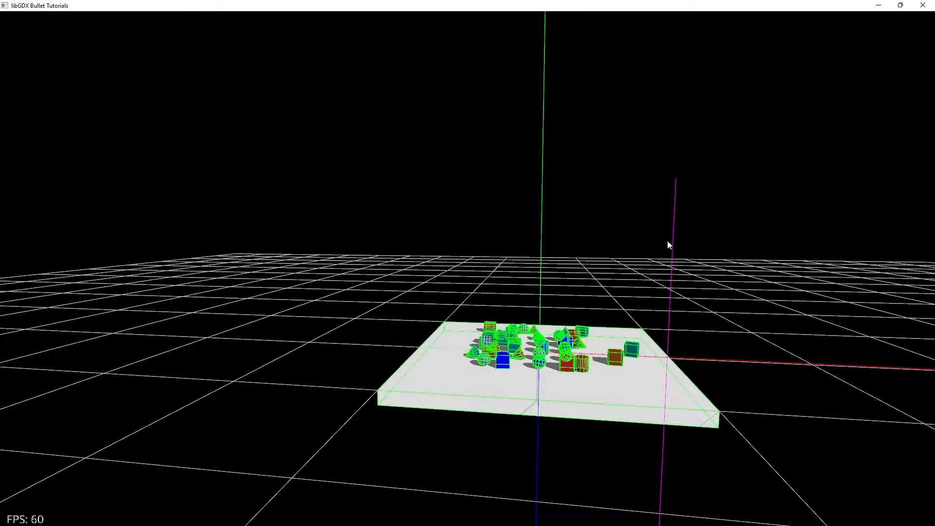
mouse_move(321, 239)
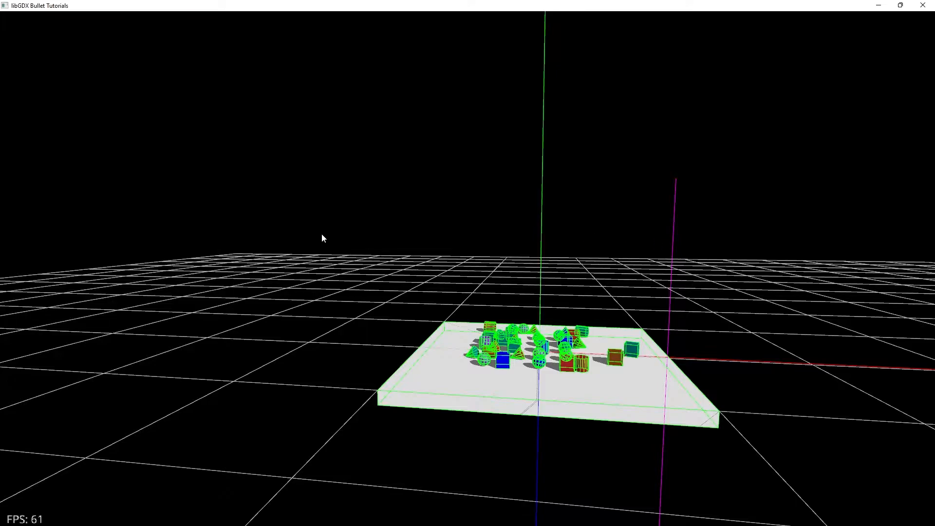
mouse_move(304, 197)
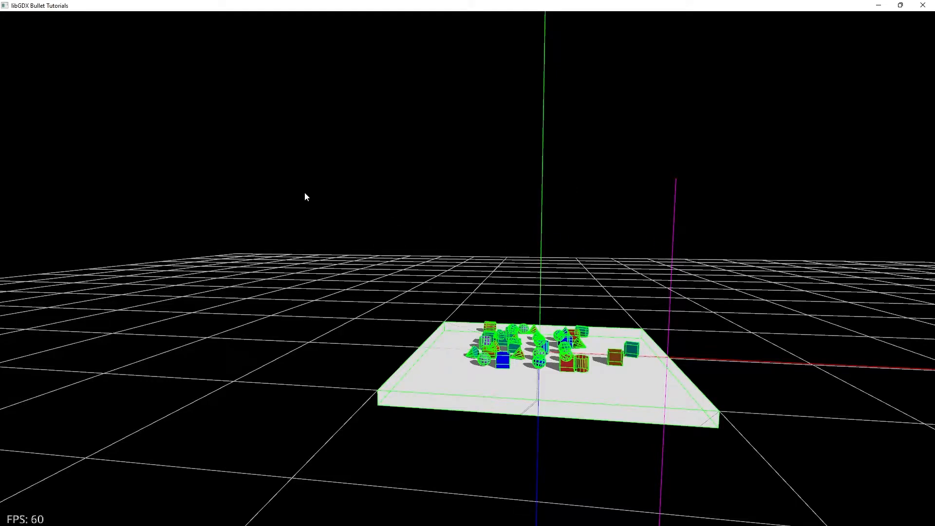
mouse_move(712, 249)
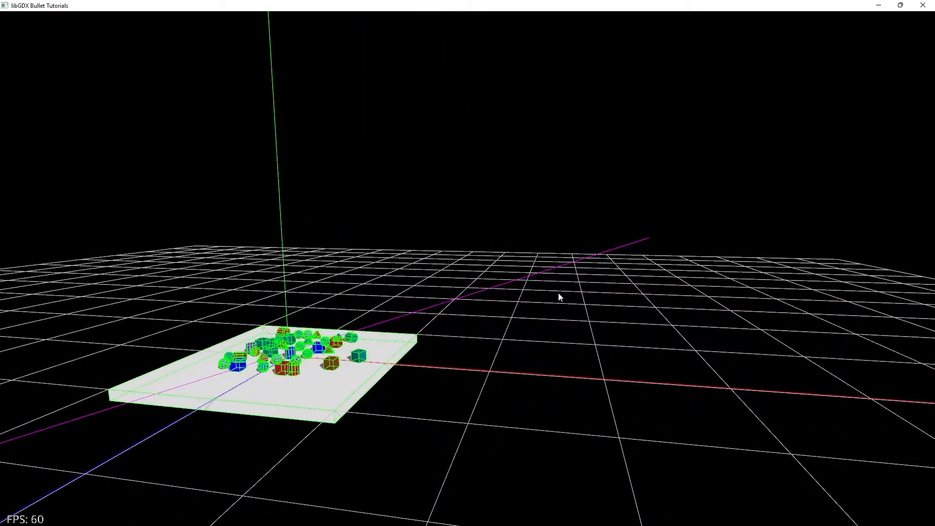
drag(559, 297, 665, 283)
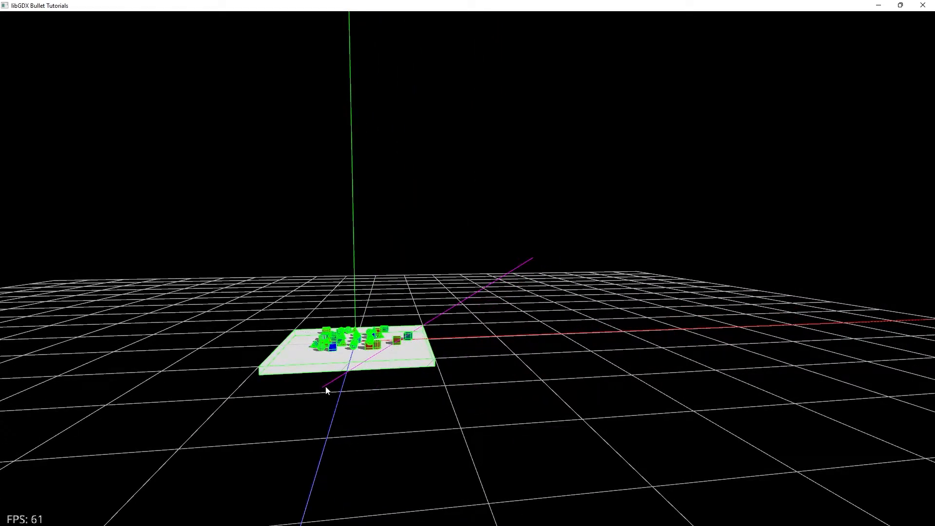
mouse_move(520, 280)
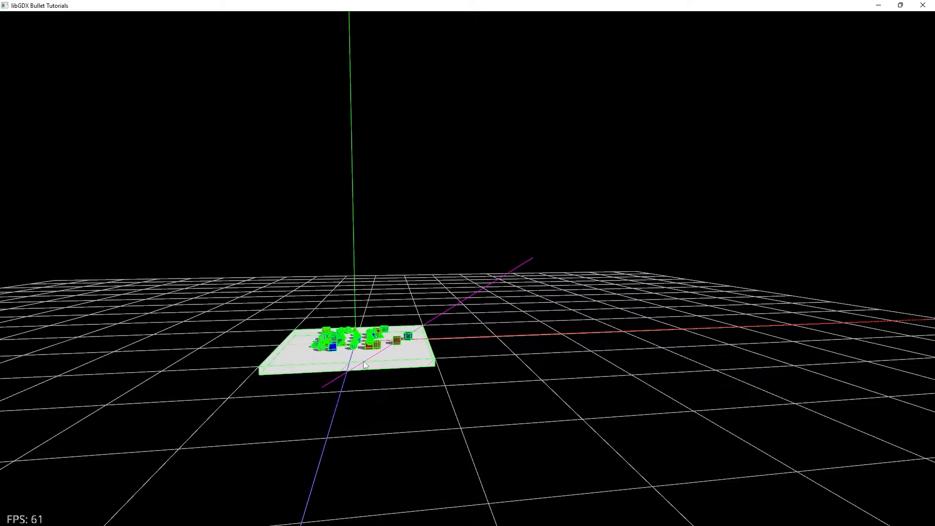
mouse_move(451, 287)
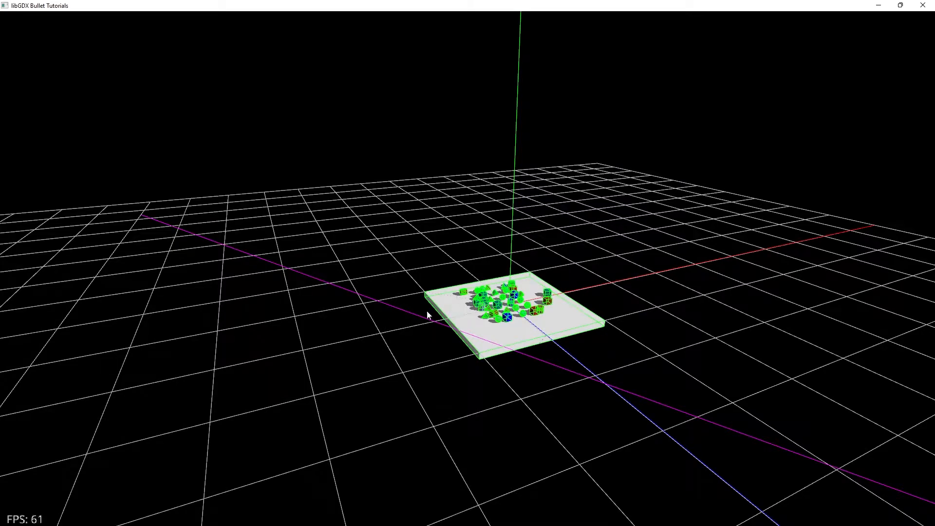
mouse_move(534, 238)
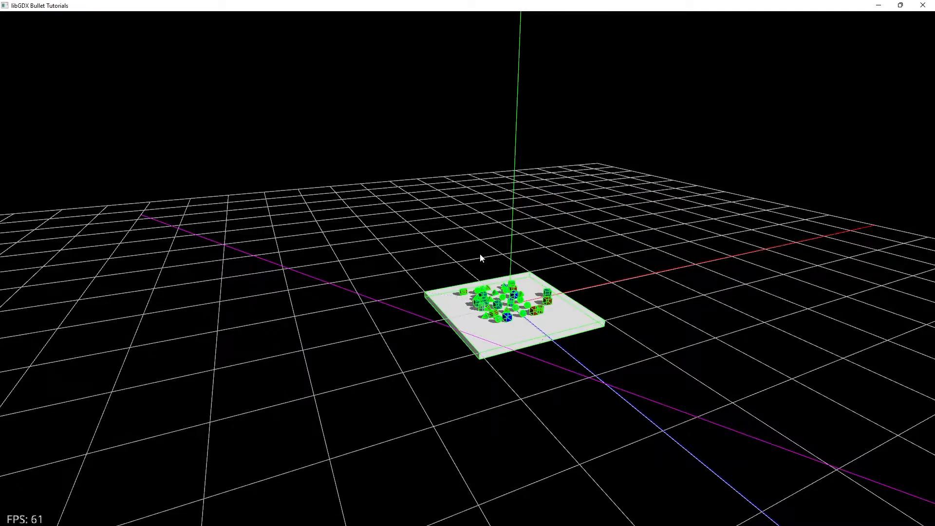
mouse_move(487, 253)
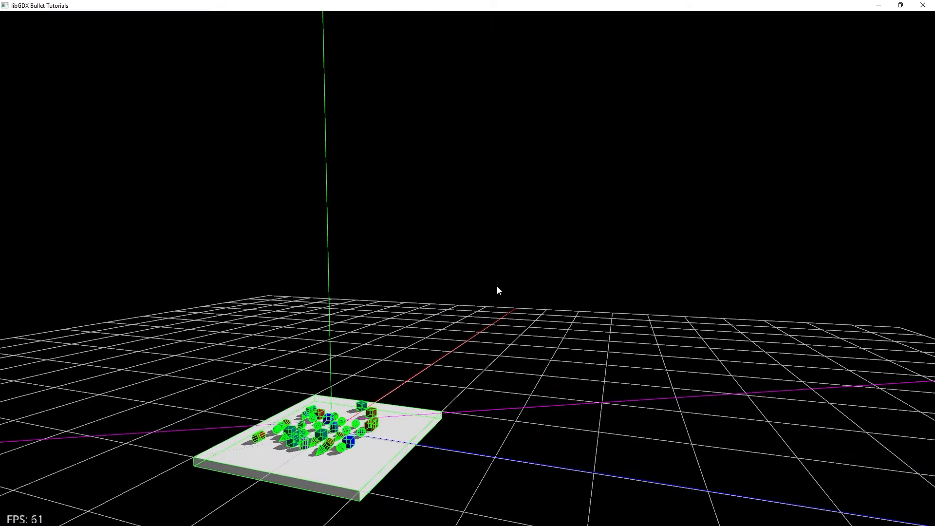
mouse_move(429, 263)
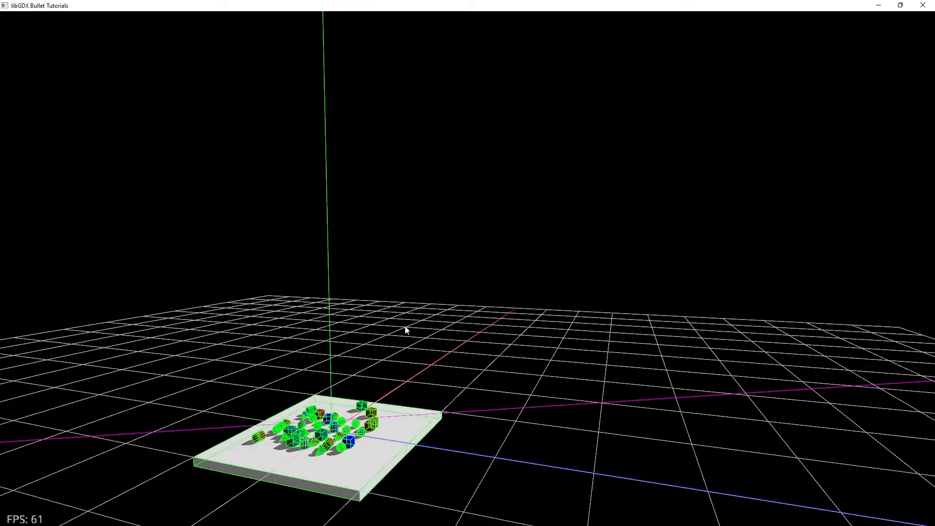
mouse_move(468, 265)
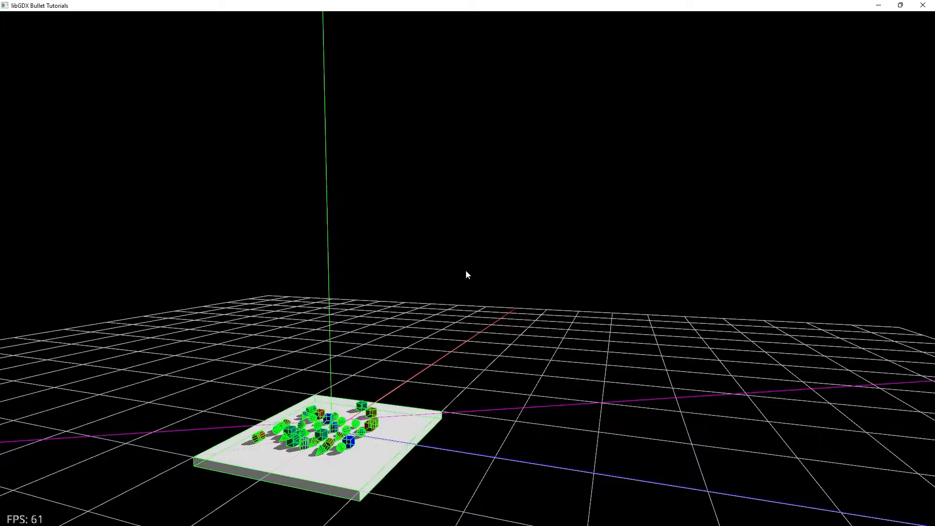
mouse_move(534, 255)
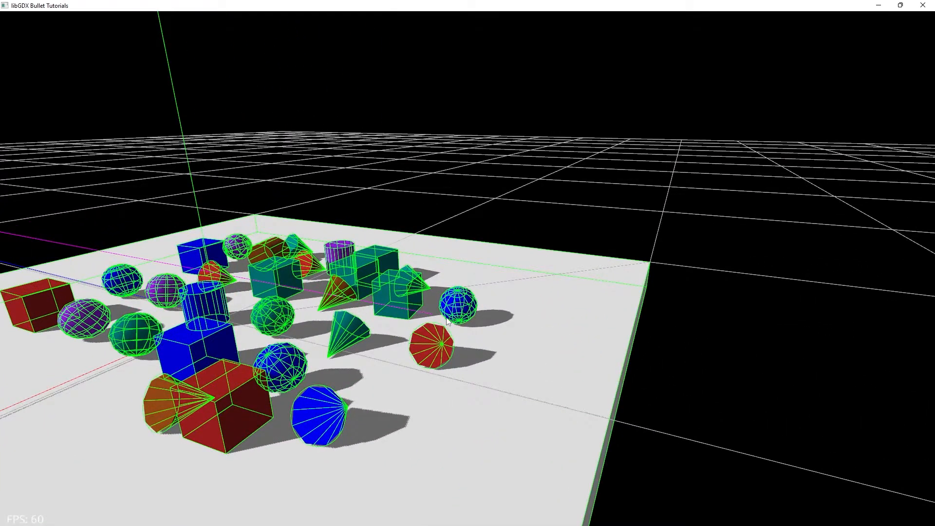
mouse_move(471, 279)
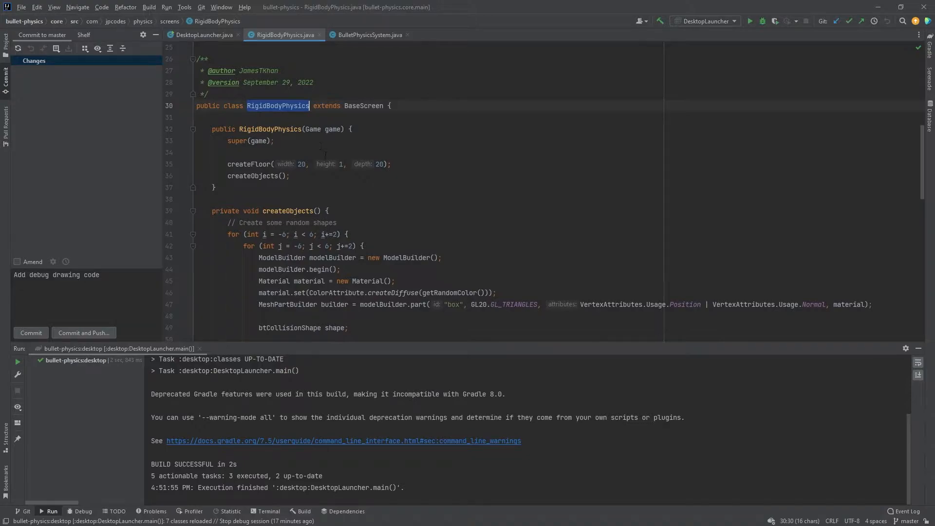
mouse_move(297, 115)
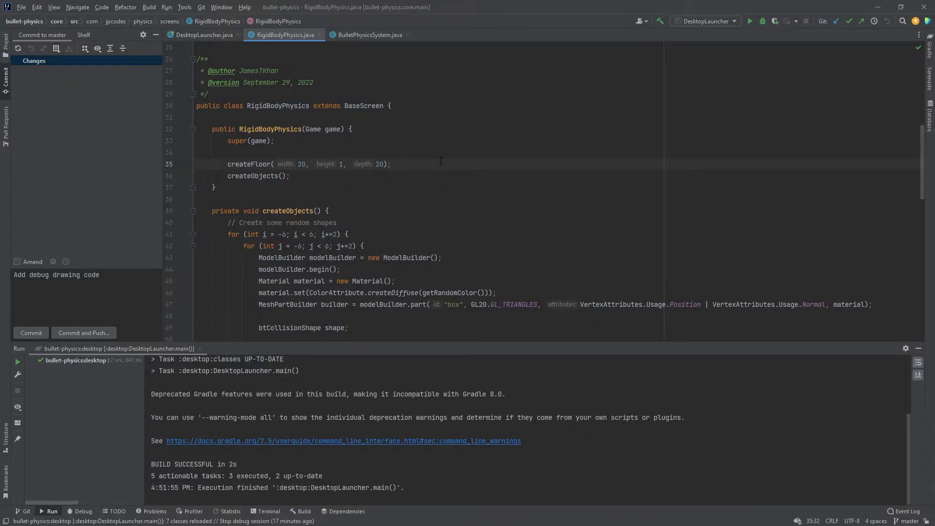
- Switch to BulletPhysicsSystem.java at its fixedTimeStep field declarations
click(370, 35)
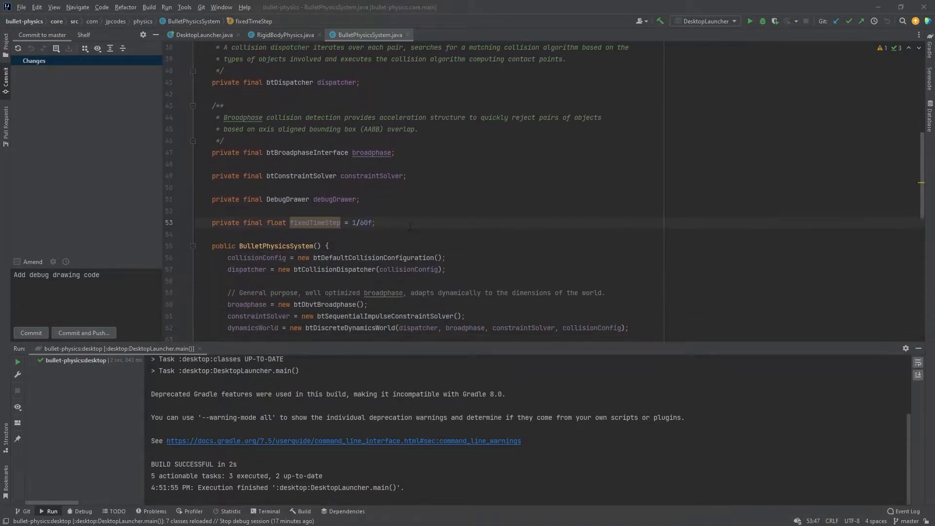
- Declare private final Vector3 fields lastRayFrom, lastRayTo and rayColor under a ray-cast debug comment
text(// Debug drawing ray casts\nprivate final Vector3 lastRayFrom = new Vector3();\nprivate final Vector3 lastRayTo = new Vector3();\nprivate final Vector3 rayColor = new Vector3(1, 0, 1);)
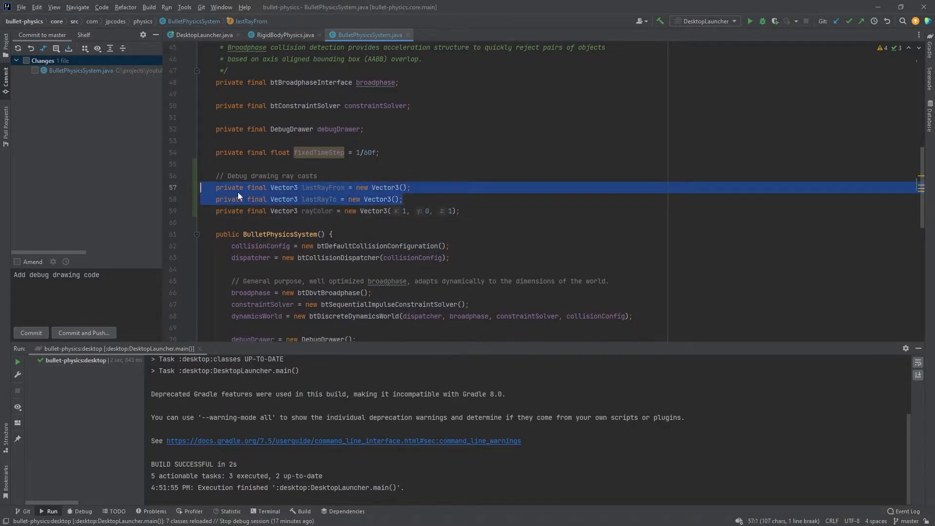
double_click(323, 188)
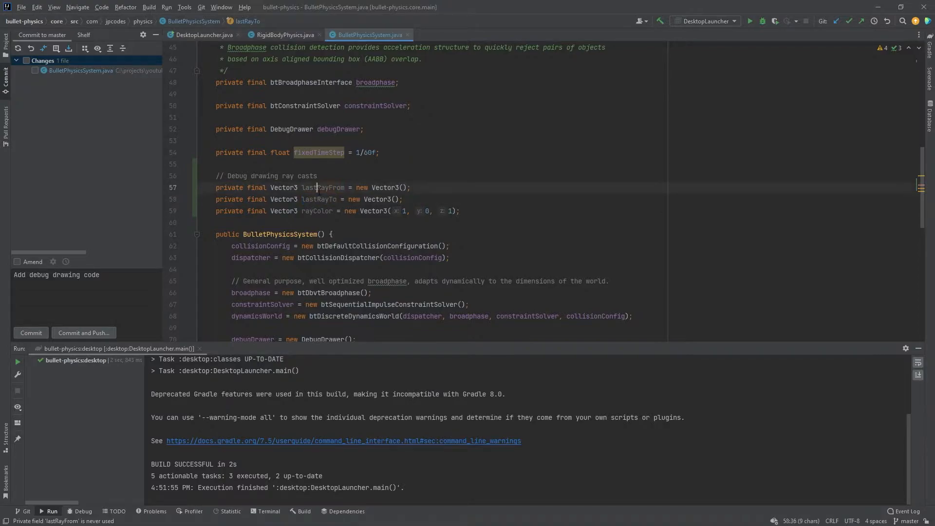
double_click(322, 188)
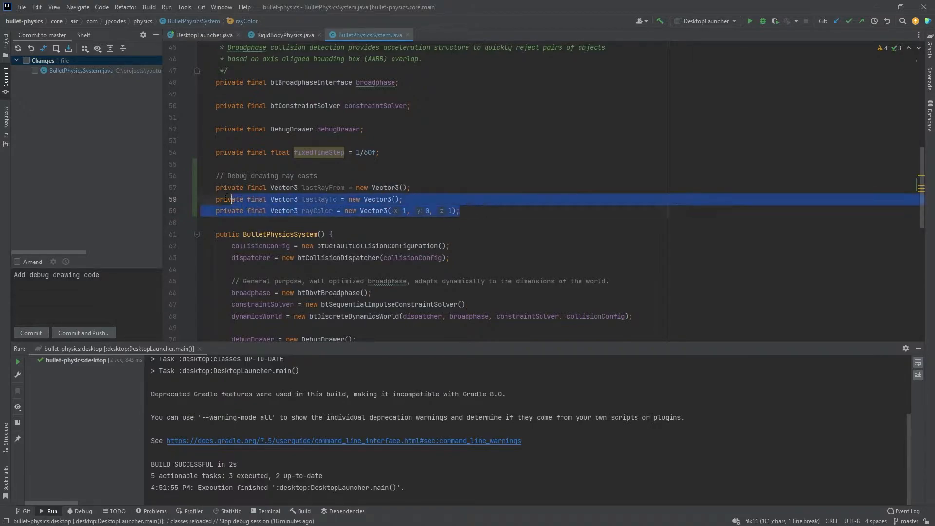
scroll(down, 3)
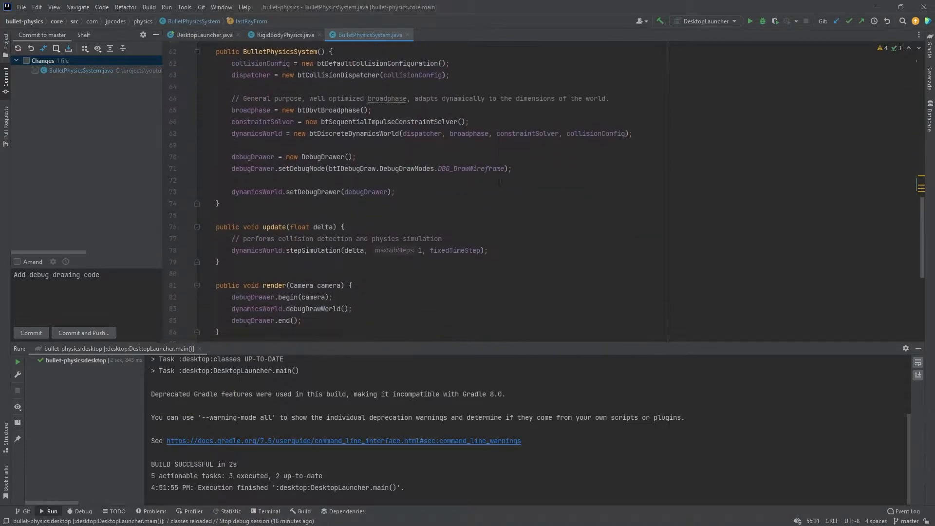
scroll(down, 3)
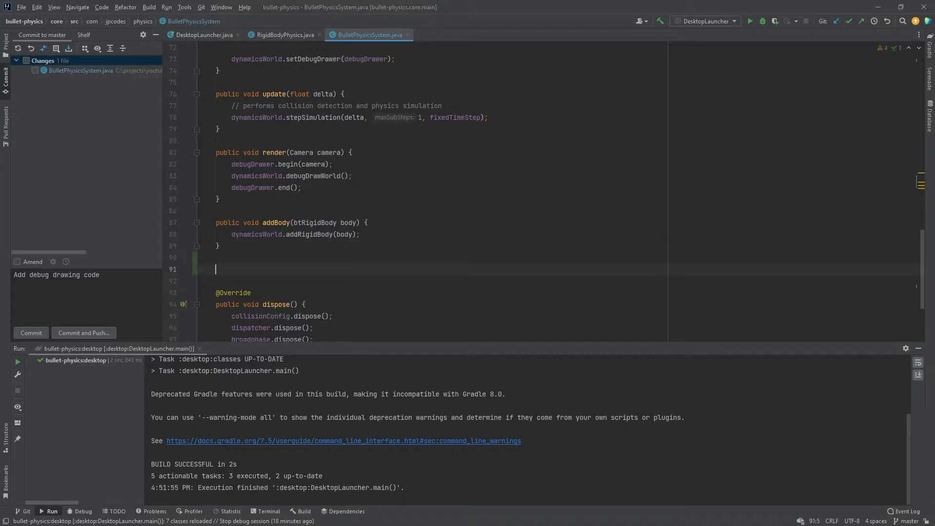
- Declare public raycast(Vector3 from, Vector3 to, RayResultCallback callback) with an empty body
text(public void rayC)
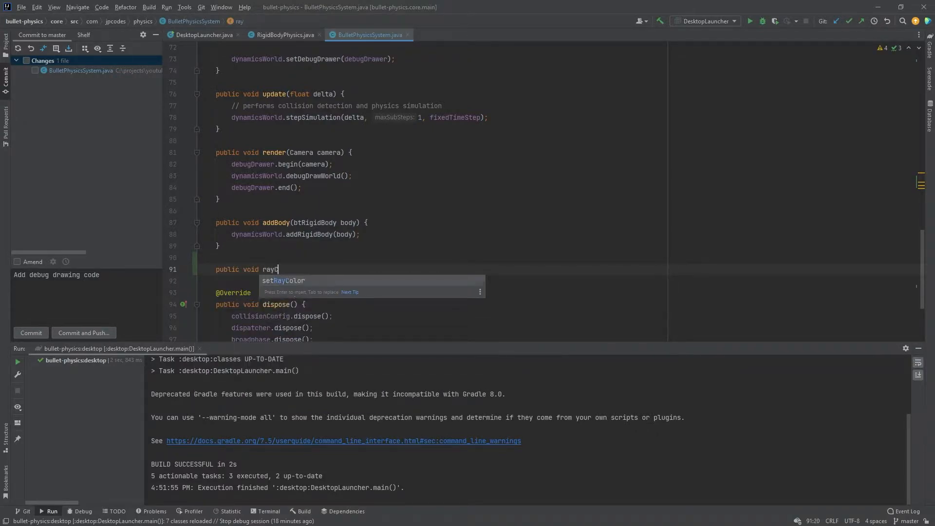
text(cast())
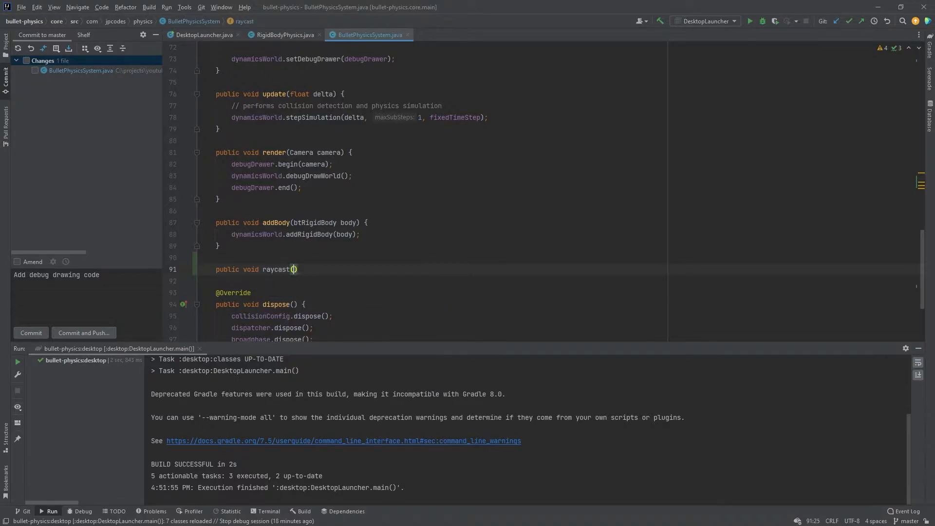
text(Vector3)
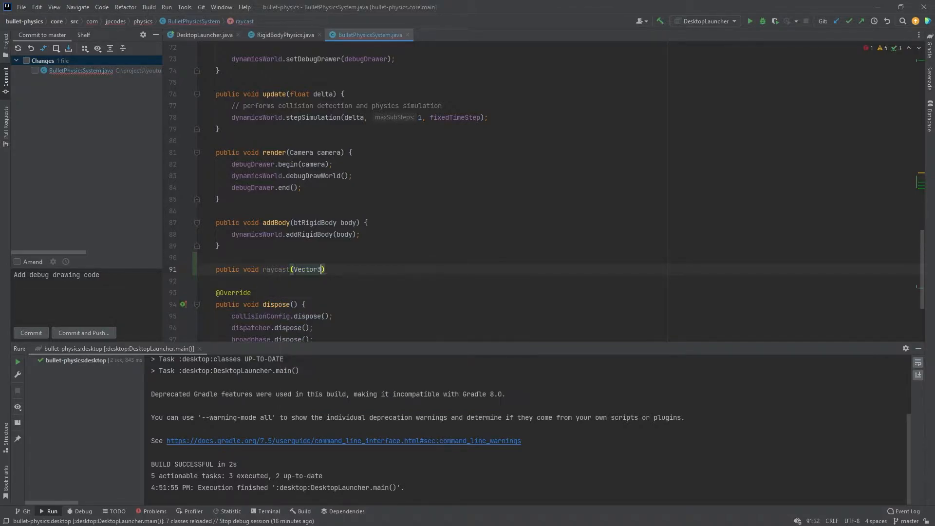
text(3 from, Vector3 to,)
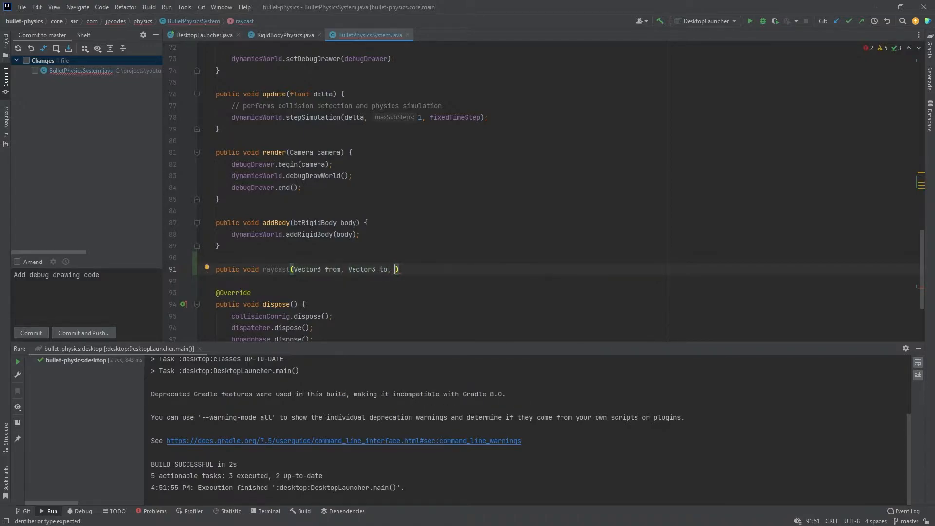
text(RayresultC)
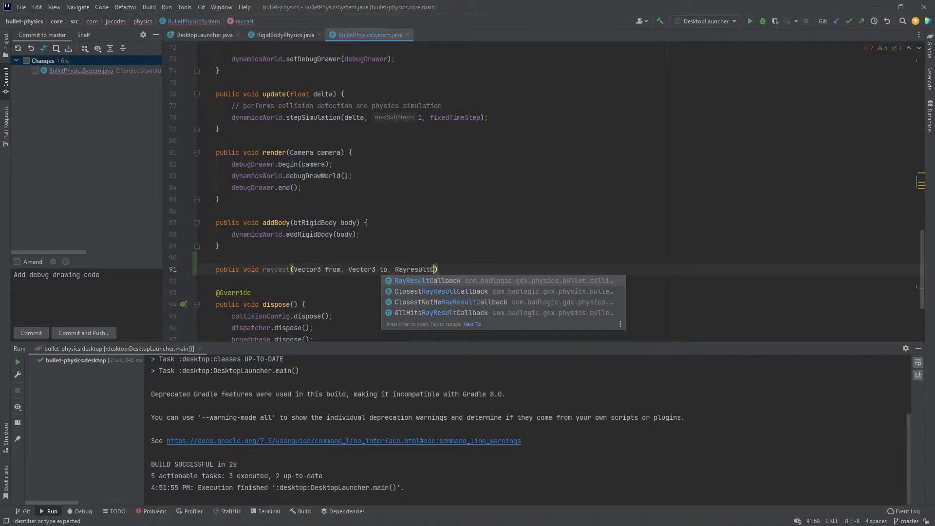
key(Enter)
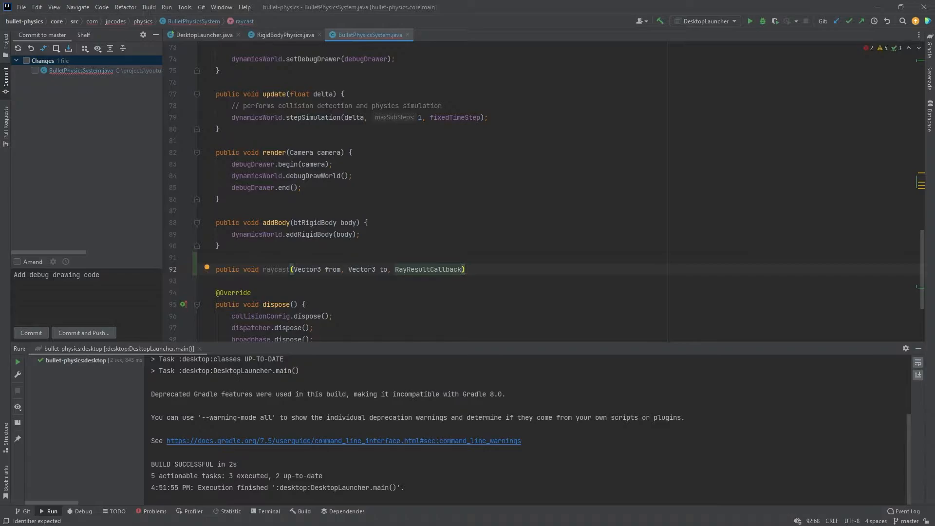
text(callback) {)
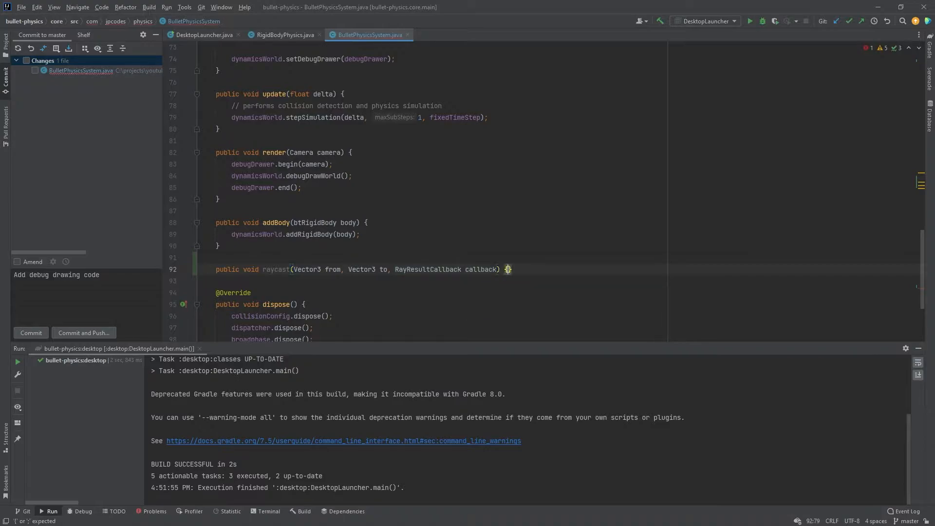
key(Enter)
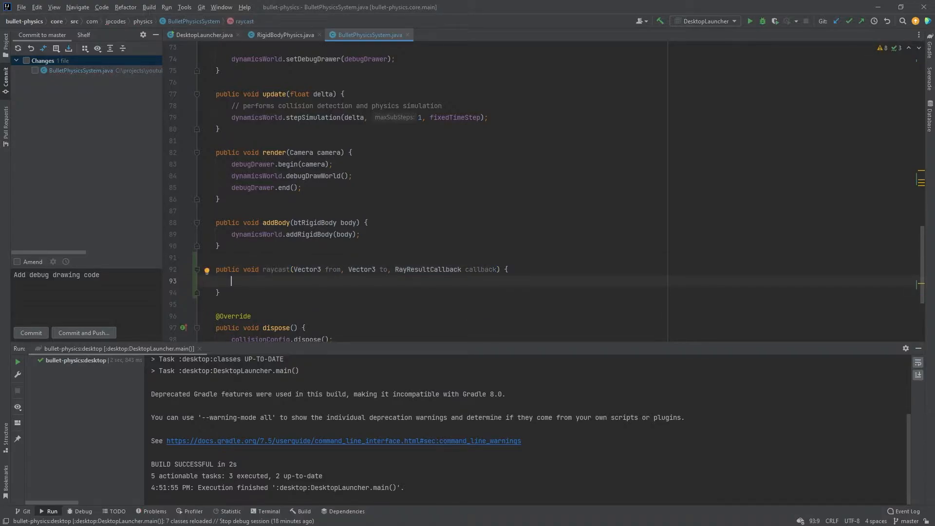
- Store the ray start with lastRayFrom.set(from).sub(0, 5f, 0f)
text(last)
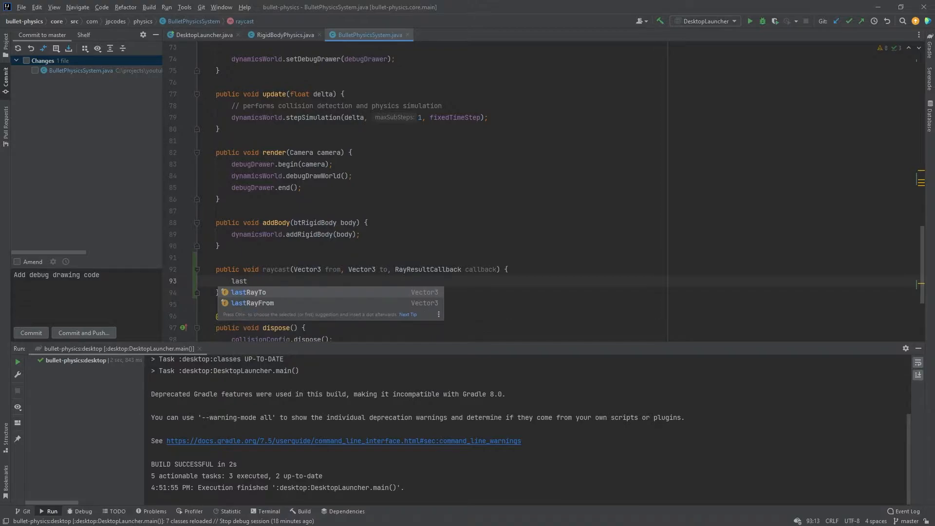
key(Down)
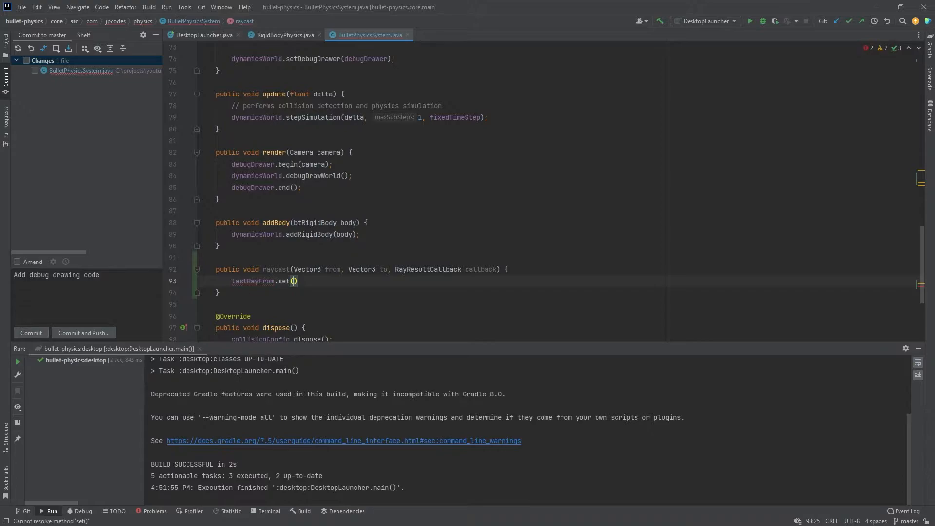
text(from);)
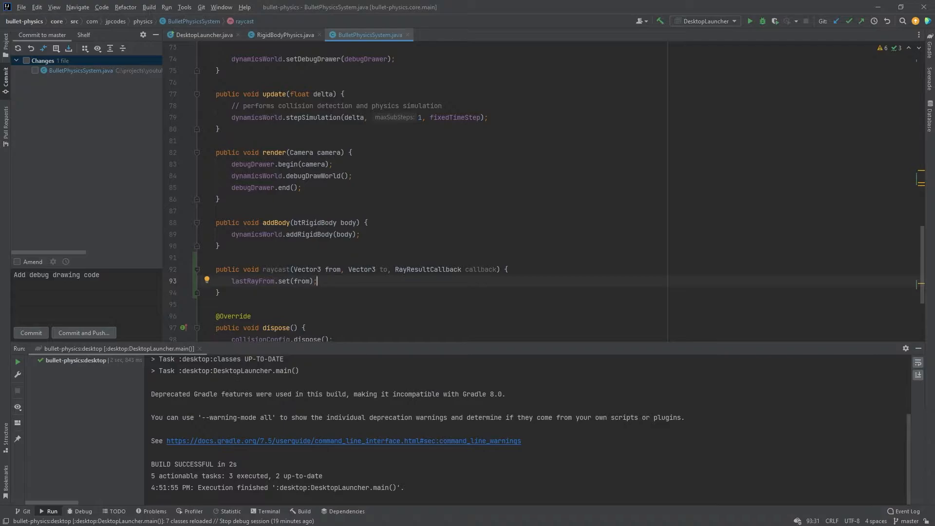
text(.sub(0, 5f, 0f))
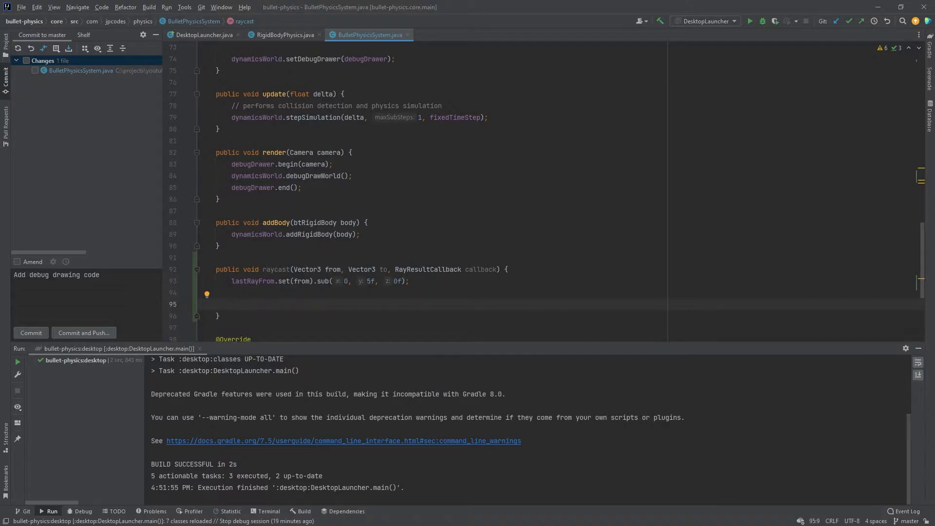
- Call dynamicsWorld.rayTest(from, to, callback) and begin an if (callback.hasHit() && check
text(dynamicsWorld)
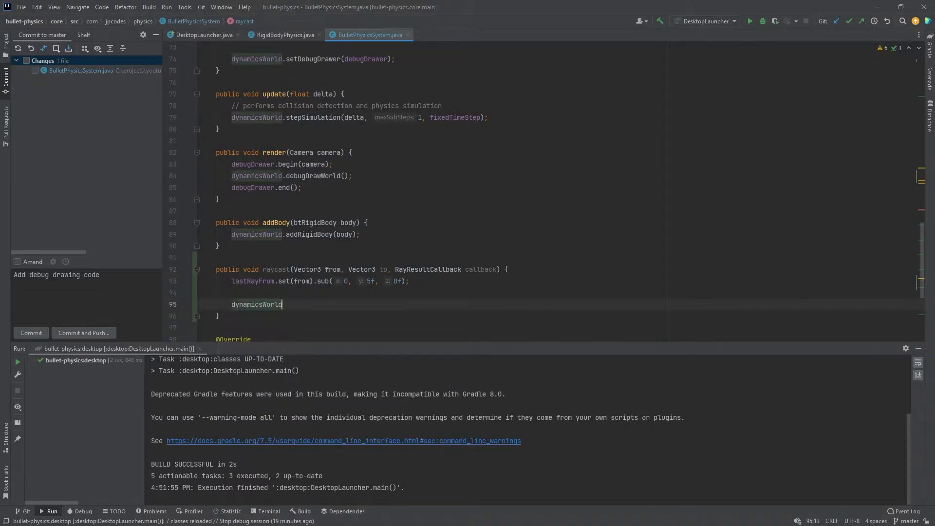
text(.)
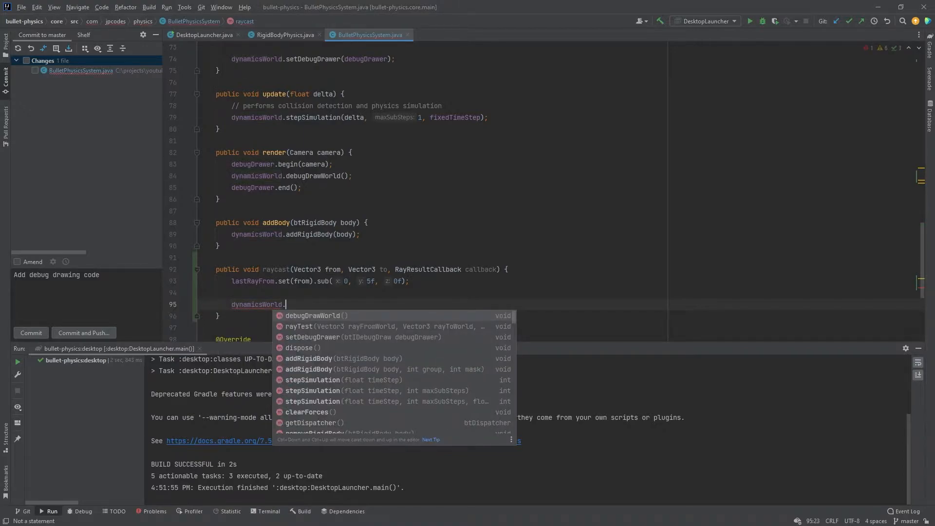
click(302, 326)
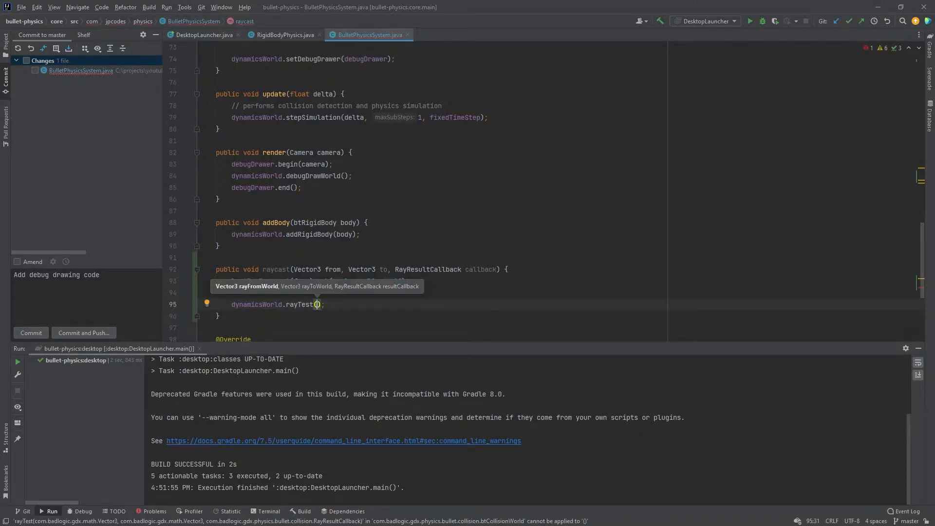
text(from, to, callback)
text(if (callback.hasHit()
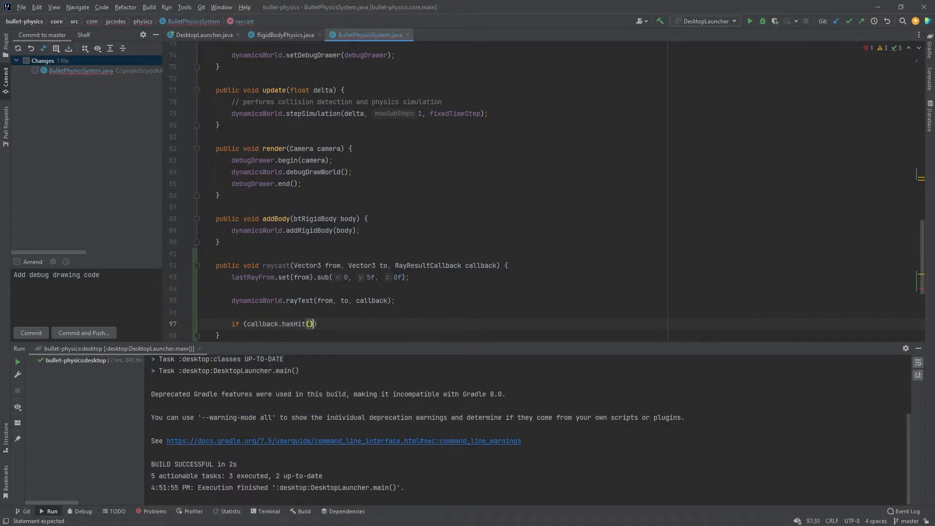
text(&)
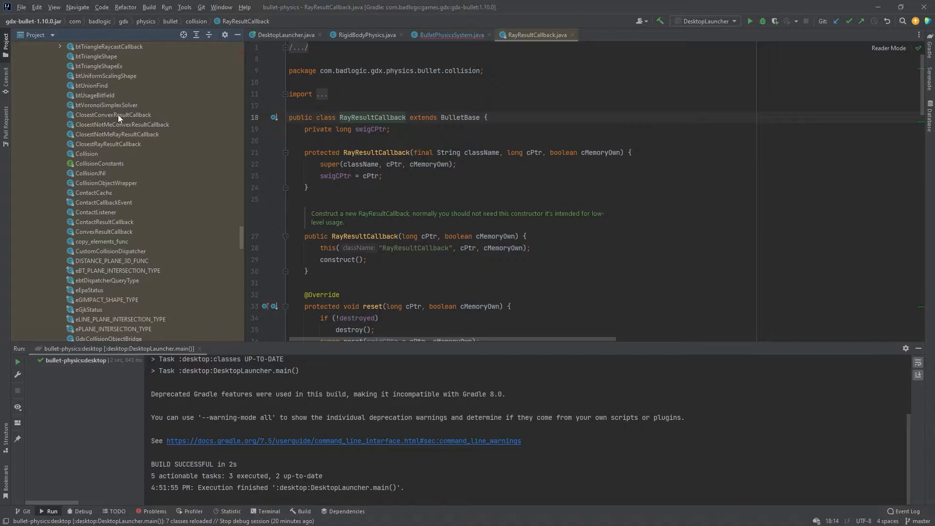
click(117, 133)
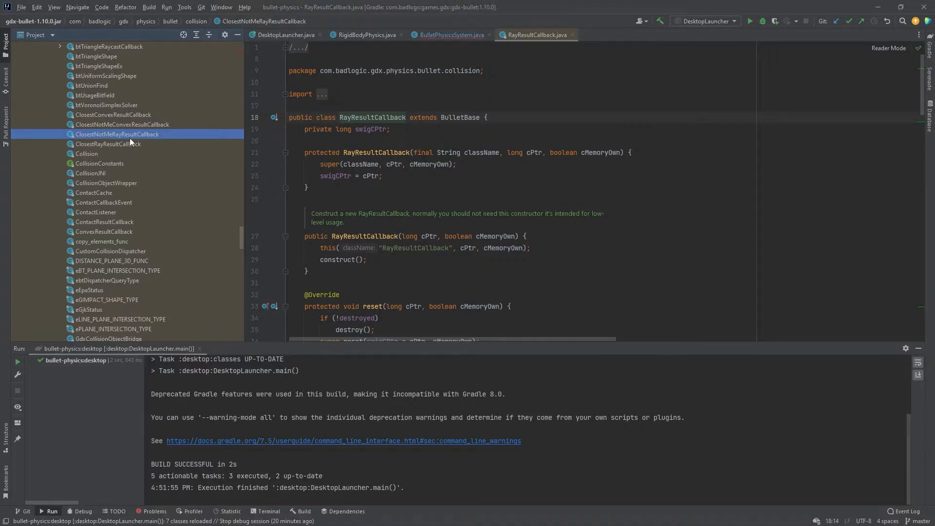
mouse_move(148, 138)
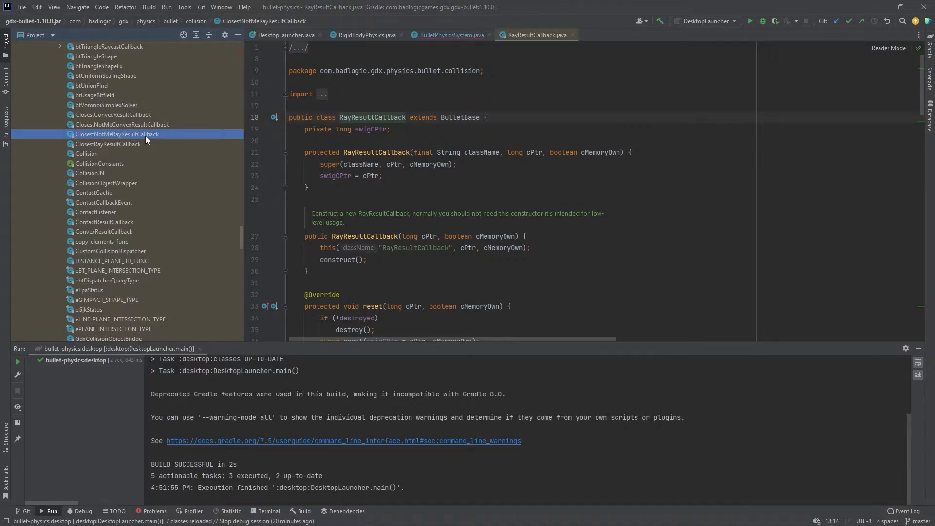
mouse_move(155, 138)
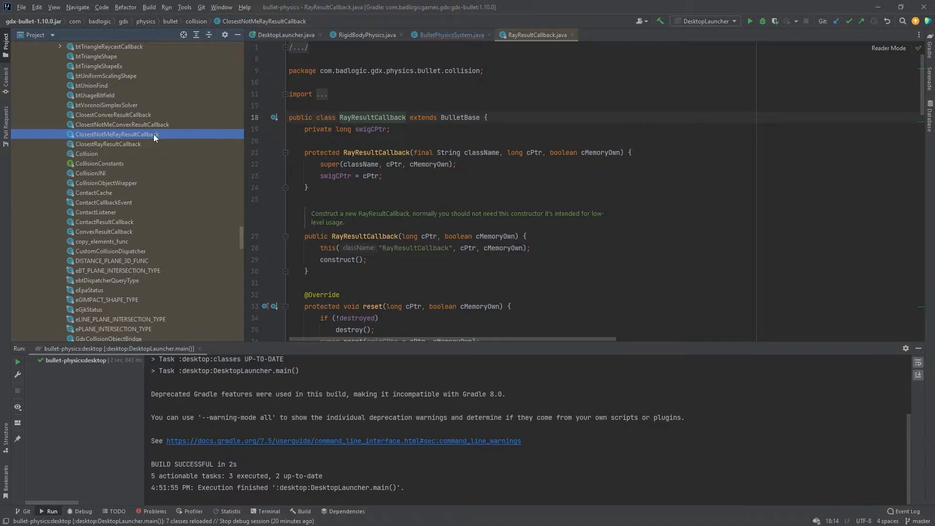
click(108, 144)
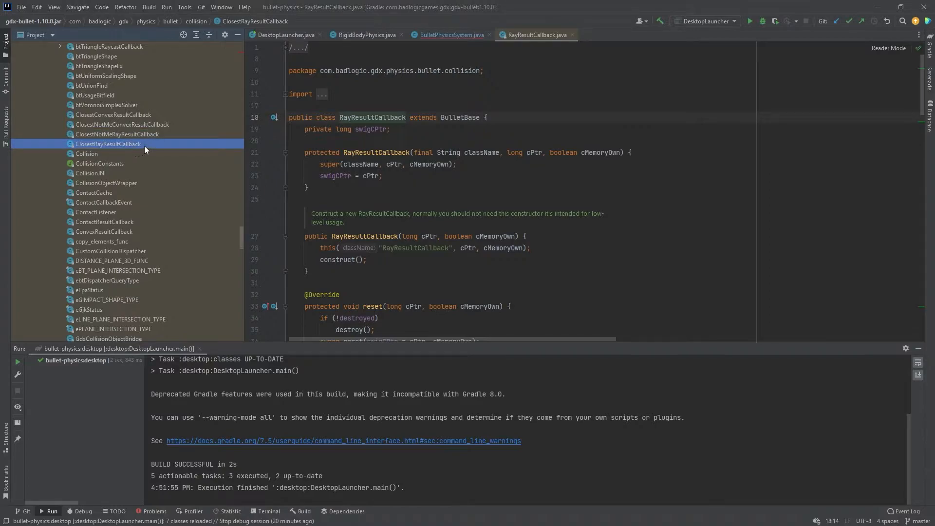
mouse_move(149, 147)
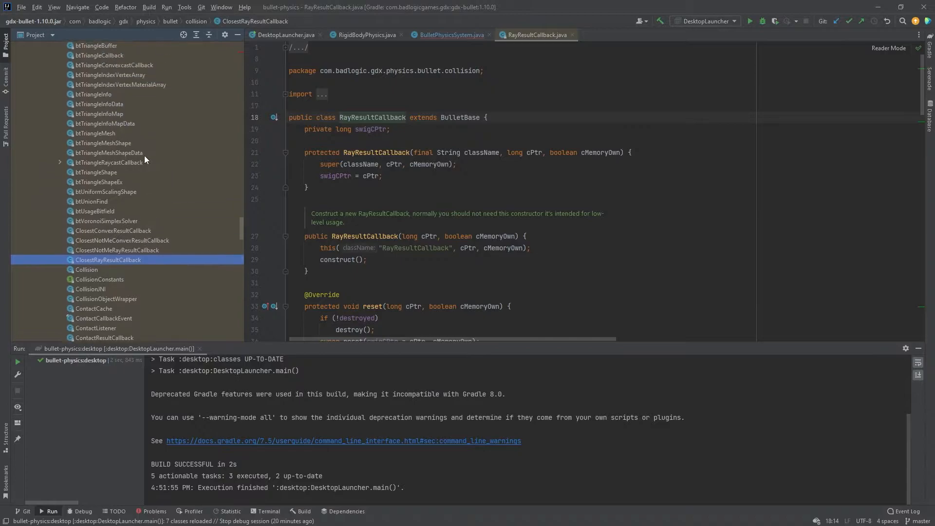
scroll(down, 3)
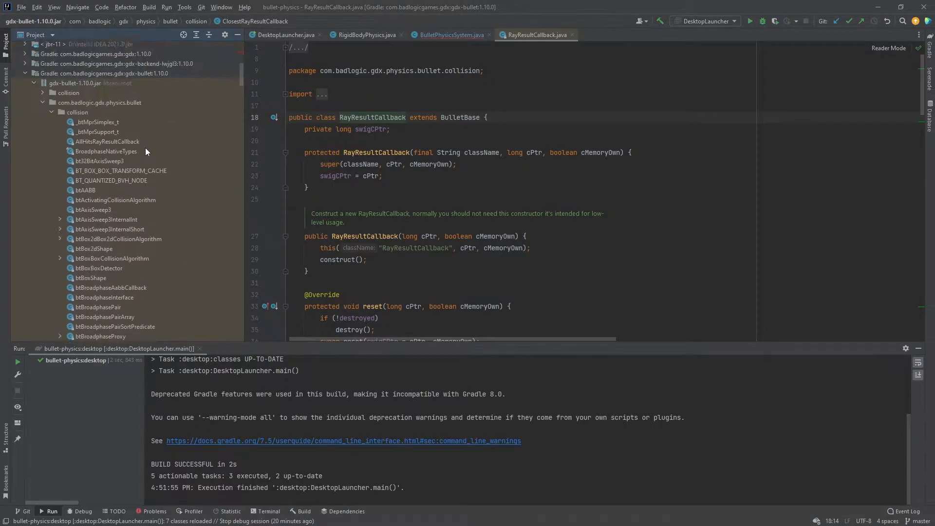
scroll(down, 3)
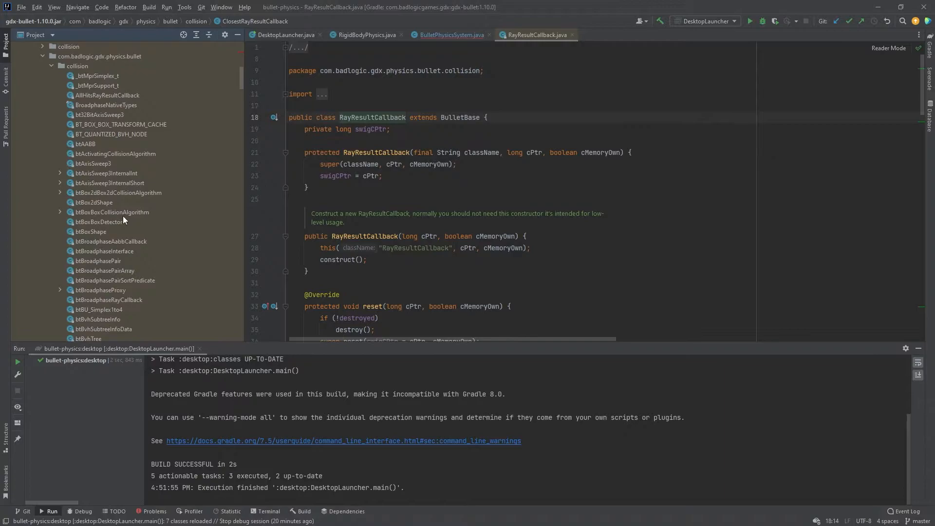
scroll(down, 3)
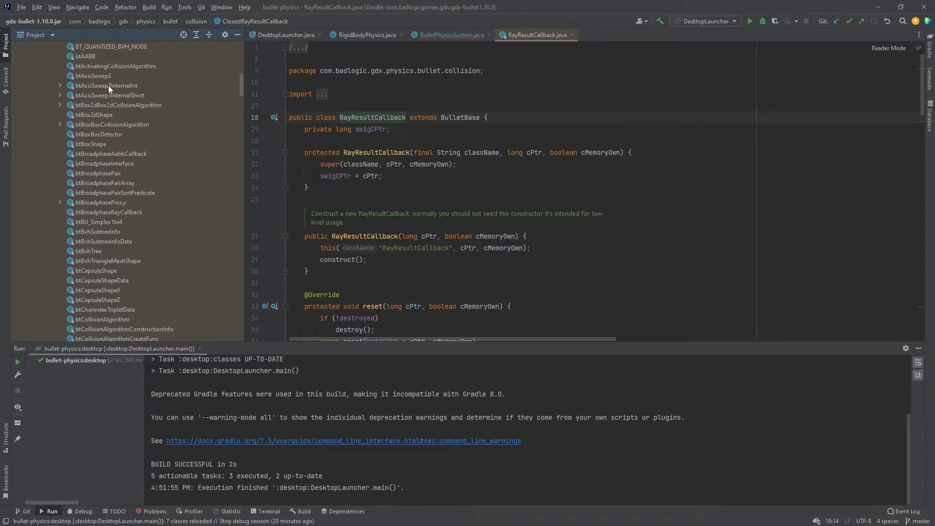
mouse_move(101, 115)
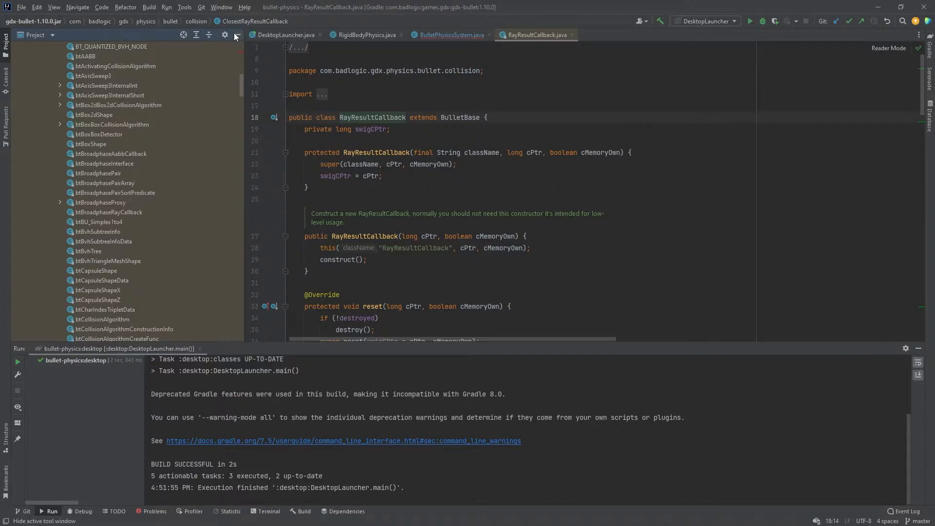
- Extend the hit check with callback instanceof ClosestRayResultCallback and begin lastRayTo.set( inside it
click(452, 36)
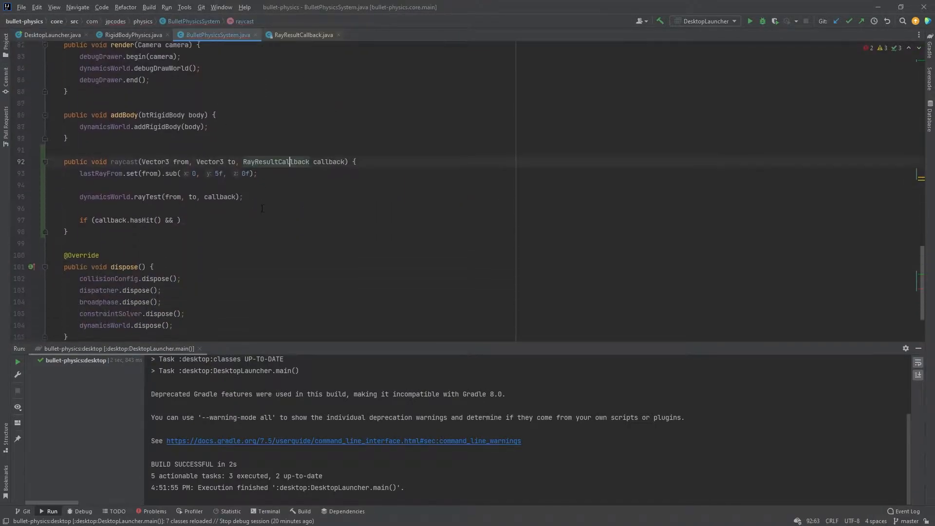
double_click(276, 161)
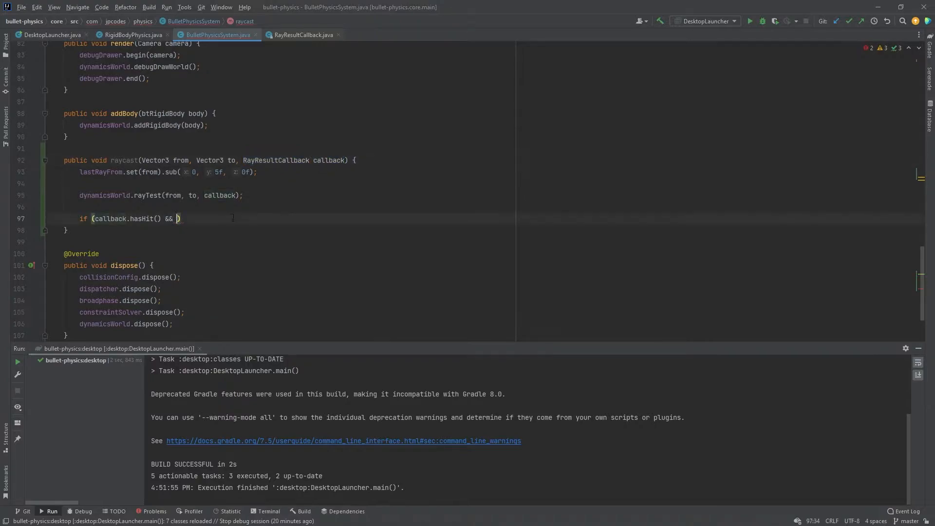
text(callback instanceof)
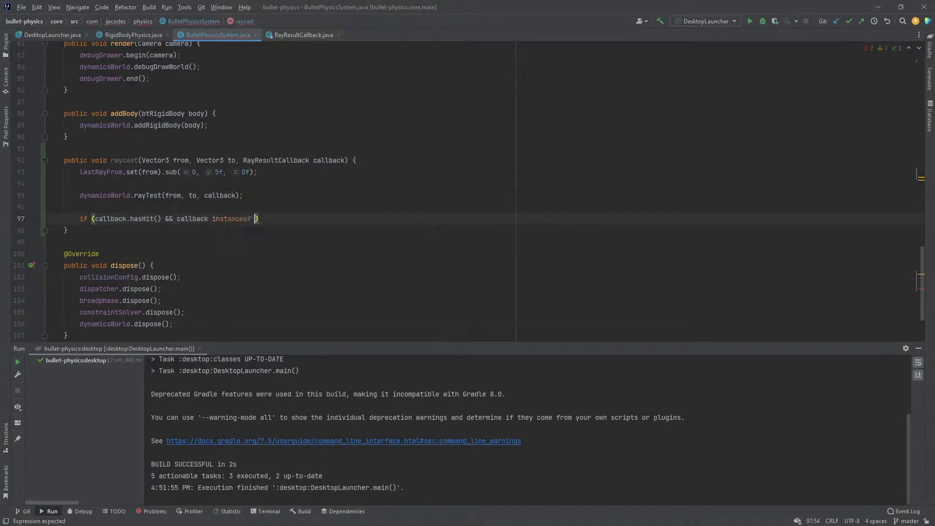
text(Closest)
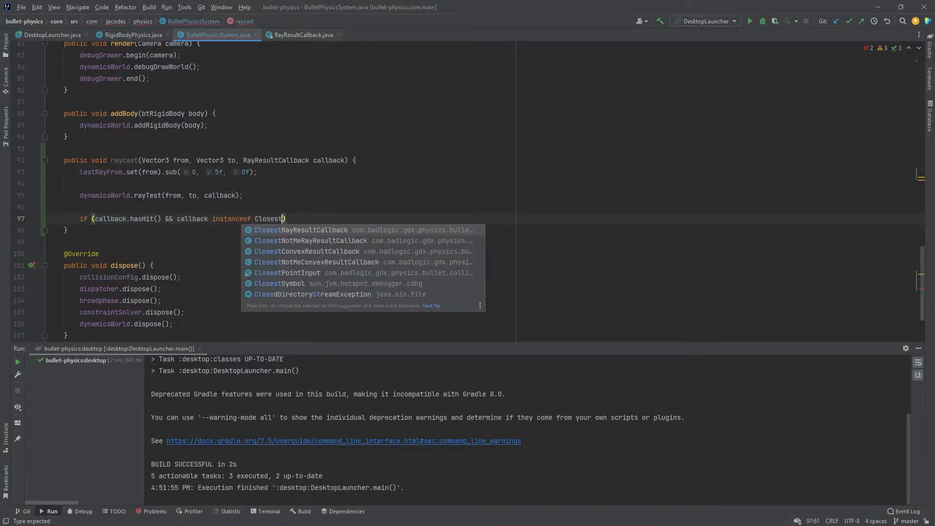
key(Enter)
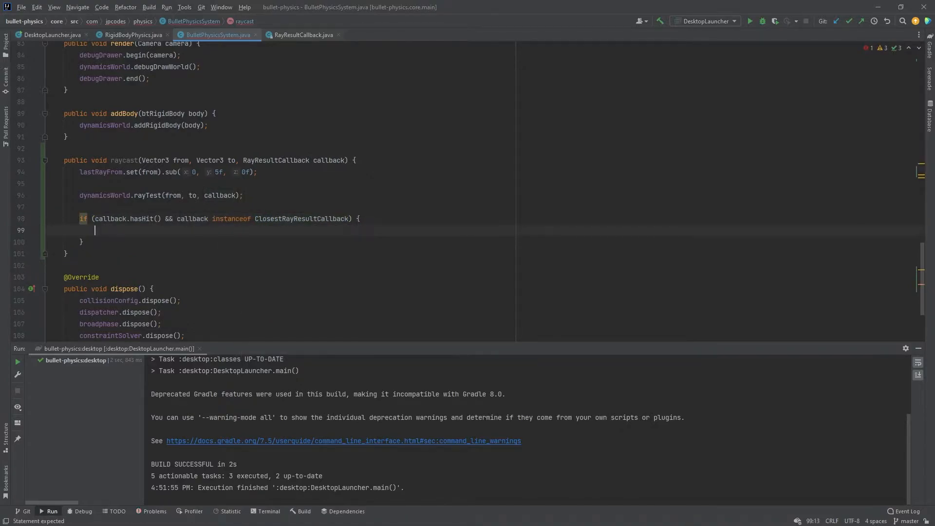
text(lastRayTo)
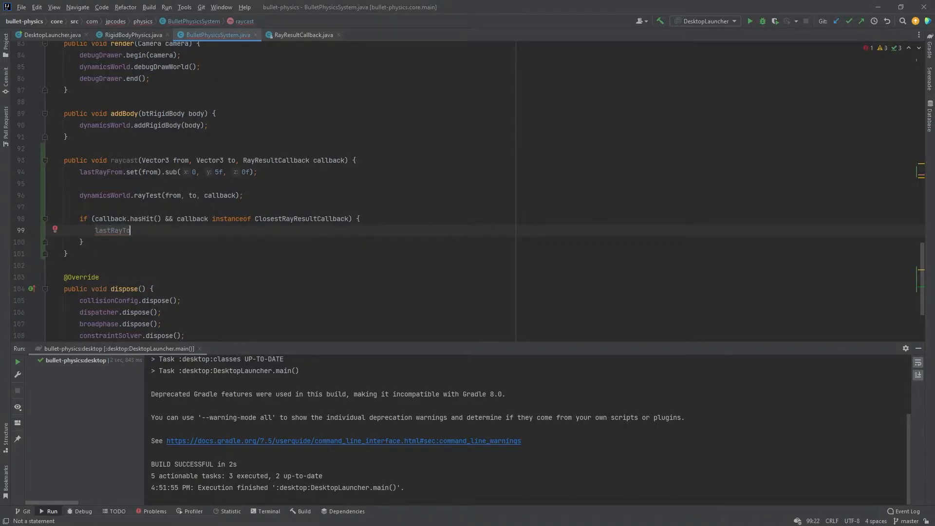
text(.set())
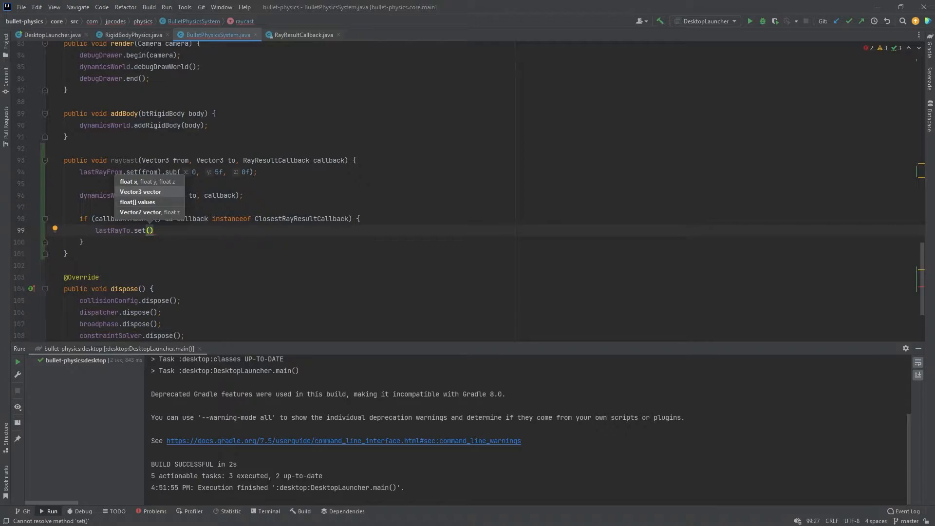
- Write lastRayTo.set(from) then lastRayTo.lerp(to, callback.getClosestHitFraction())
text(from)
text(lastRayTo.lerp()
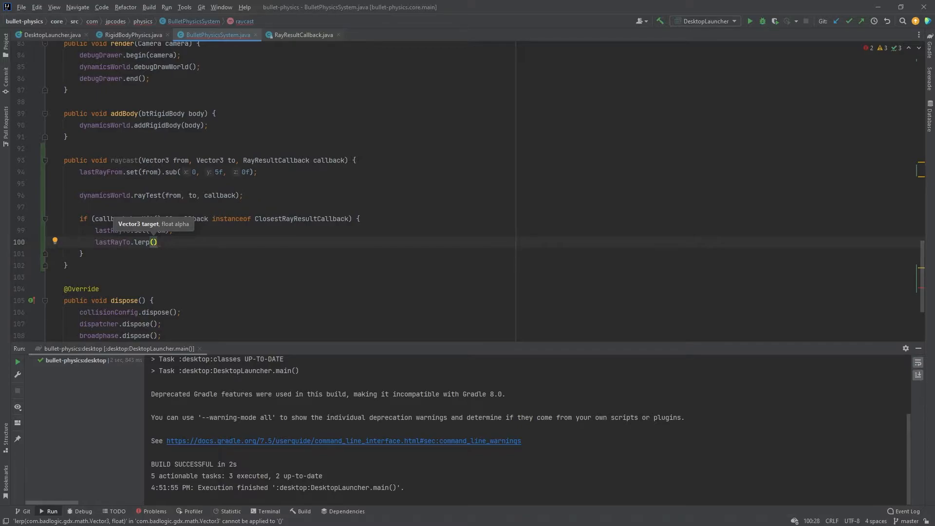
text(to,)
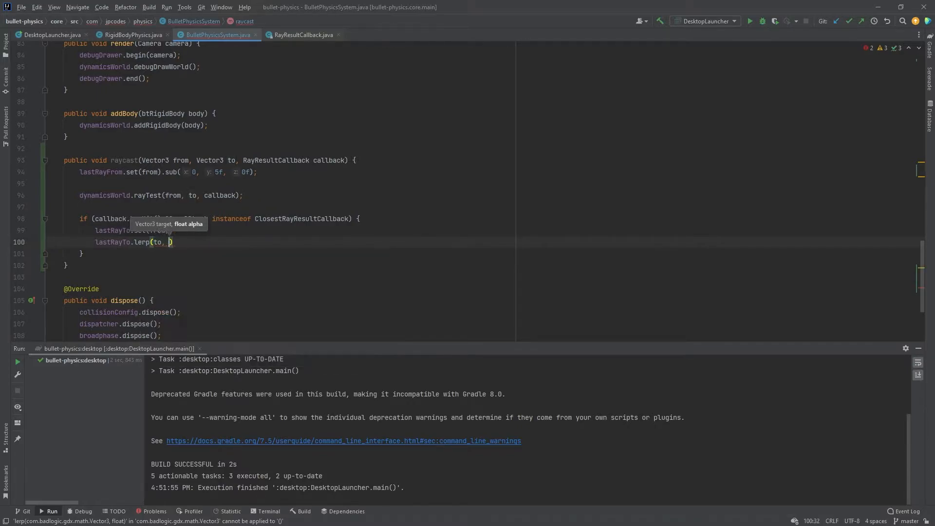
text(callback.getClosestHitFraction()
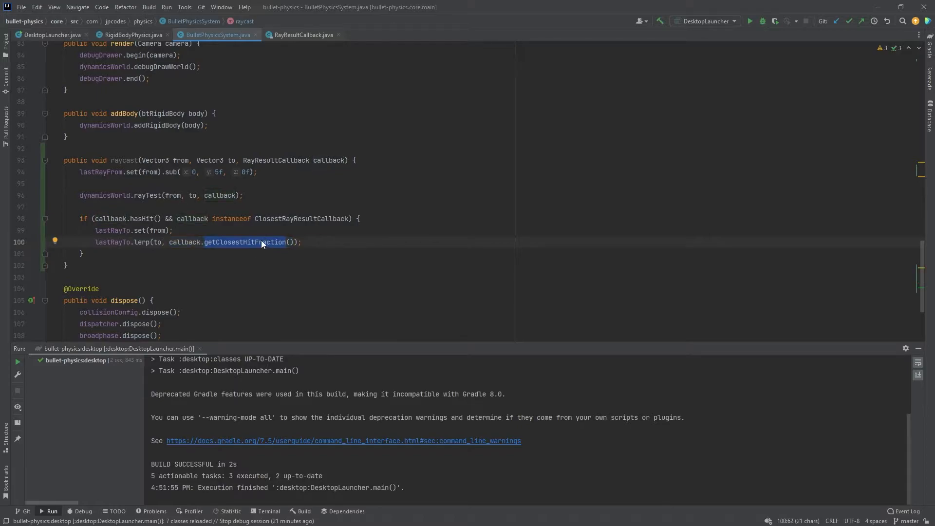
mouse_move(215, 249)
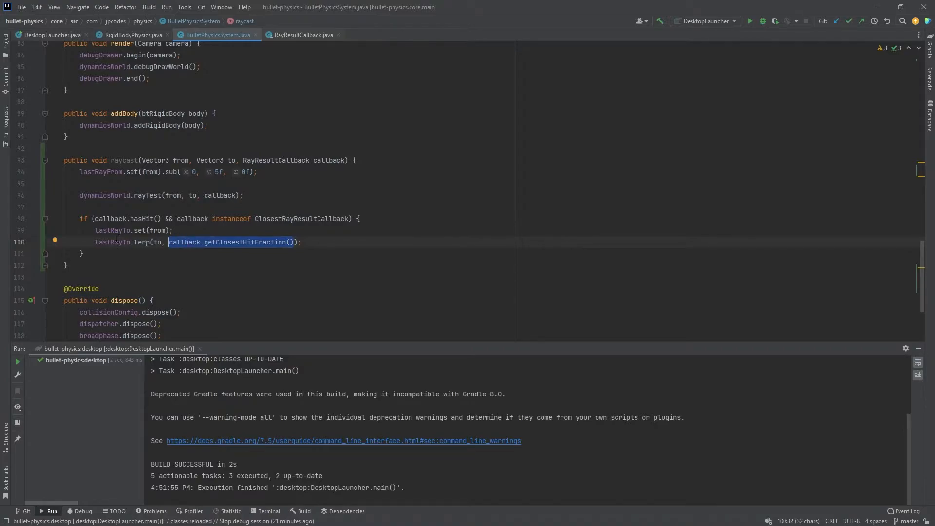
click(319, 246)
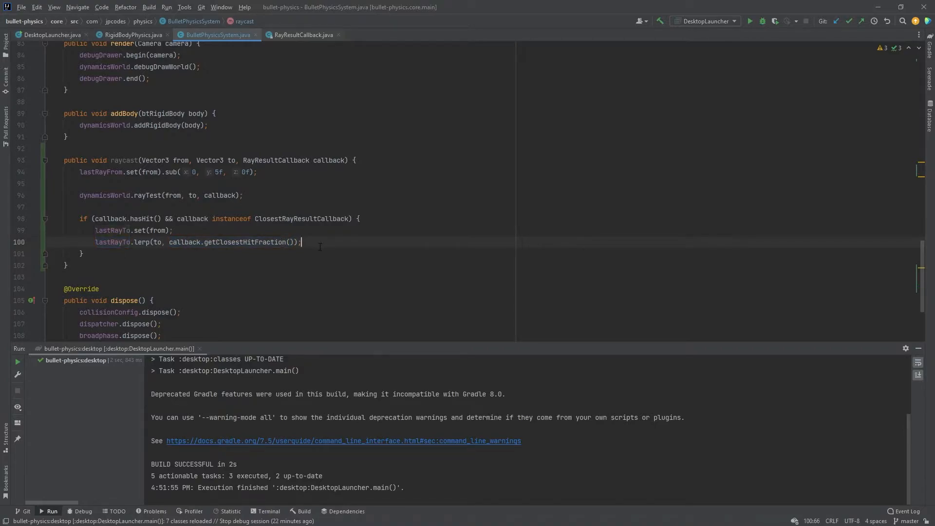
text(callback.)
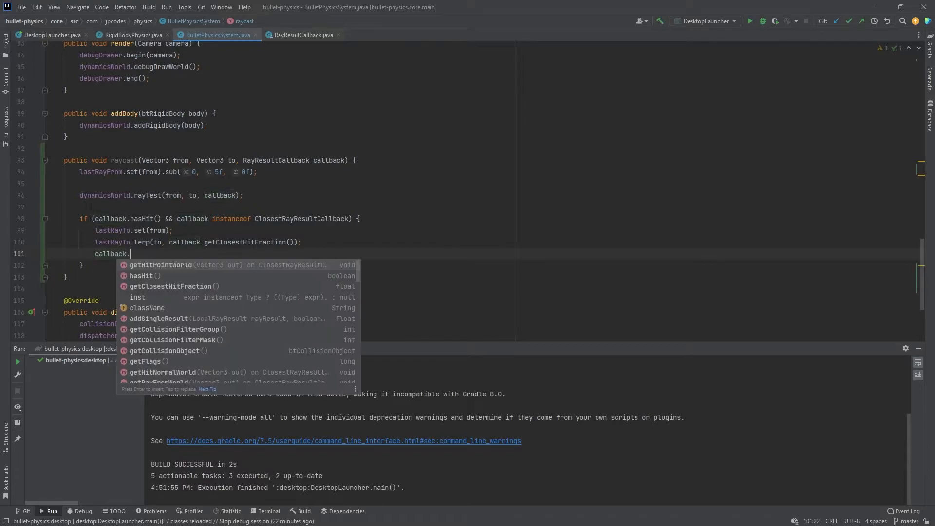
text(get)
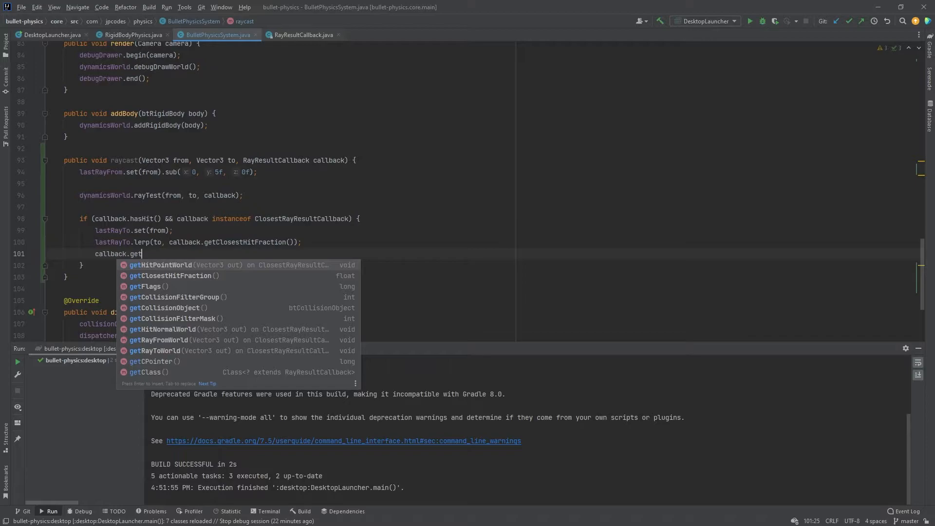
key(Backspace)
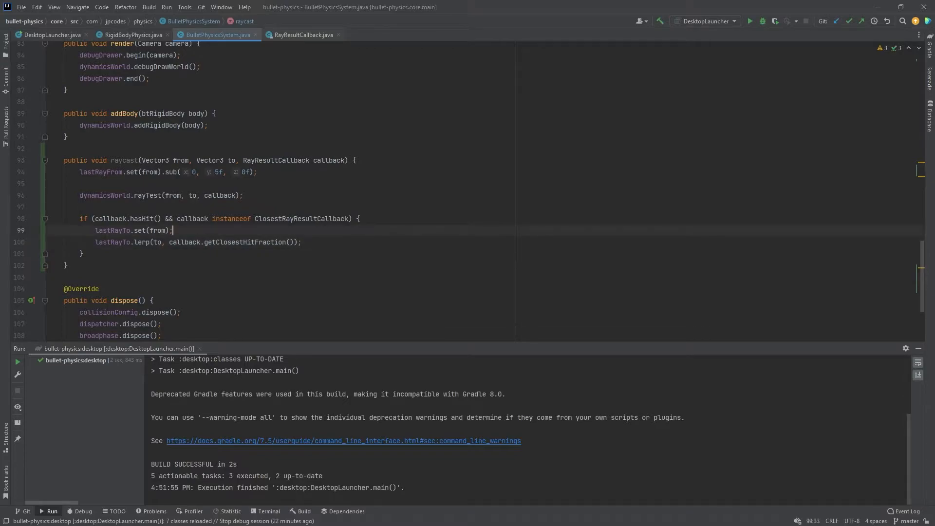
click(162, 242)
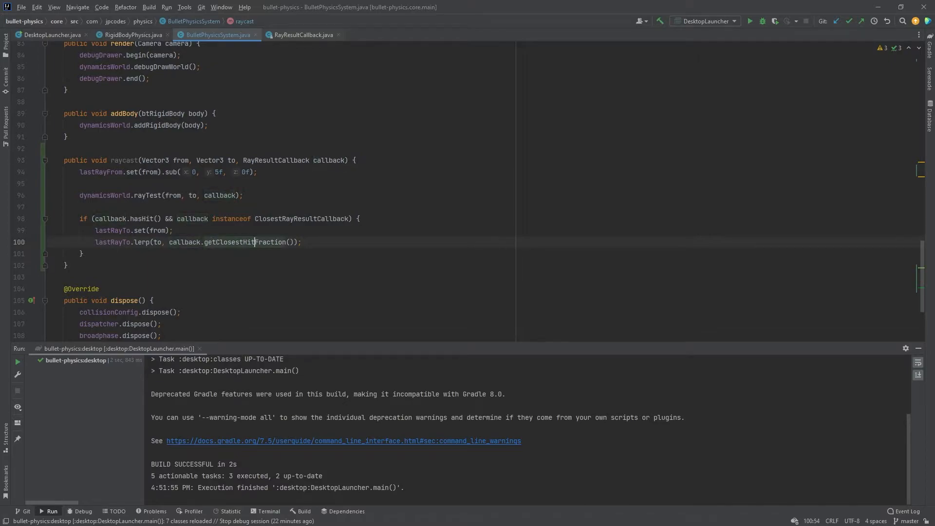
- Add an else branch running lastRayTo.set(to) when the ray hits nothing
text(else {)
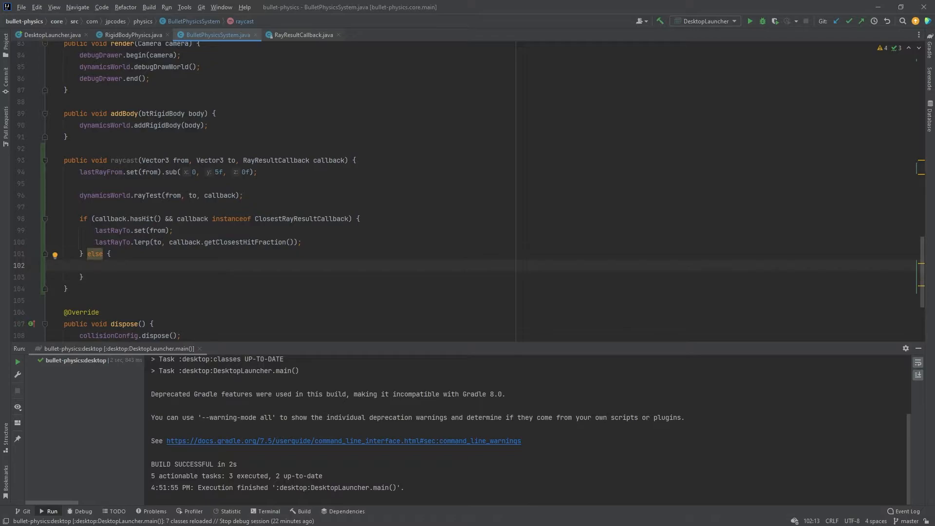
text(lastRayTo.)
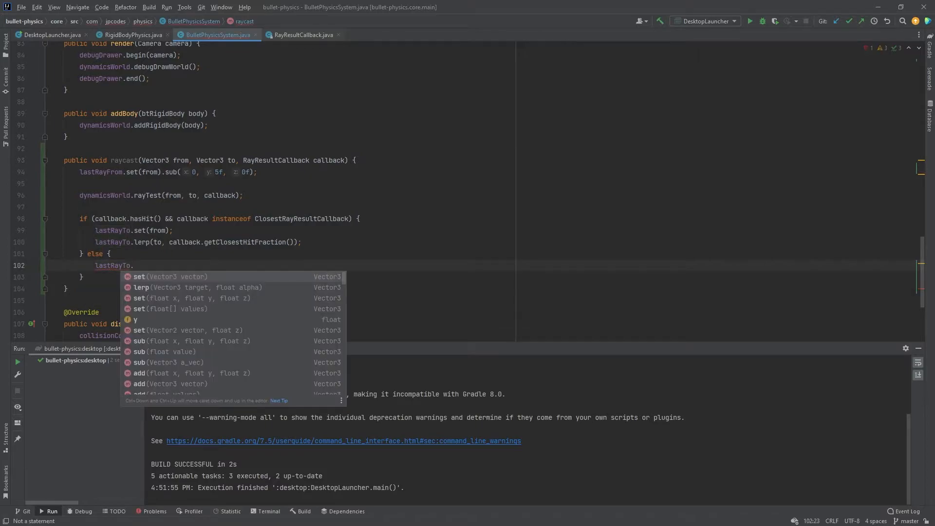
text(t)
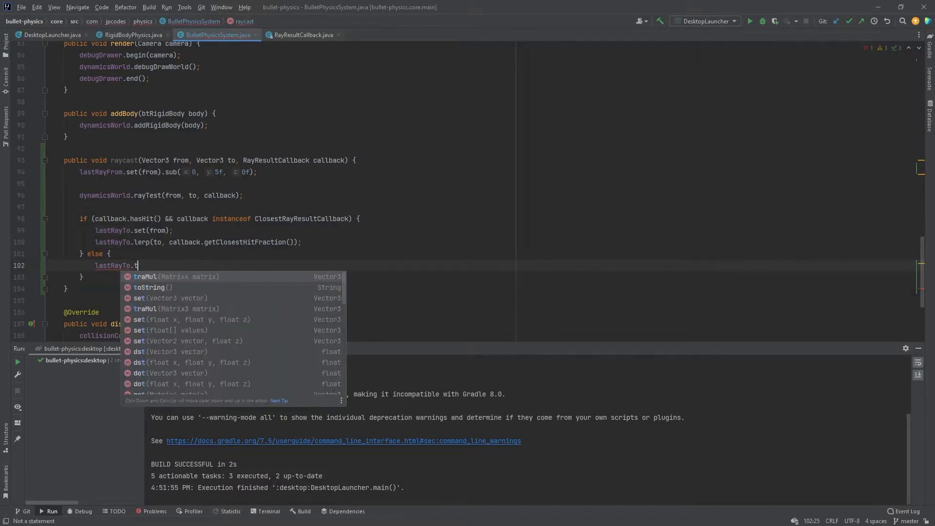
text(set(to);)
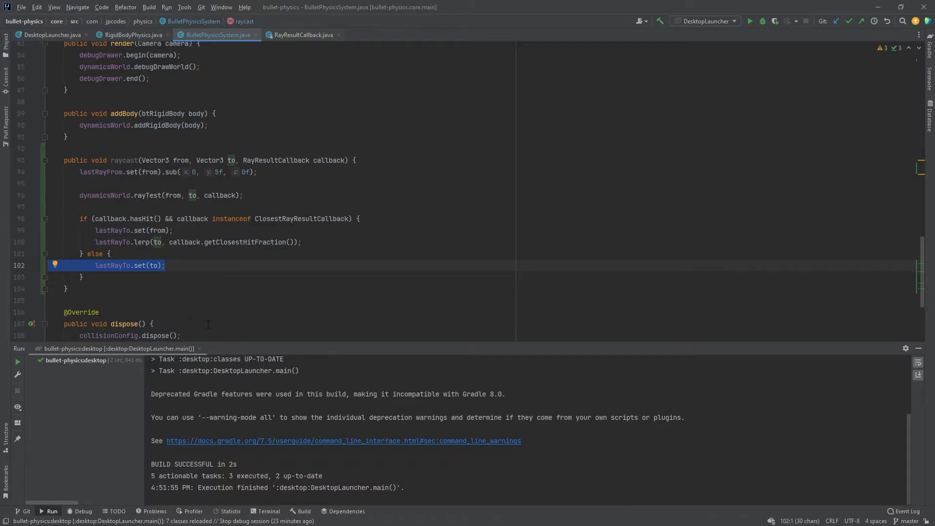
double_click(125, 160)
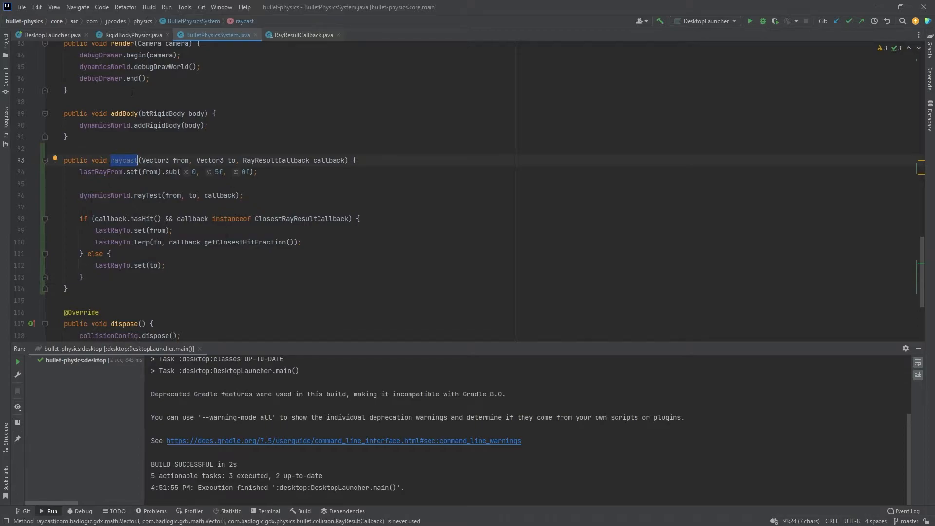
- Switch to RigidBodyPhysics.java and scroll to its createObjects method and class header
key(shift shift)
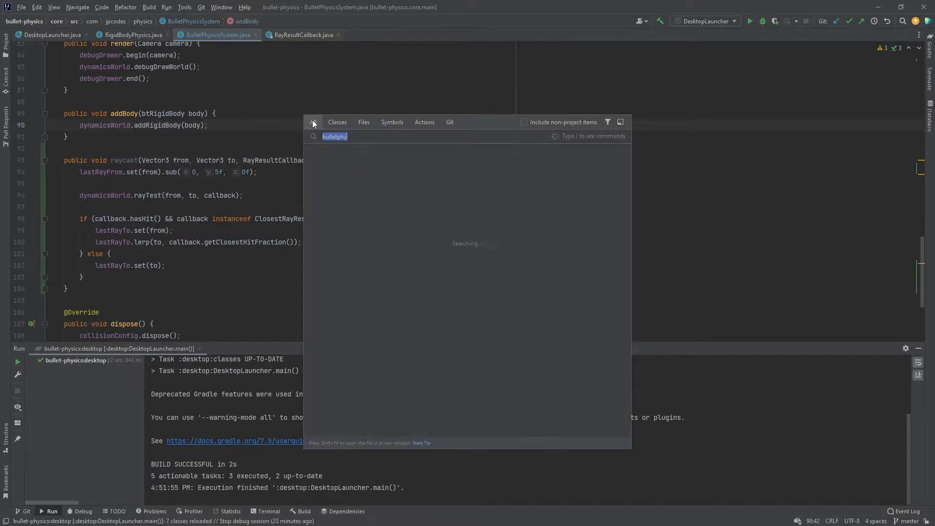
click(133, 35)
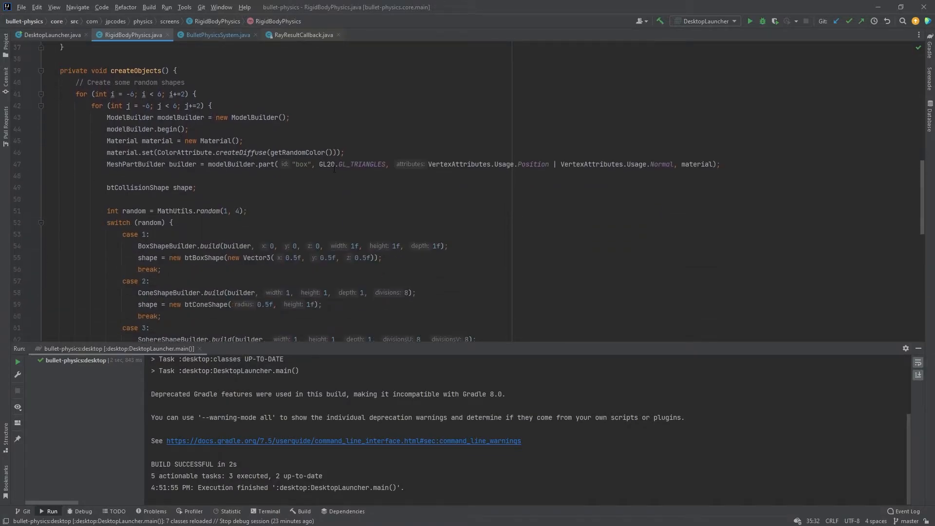
scroll(down, 3)
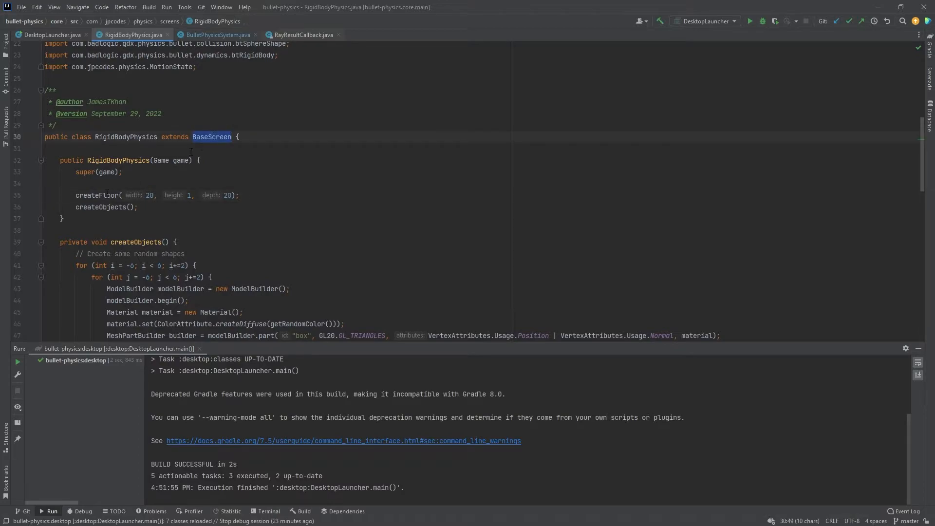
- Override render(float delta) with an empty if (Gdx.input.isButtonJustPressed(Input.Buttons.LEFT)) block
text(render(float delta) {)
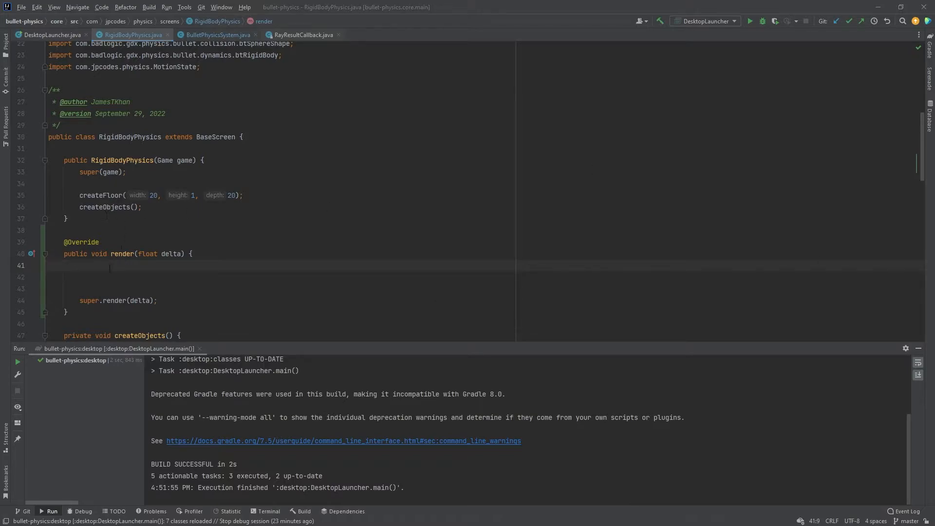
text(if ()
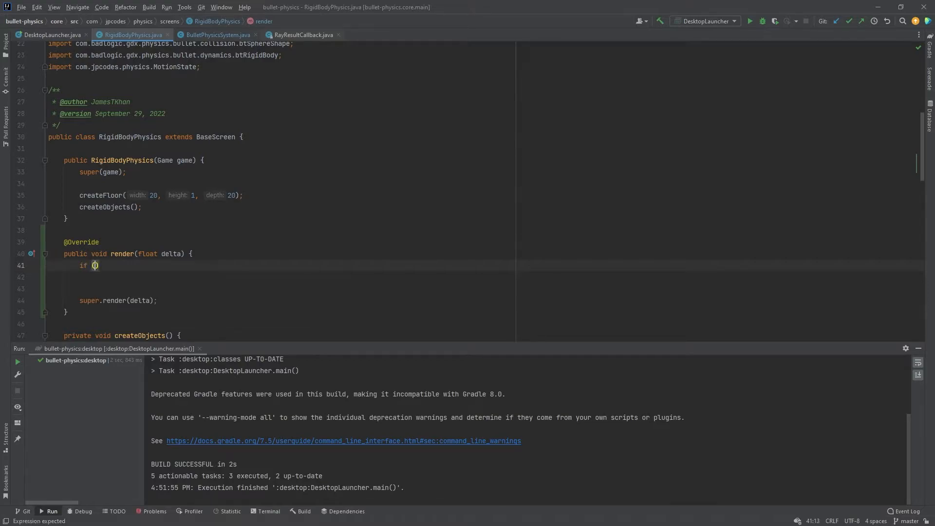
text(Gdx.input.)
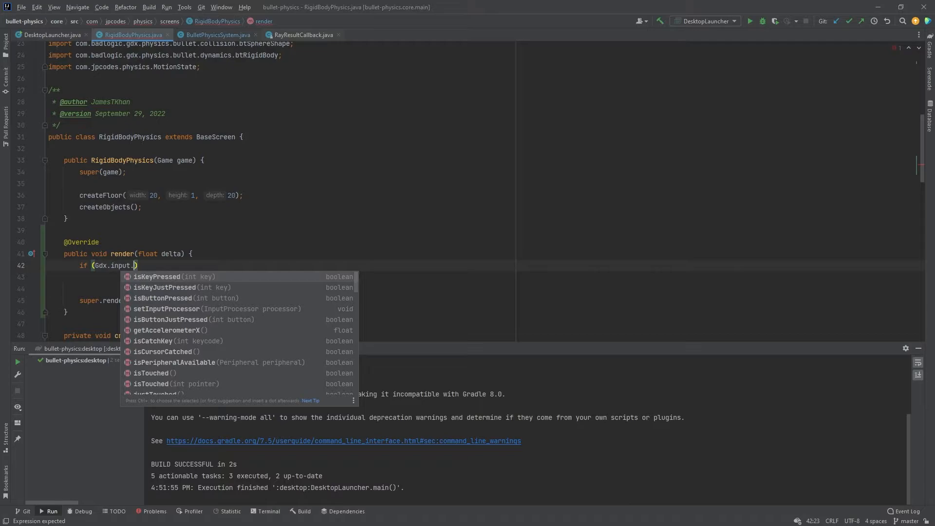
text(isB)
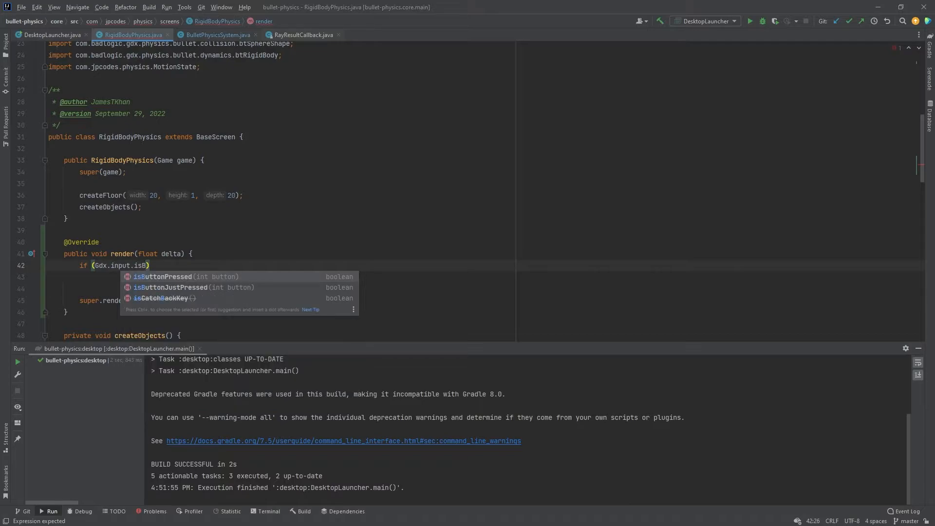
key(Escape)
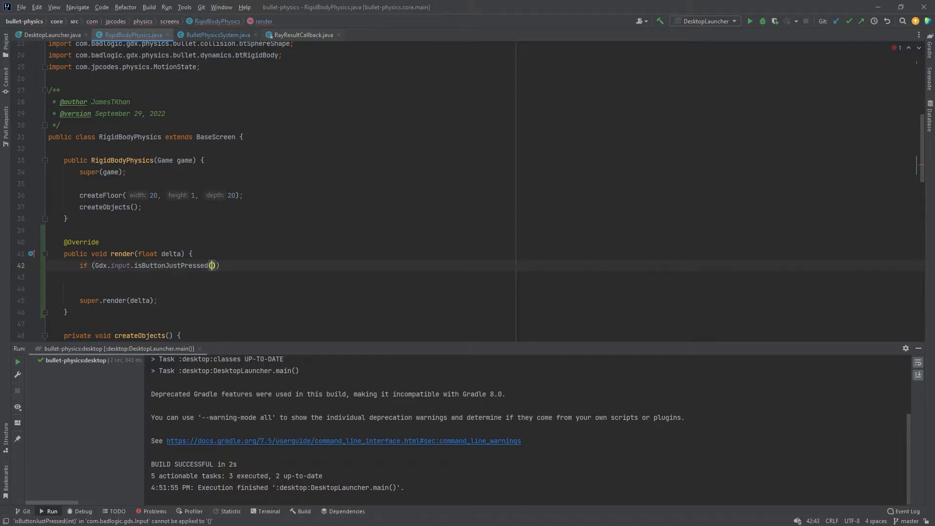
text(Input.K)
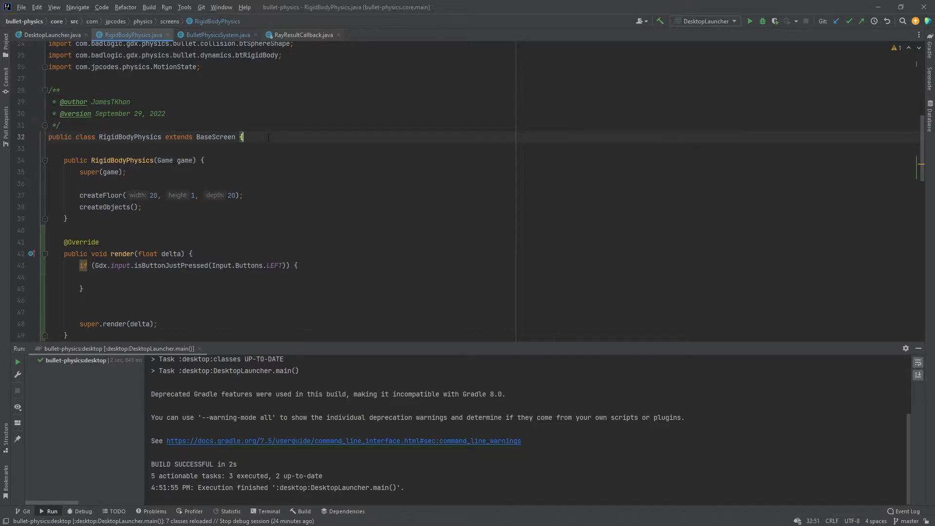
- Declare static final Vector3 rayFromWorld and rayToWorld fields plus a ClosestRayResultCallback callback field
text(private)
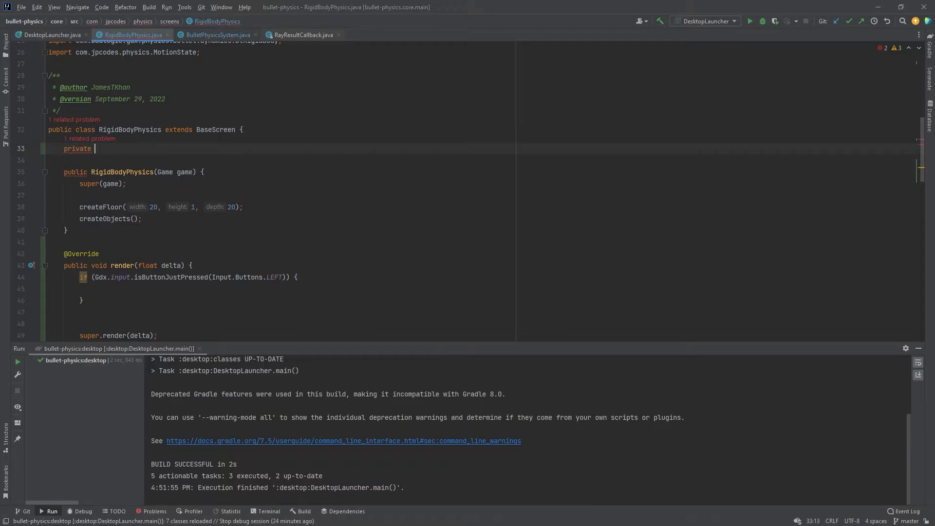
text(ClosestRayResultCallback)
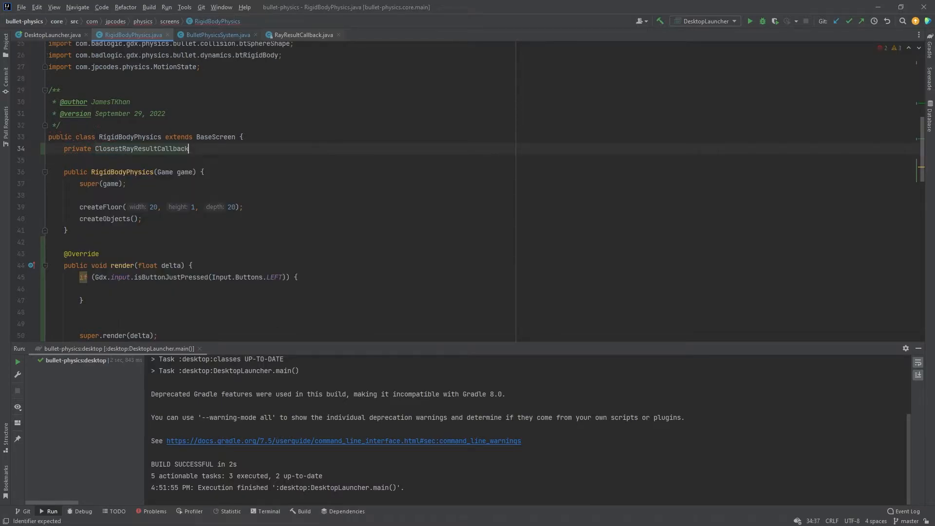
text(callback = new V)
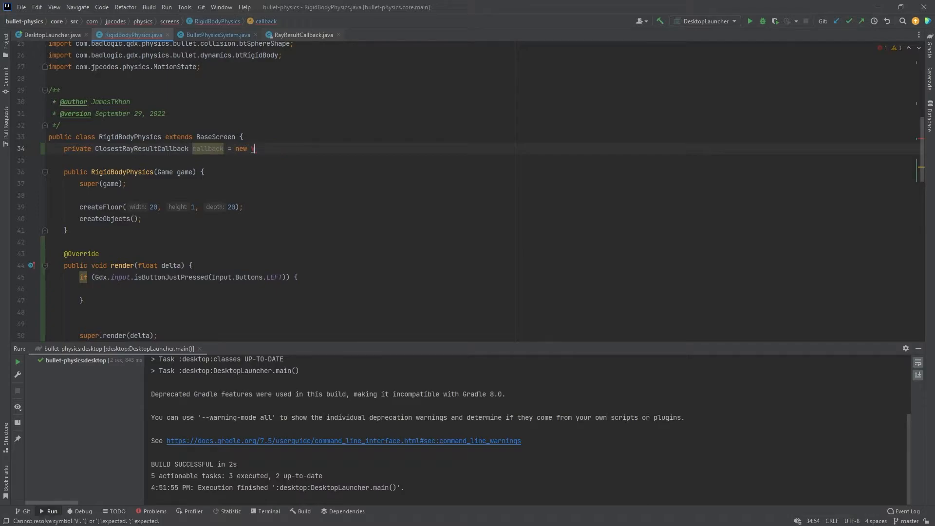
text(Ray)
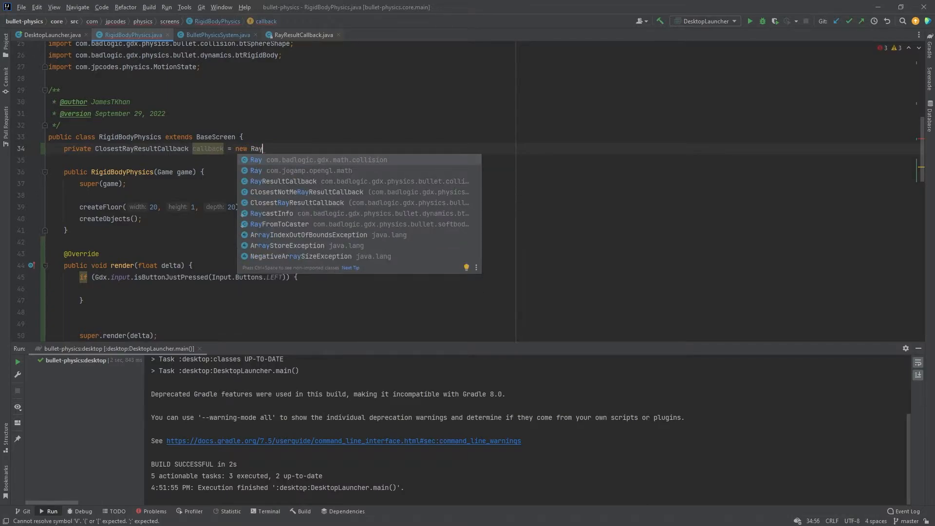
click(296, 202)
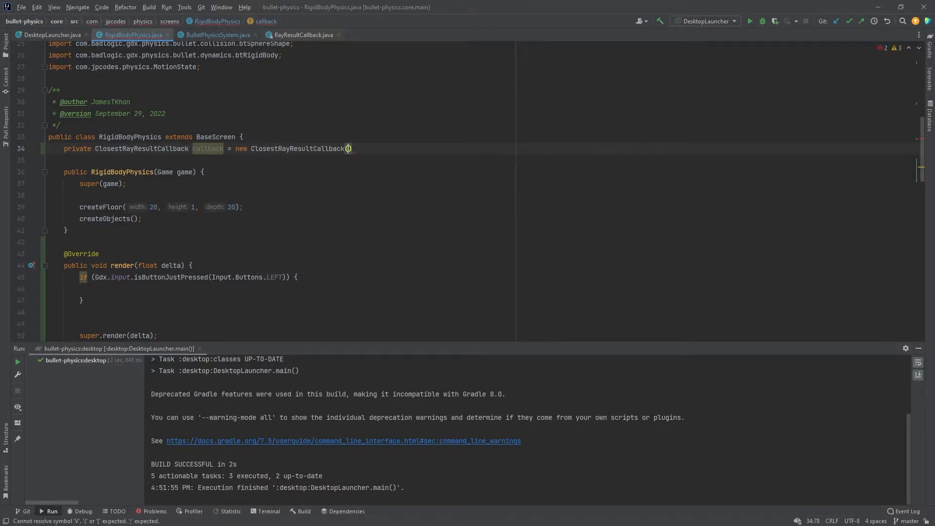
text(new Vector3(, ))
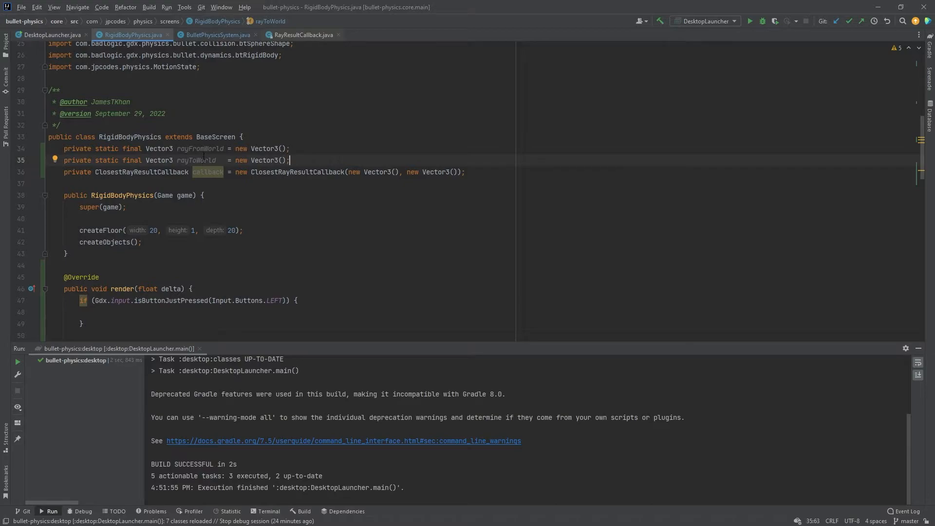
double_click(196, 159)
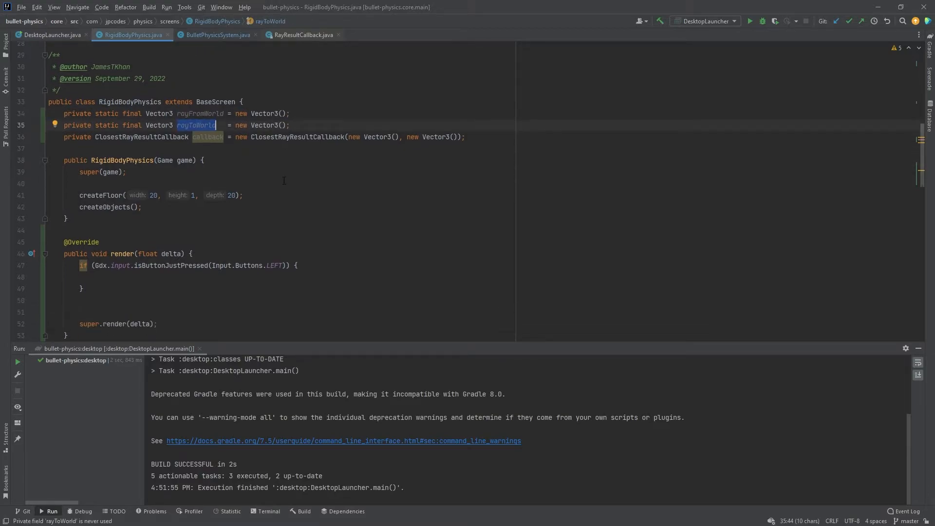
scroll(down, 3)
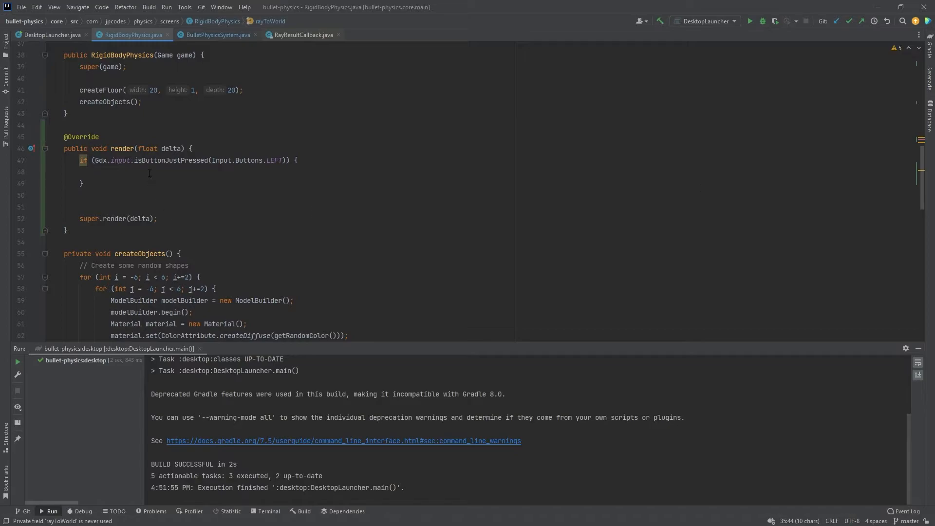
- Add the comment '// Reset the callback' inside the left-click block
click(97, 172)
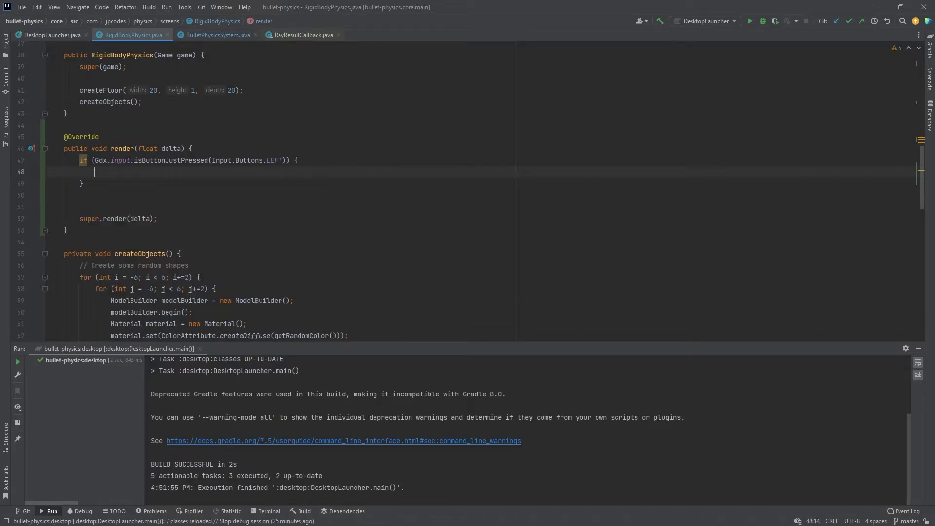
text(//re)
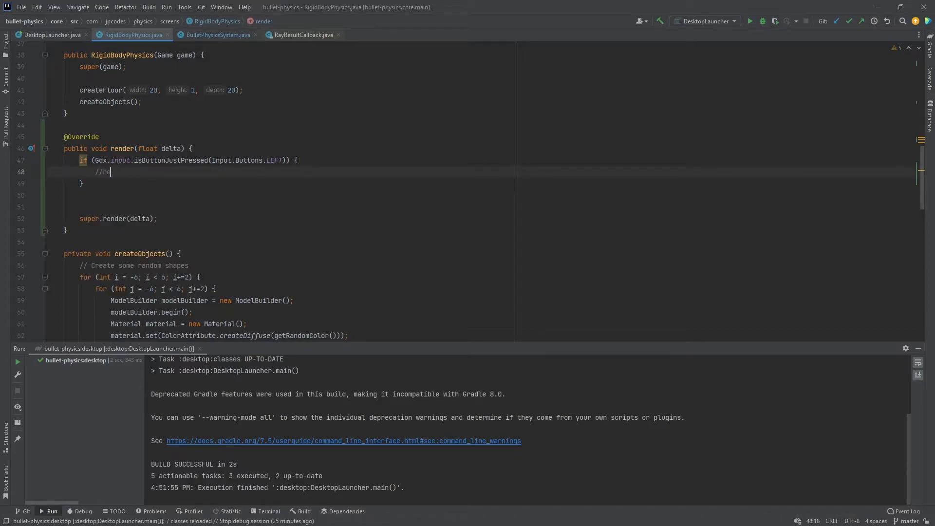
key(BackSpace)
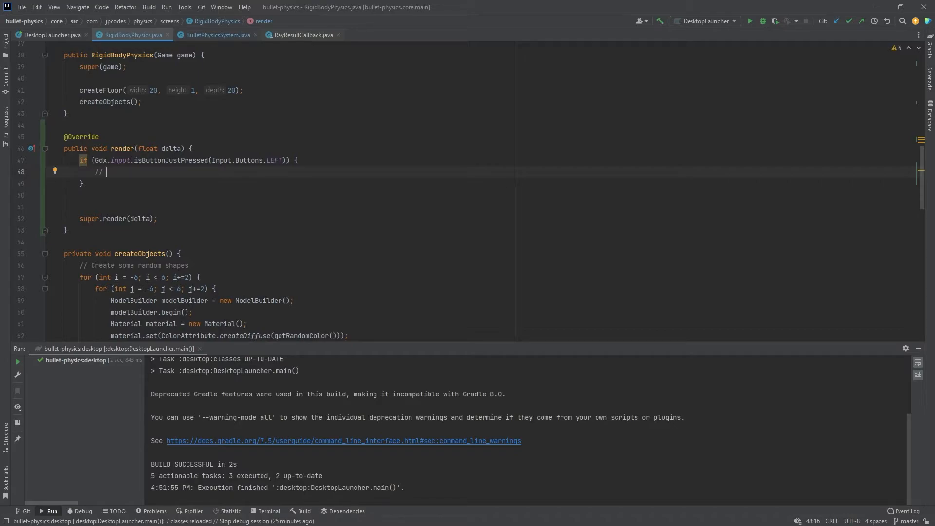
text(Reset)
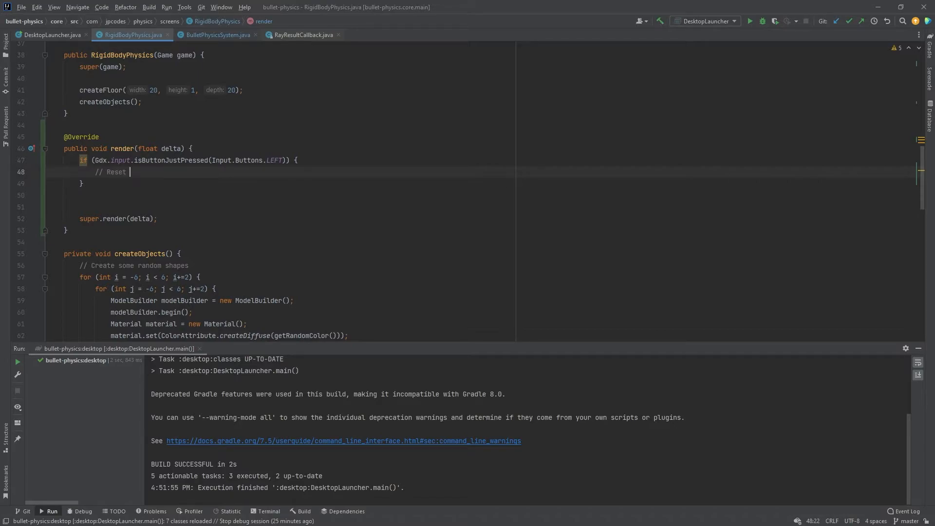
text(the callback)
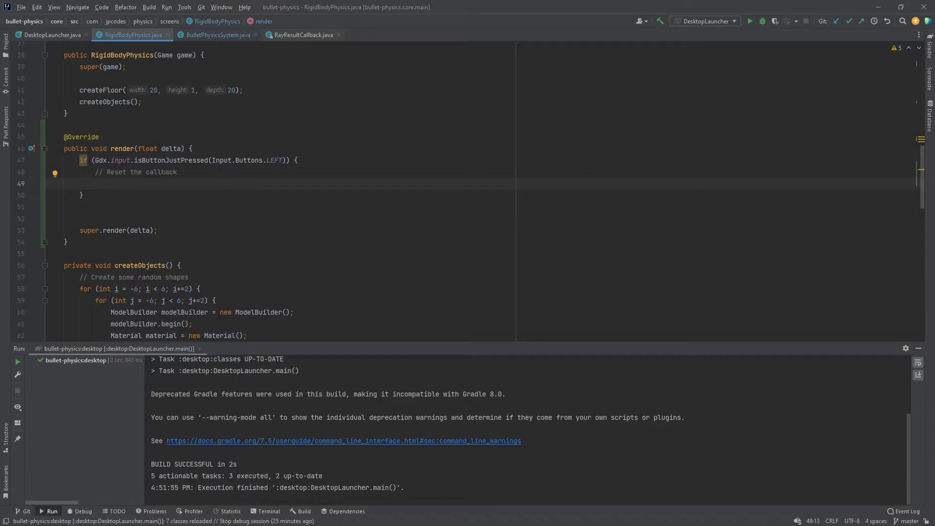
- Reset the callback with setClosestHitFraction(1.0f) and setCollisionObject(null)
text(callback.setClosestHitFraction();)
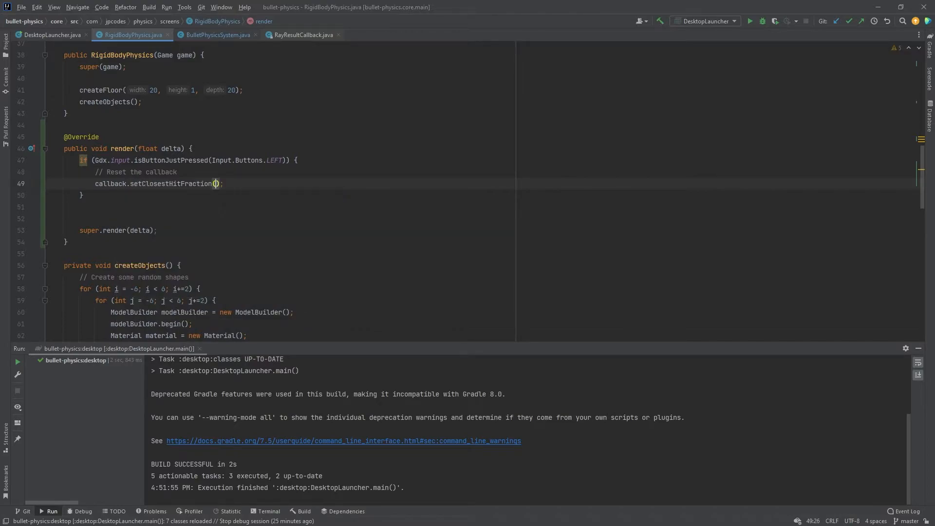
text(1.0f)
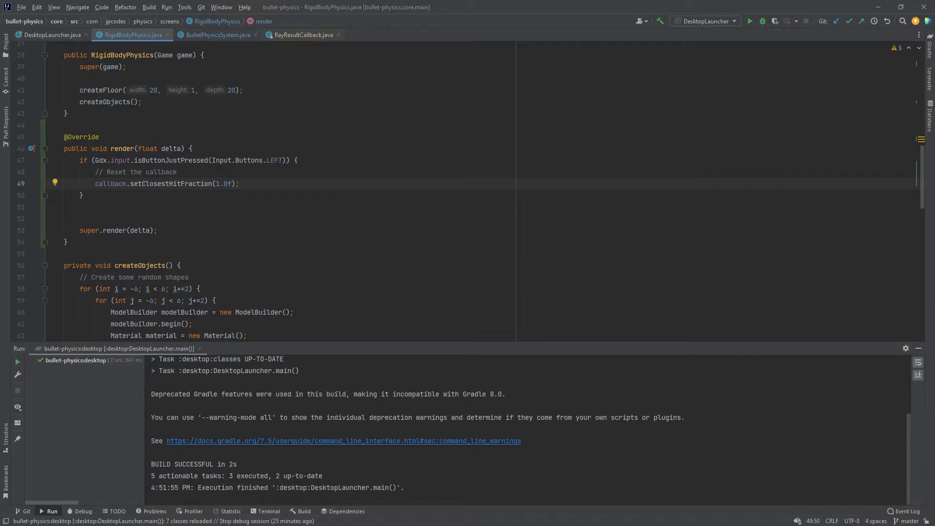
text(callback.setCollisionObject(null);)
text(//)
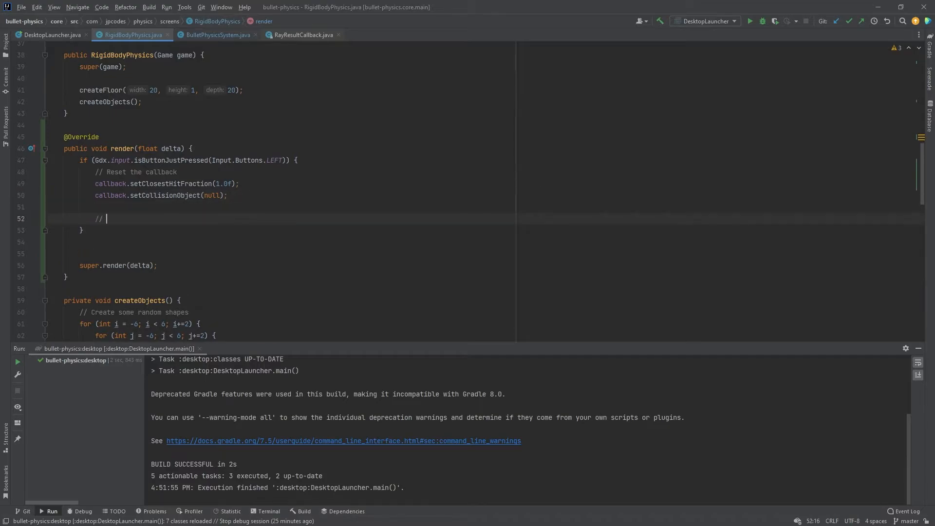
- Add the comment '// Get a pick ray of the current mouse coordinates'
text(Get a pick)
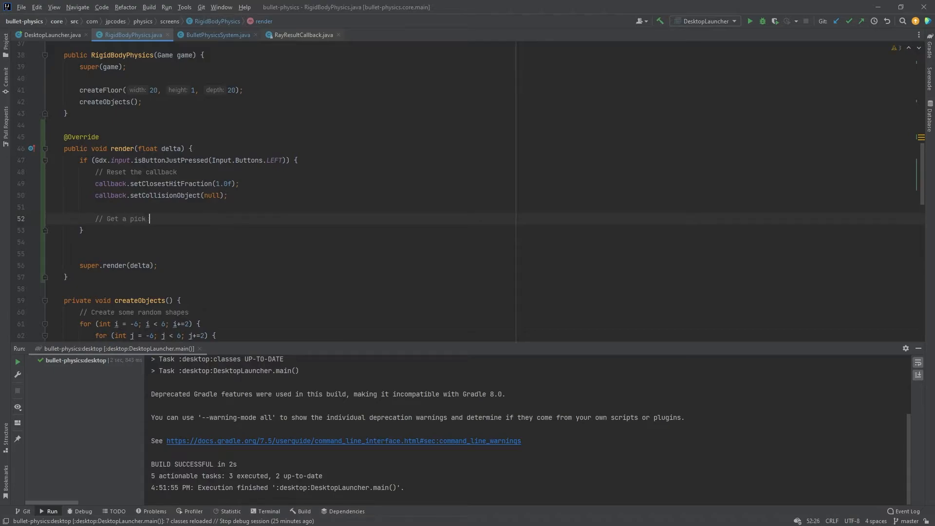
text(ray)
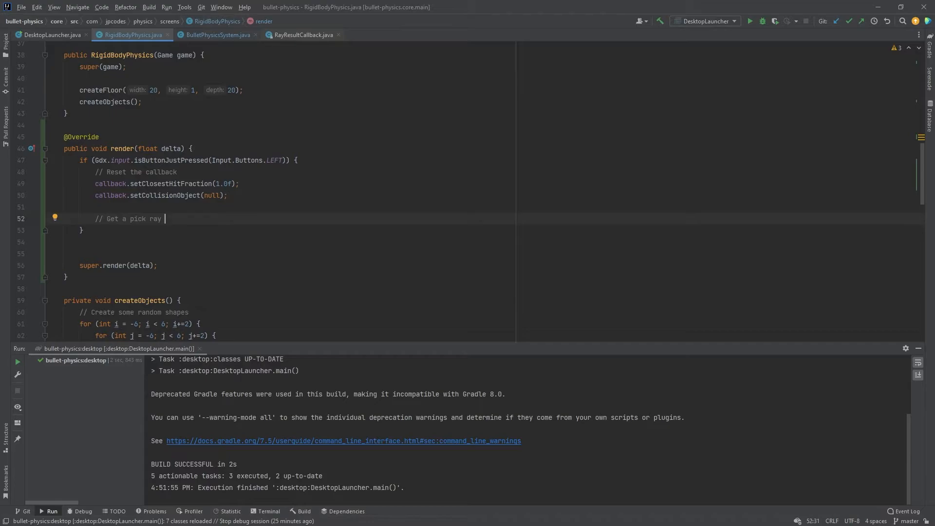
text(of the current mouse coordinates)
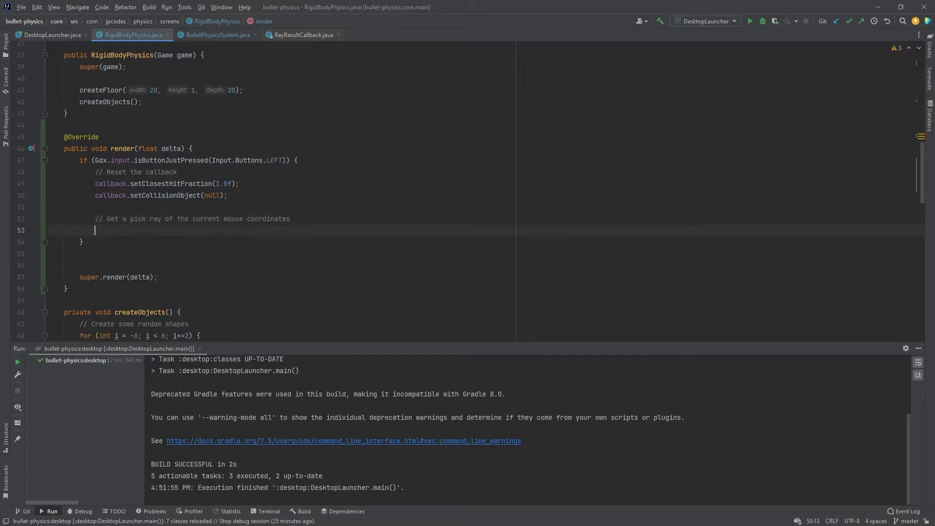
- Declare Ray ray = camera.getPickRay(Gdx.input.getX(), Gdx.input.getY())
text(Ray ray = camer)
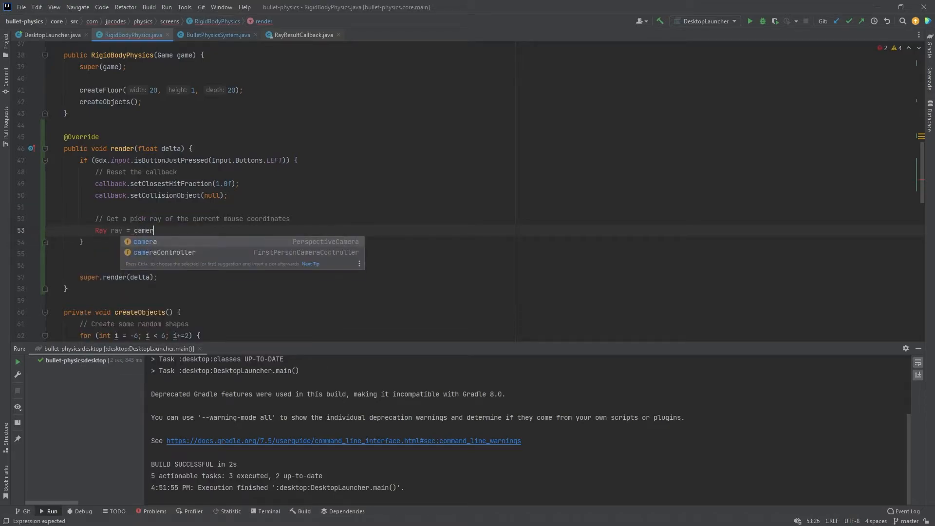
text(.getPickRay();)
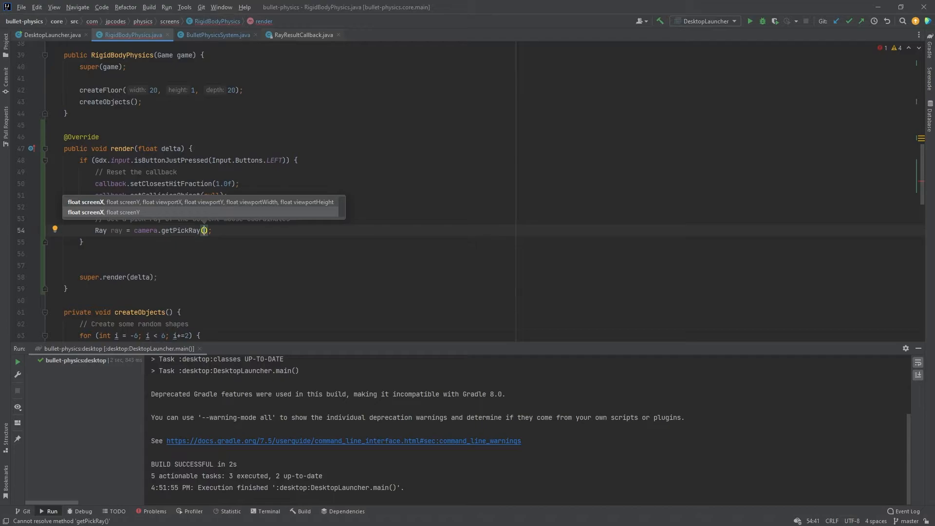
text(Gdx.input.)
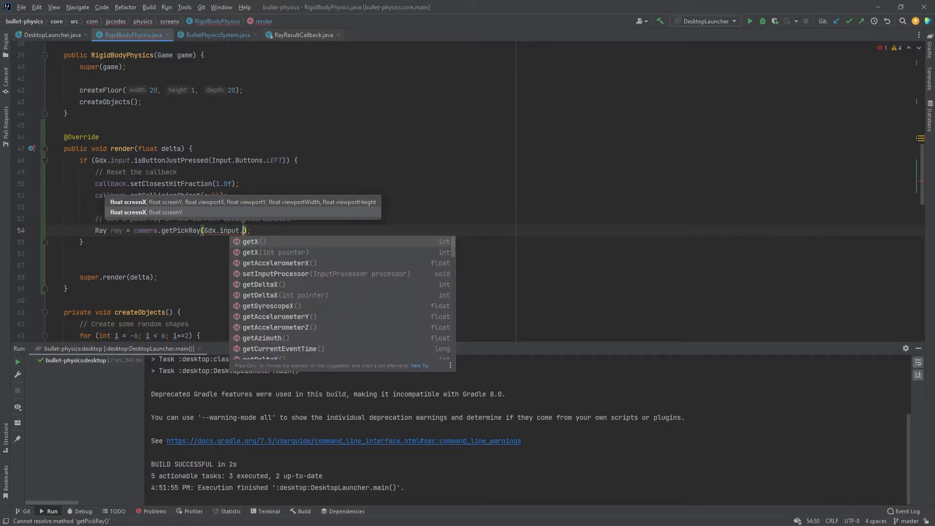
text(getX(), Gdx.input)
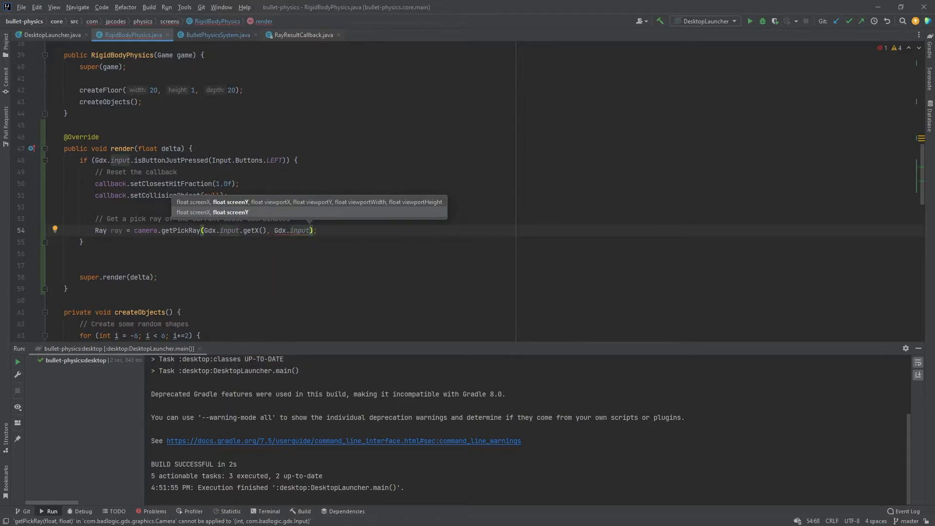
text(getY()
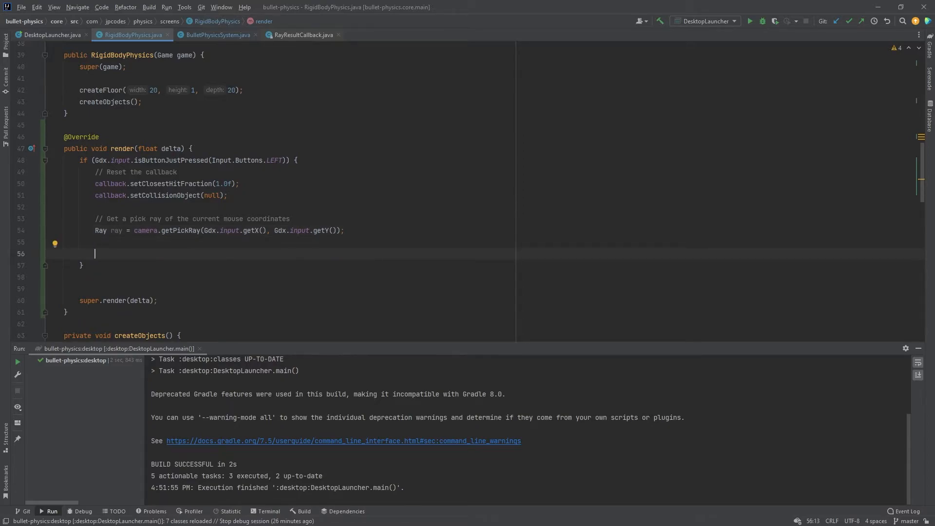
- Set rayFromWorld to ray.origin
text(rayFromWorld)
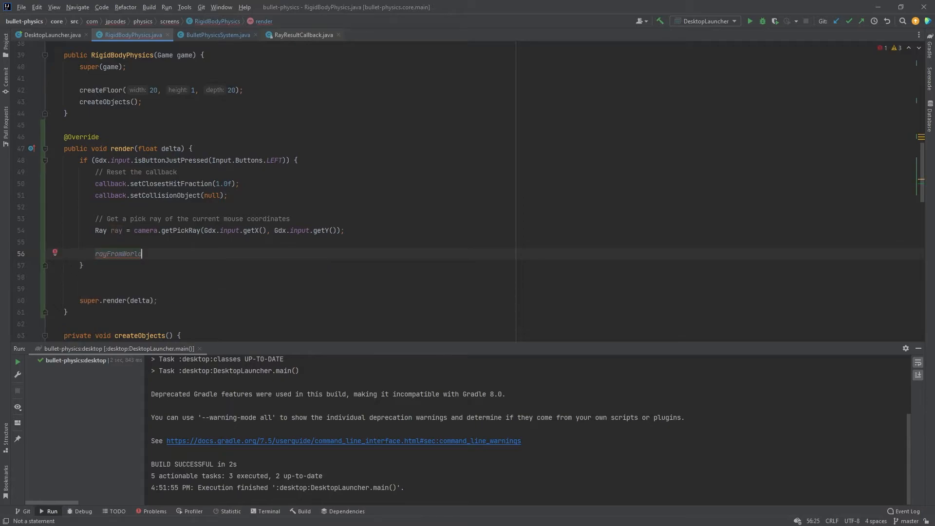
text(.set())
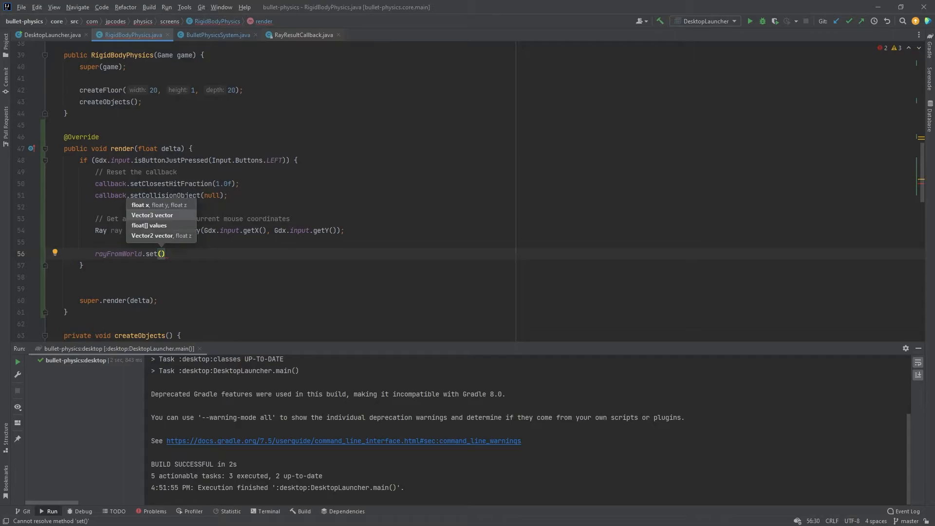
text(ray.origin)
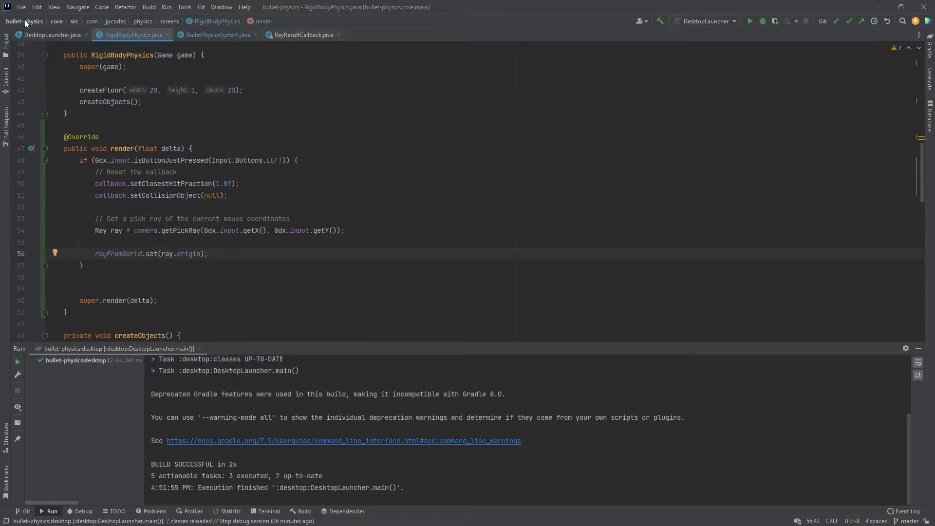
double_click(146, 230)
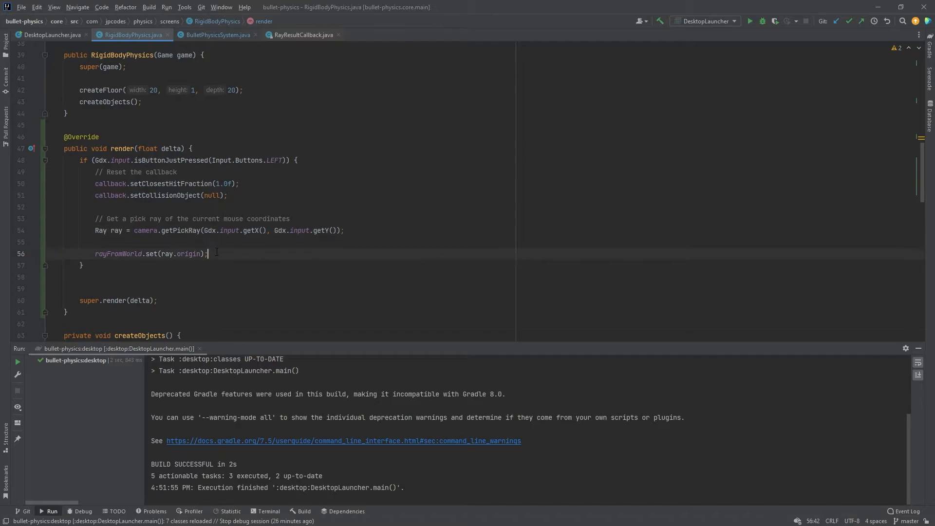
- Set rayToWorld to ray.direction scaled by 100f plus ray.origin, pointing out direction and origin
text(rayToWorld)
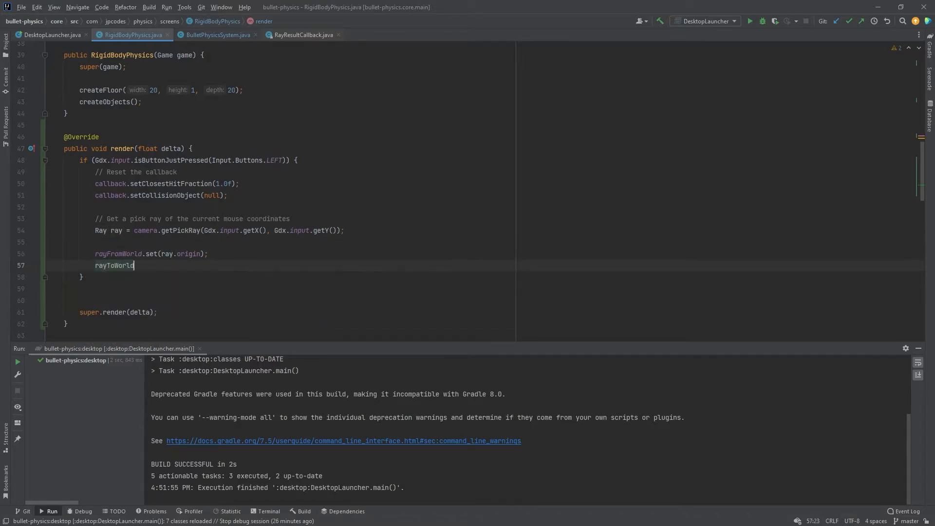
text(.set())
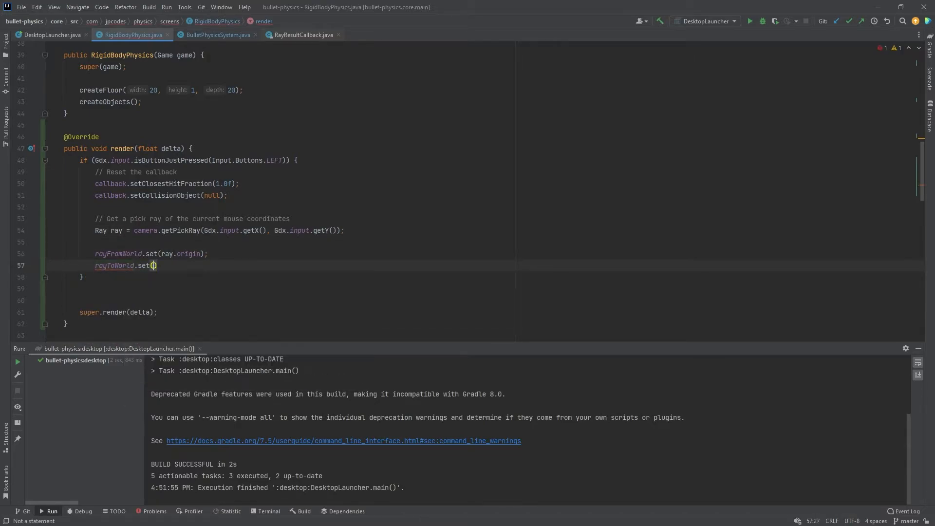
text(ray.direction)
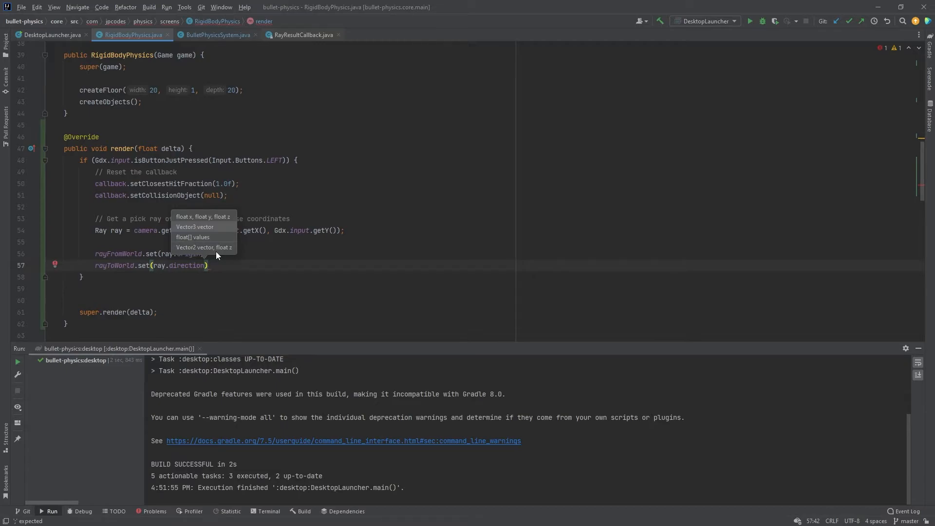
text(.scl(100f)
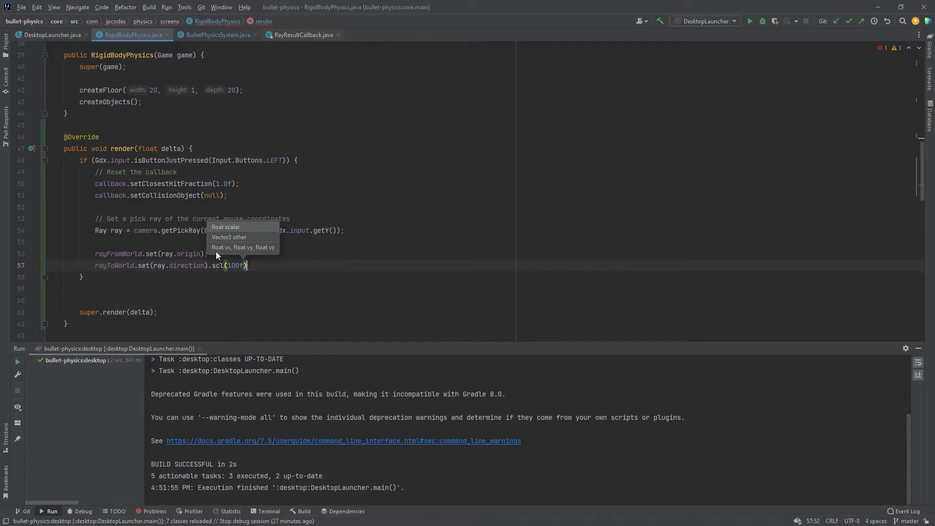
text(.add()
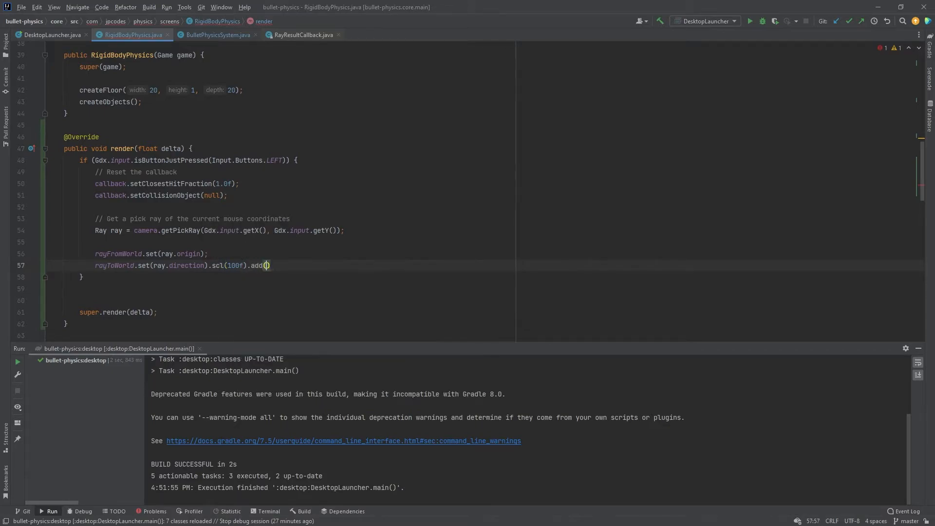
text(ray.origin)
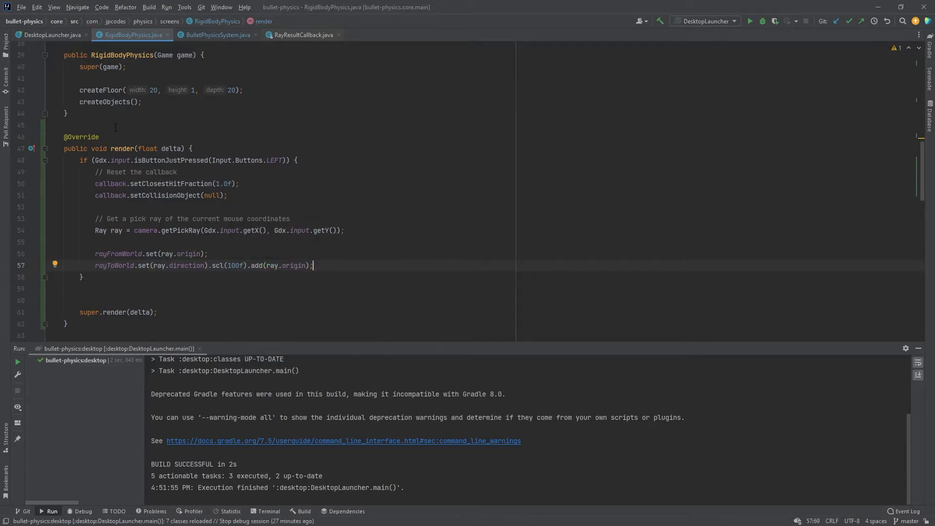
double_click(186, 265)
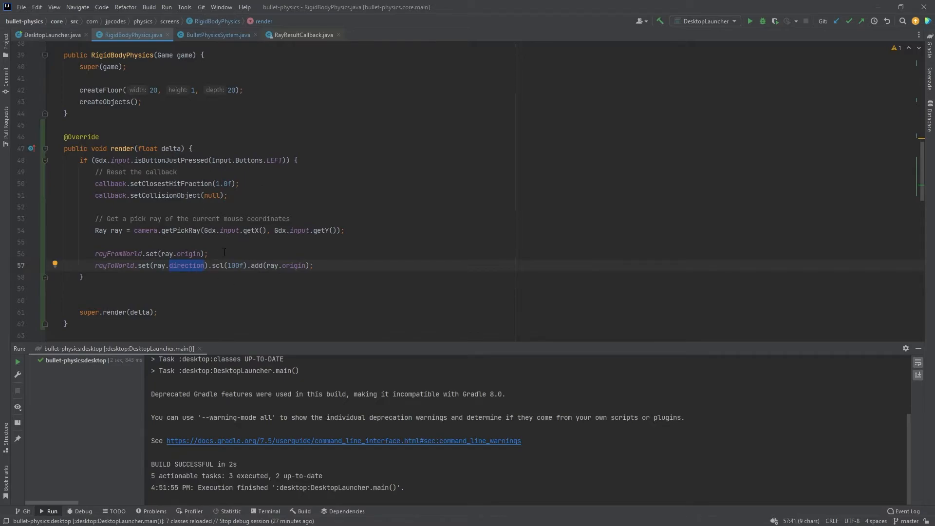
mouse_move(189, 269)
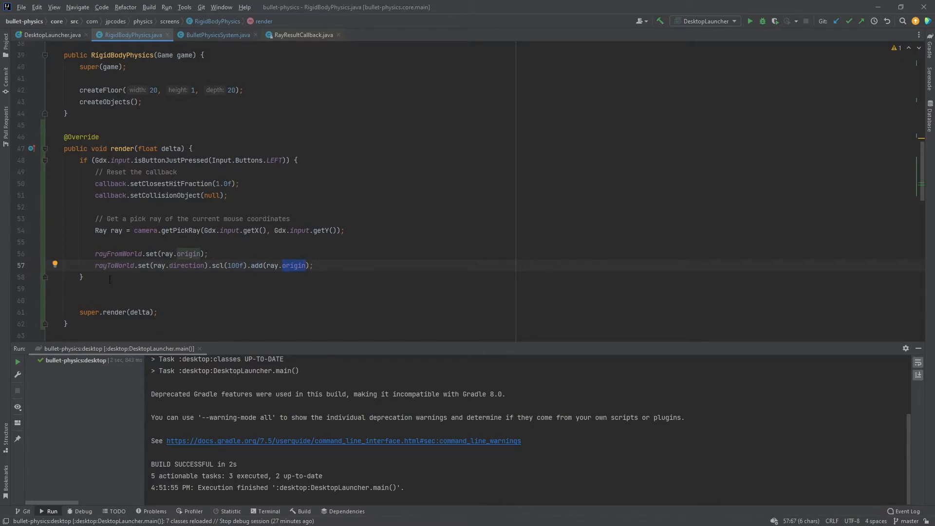
double_click(113, 265)
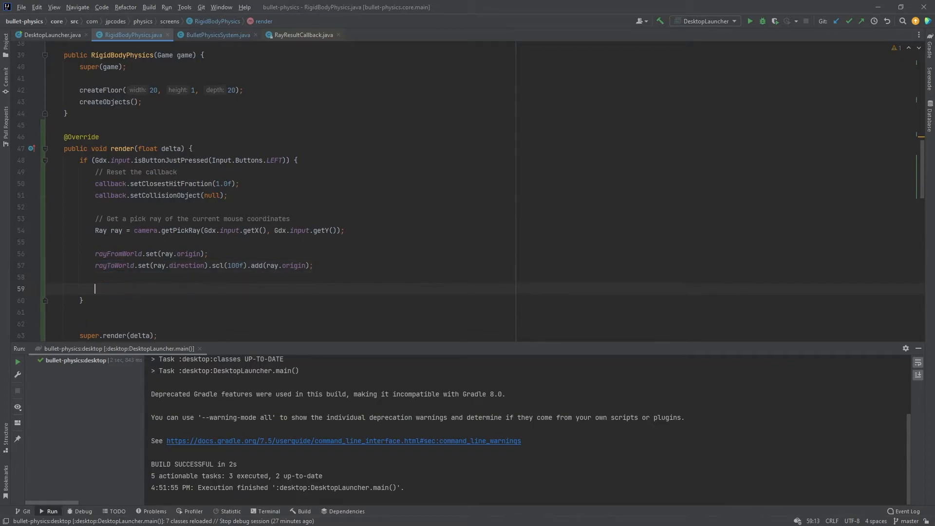
- Call bulletPhysicsSystem.raycast(rayFromWorld, rayToWorld, callback) in the left-click block
text(bulletPhysicsSystem.)
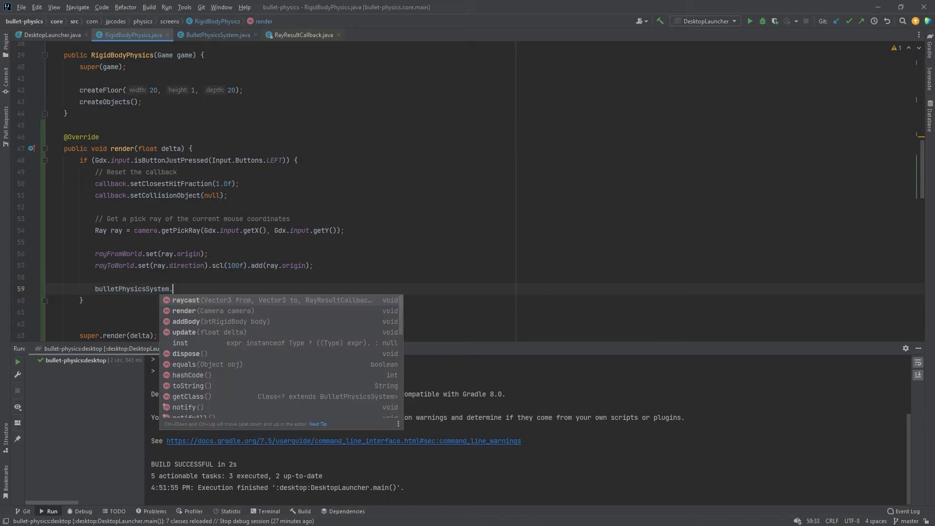
click(185, 300)
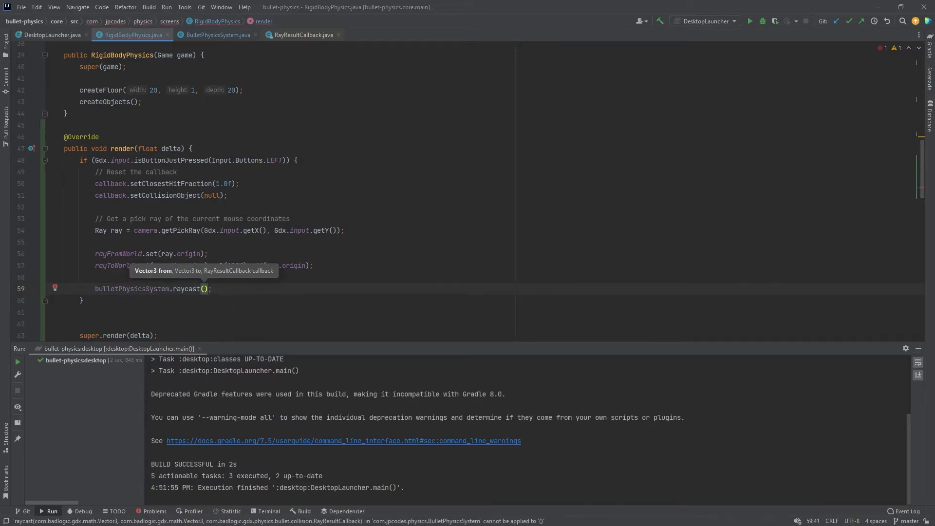
text(rayFromWorld)
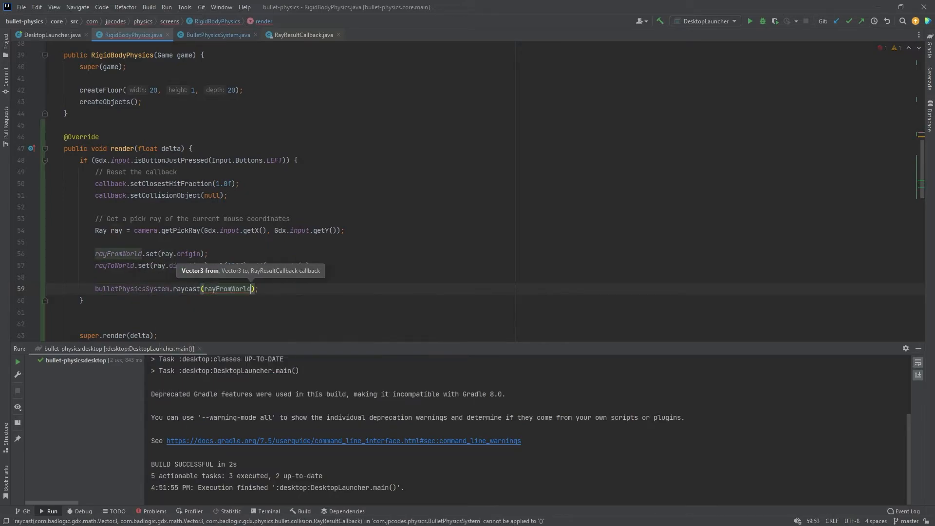
text(, rayToWorld, callback)
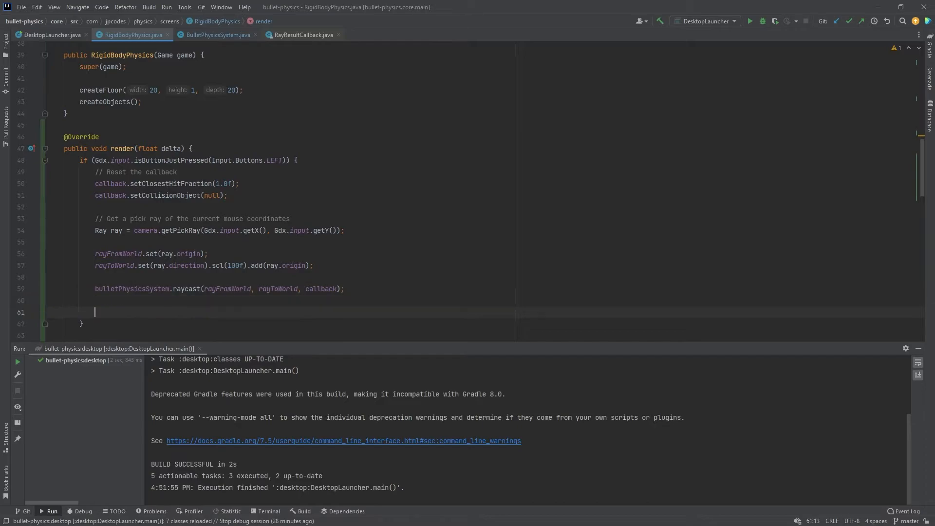
- Open an if (callback.hasHit()) block
text(if ()
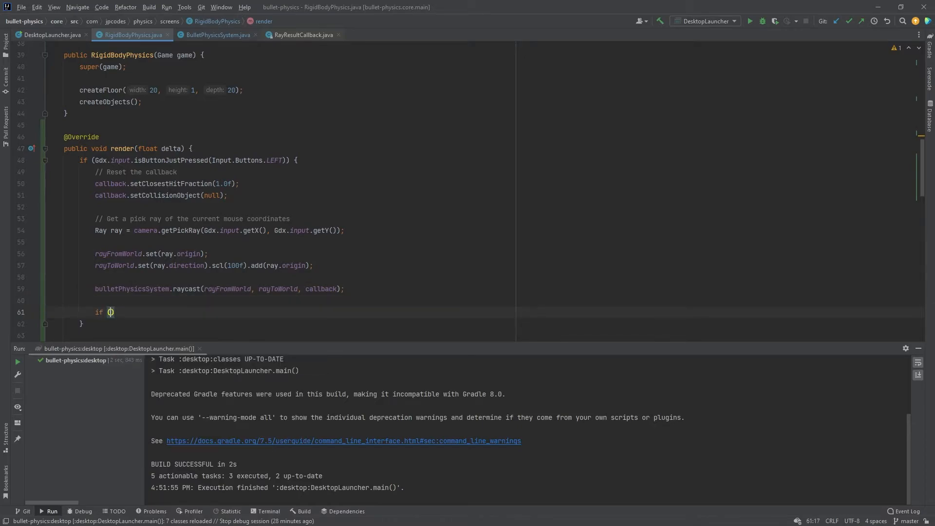
text(cval)
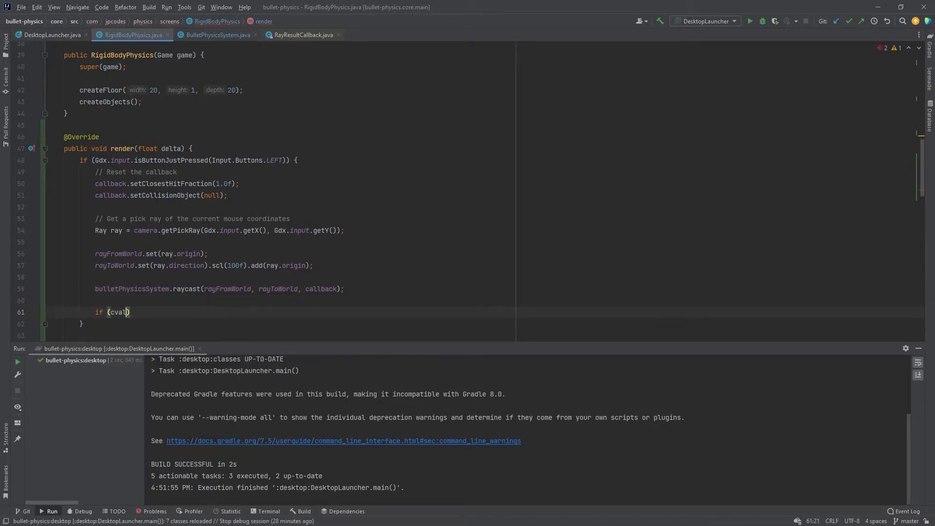
text(callback.hasHit())
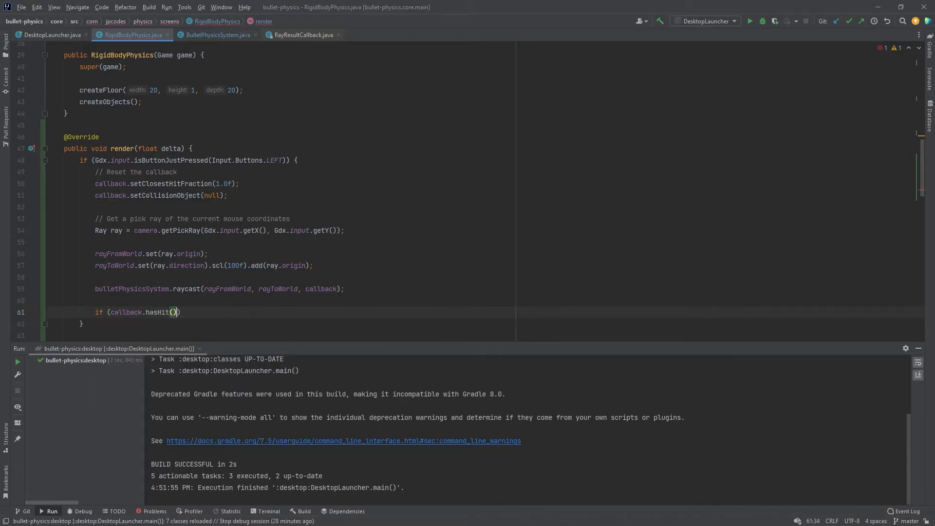
text({)
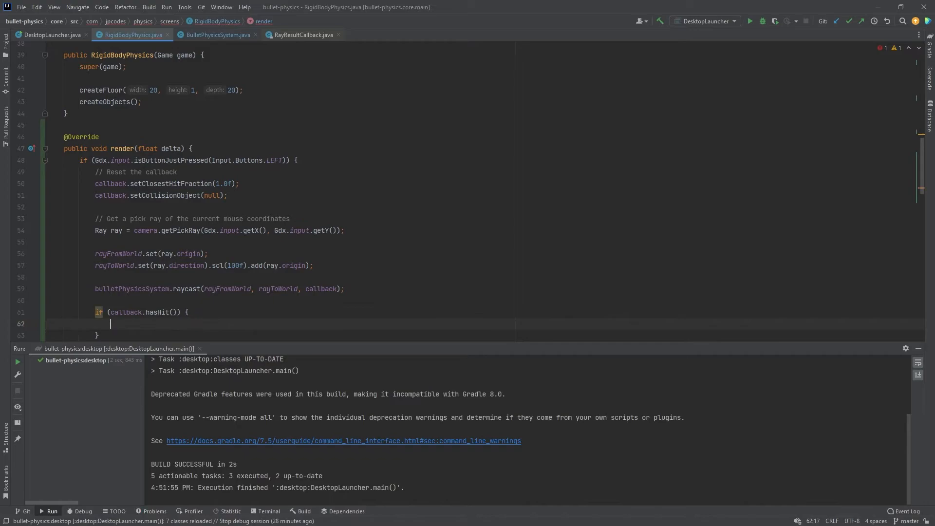
- Fetch btCollisionObject collisionObject from the callback and check instanceof btRigidBody
text(btCollisionShape)
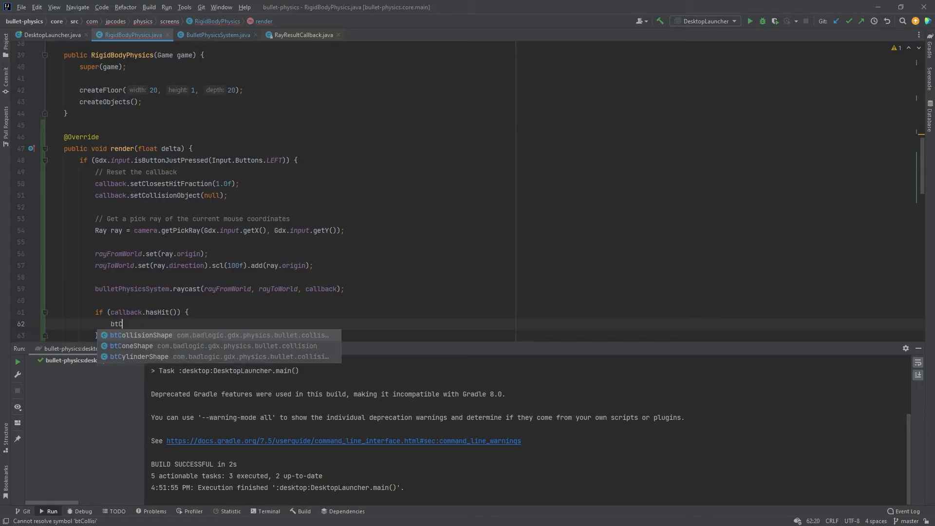
text(btCollisionObj)
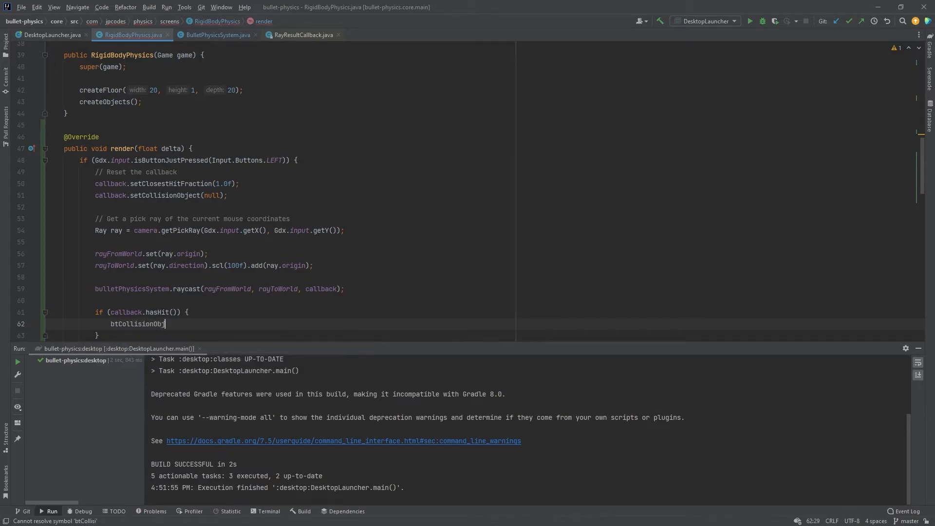
text(ect)
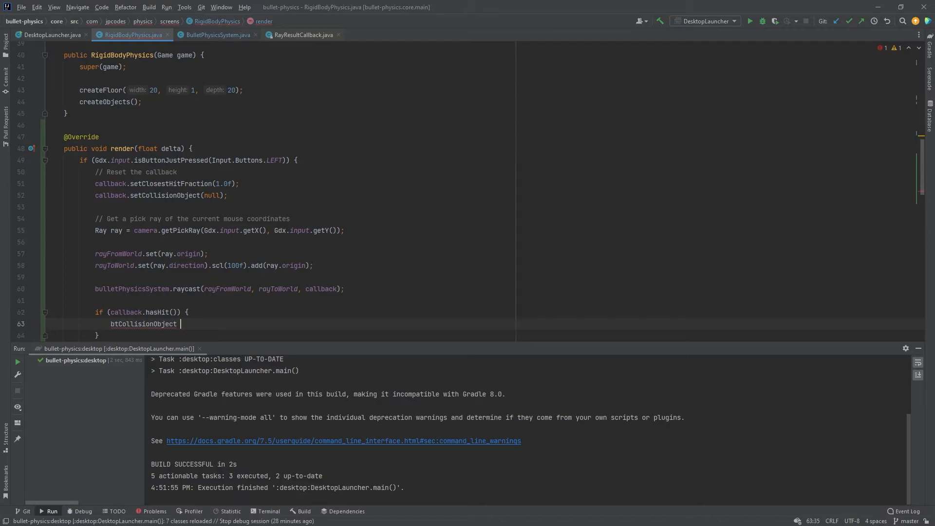
text(collisionObject = callback)
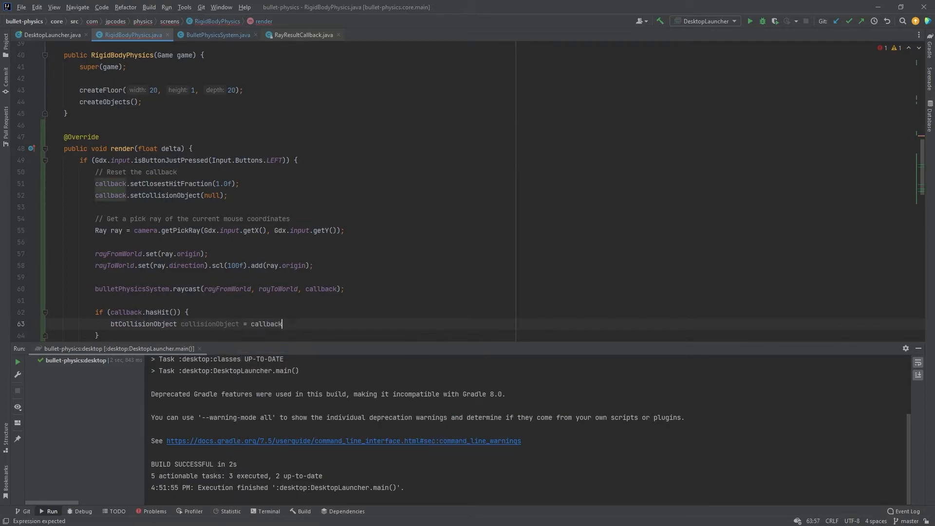
text(.getCollisionObject();)
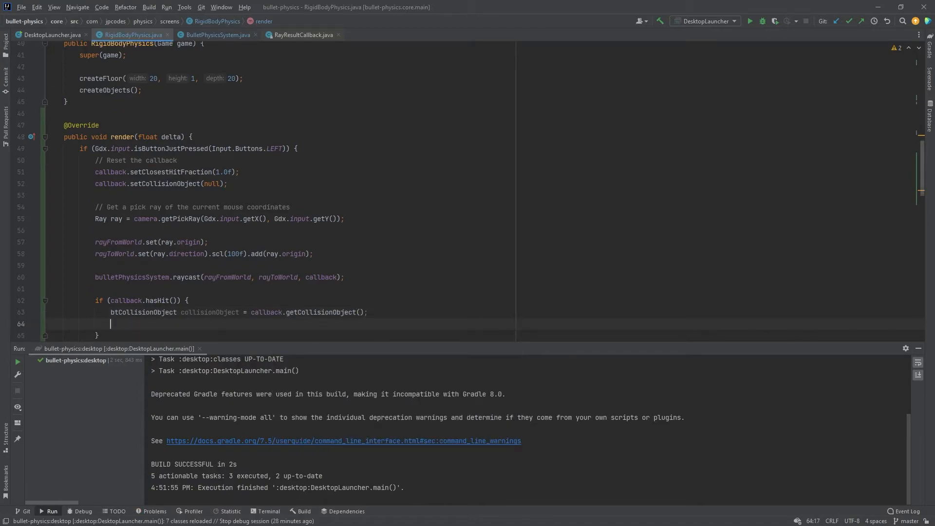
text(if)
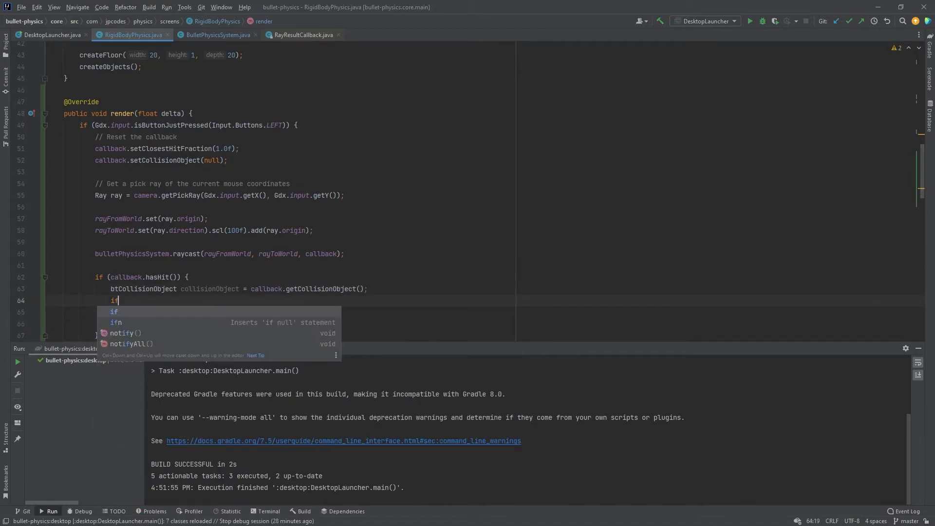
text((collisionObject instanceof btRigidBody) {)
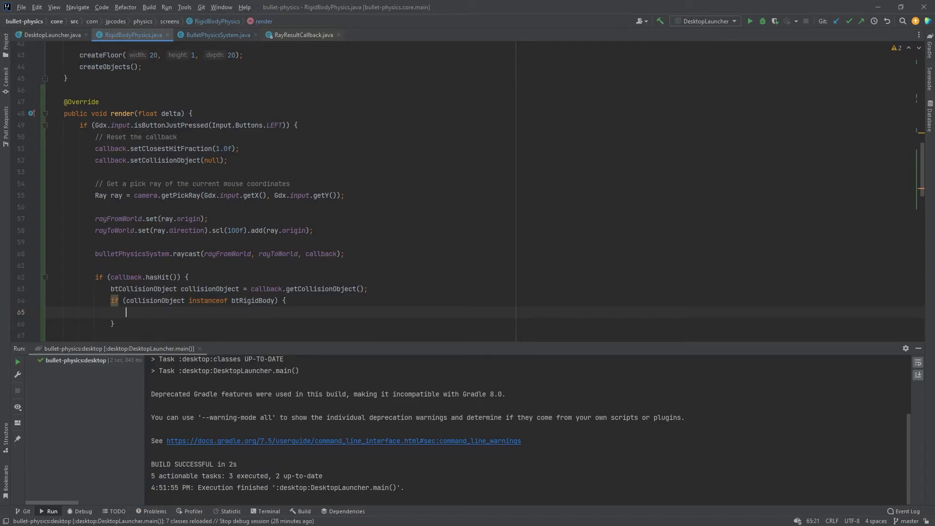
- Activate collisionObject and applyCentralImpulse(ray.direction.scl(50f)) on it as a btRigidBody
text(collisionObject.)
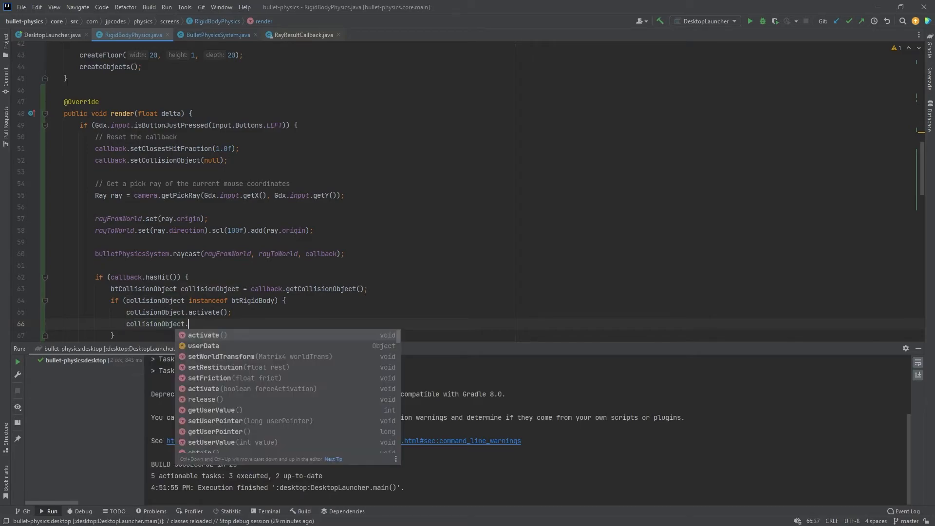
text(applyCentralImpulse();)
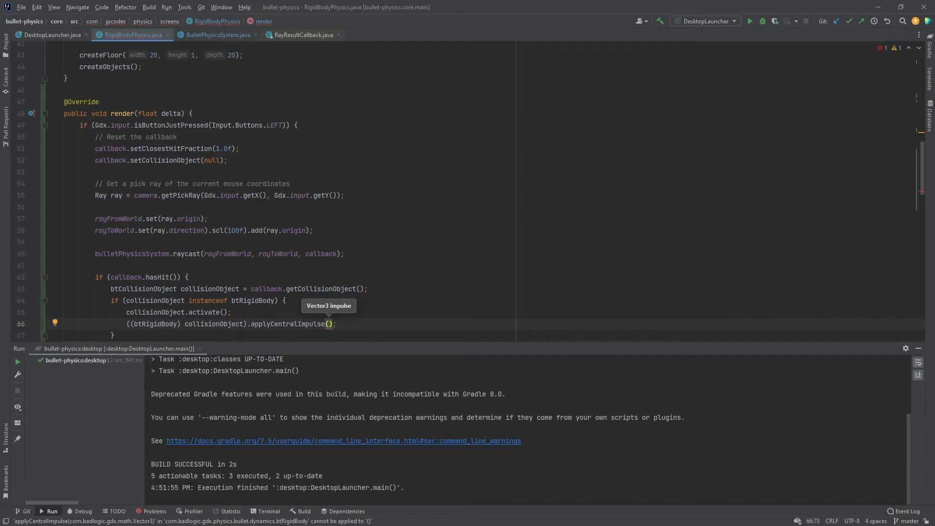
text(ray)
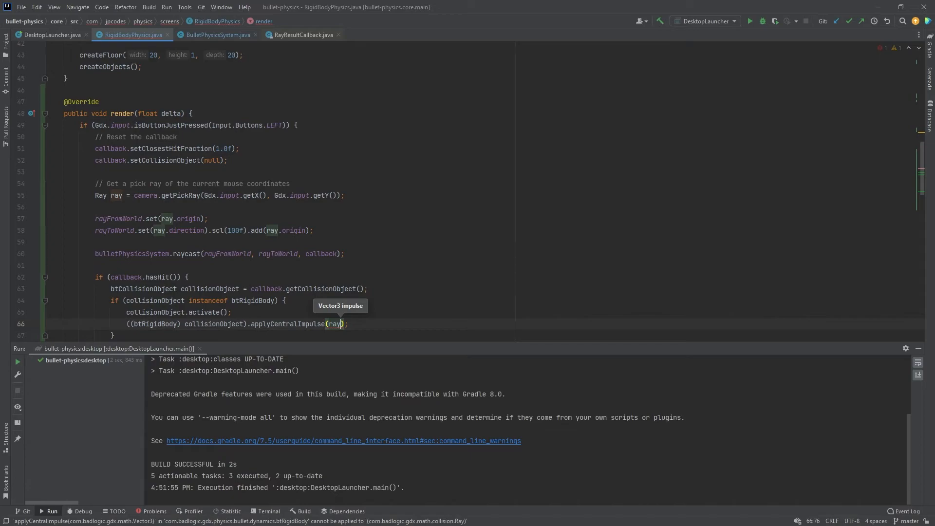
text(.direction)
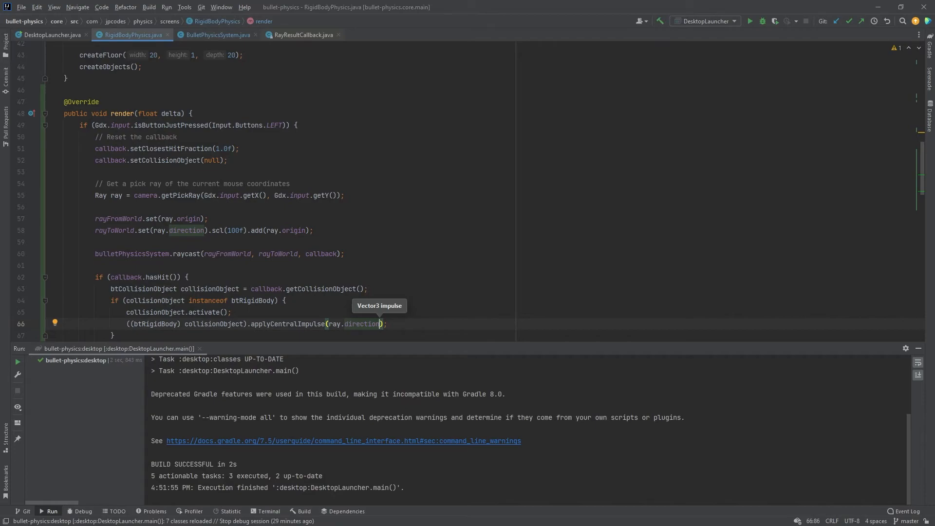
text(.scl()
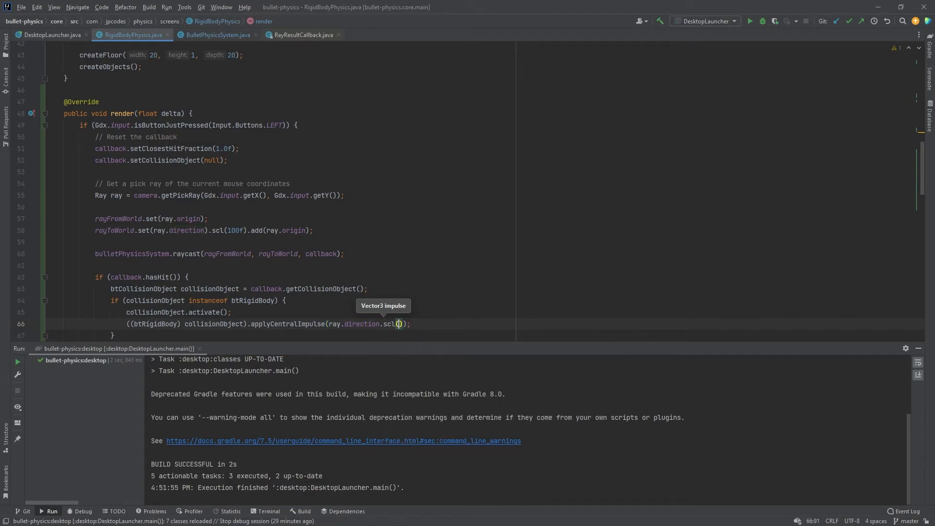
text(50f)
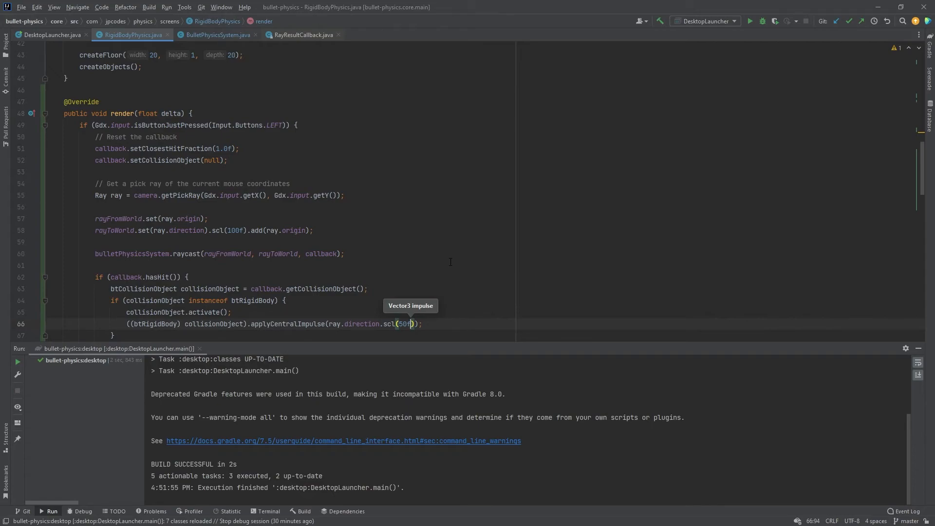
mouse_move(391, 207)
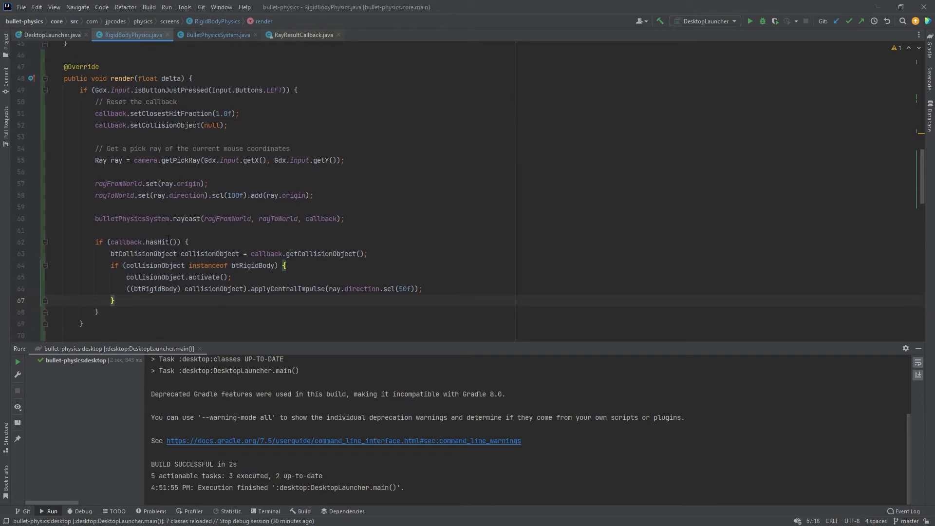
- Run DesktopLauncher to test the impulse, then switch to BulletPhysicsSystem.java
click(752, 21)
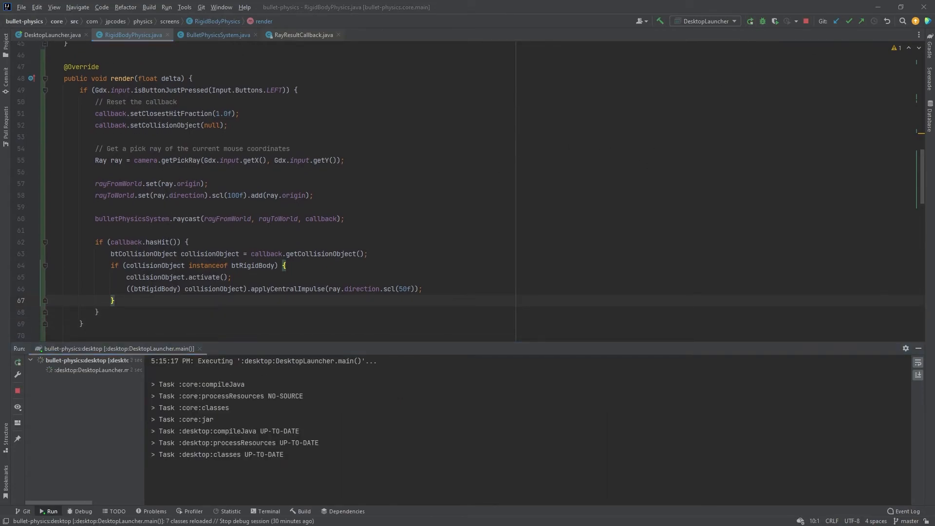
click(215, 35)
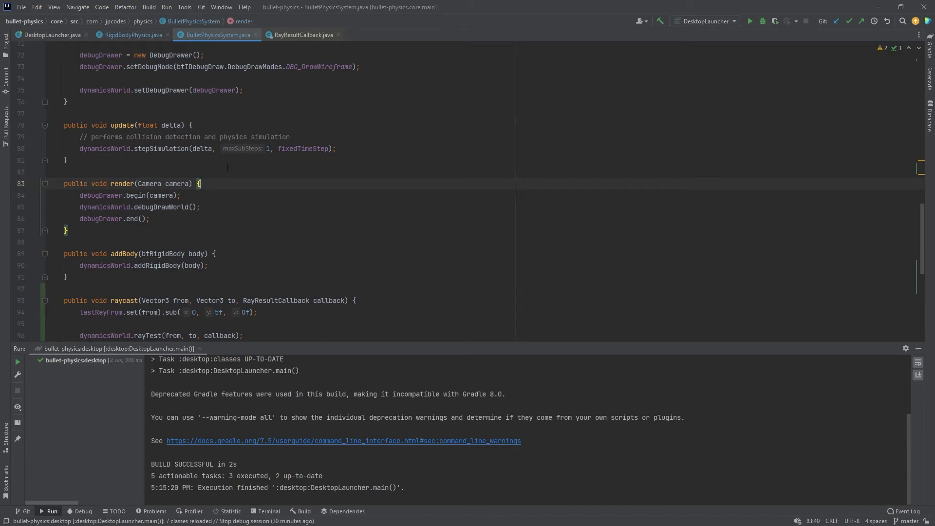
- Add debugDrawer.drawLine(lastRayFrom, lastRayTo, rayColor) in render() and relaunch the game
click(180, 195)
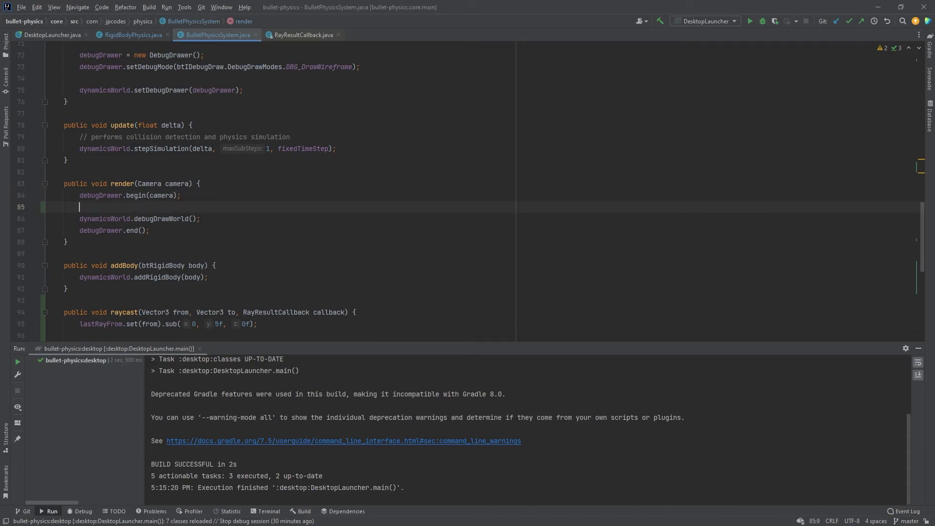
text(debugDrawer.drawLine(lastRayFrom, lastRayTo, );)
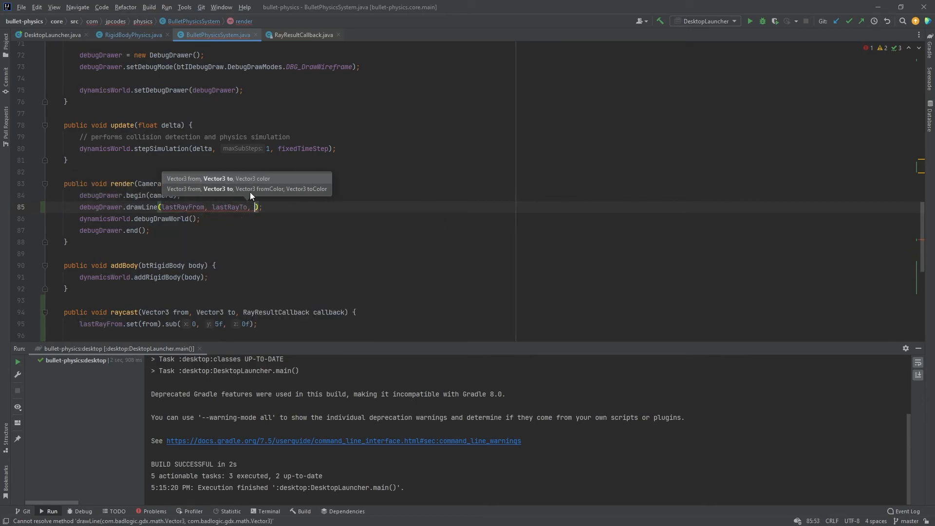
text(rayColor)
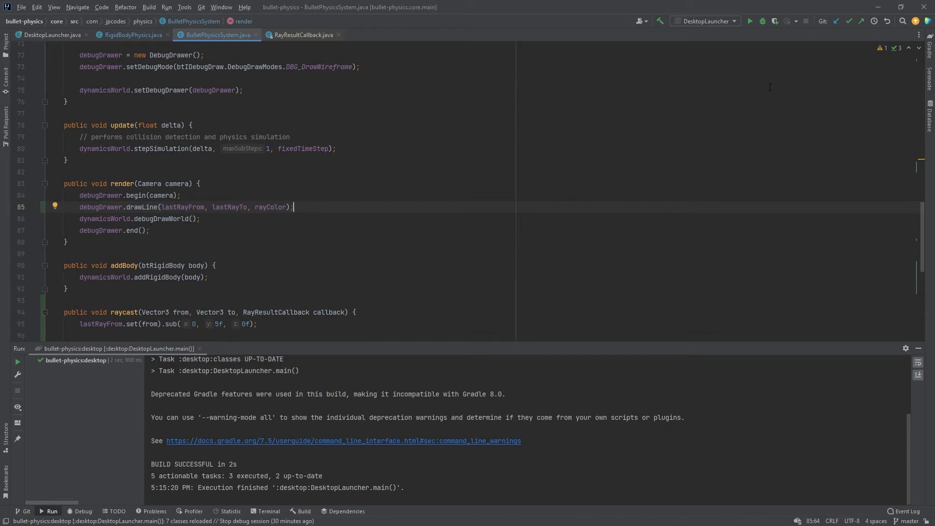
click(750, 22)
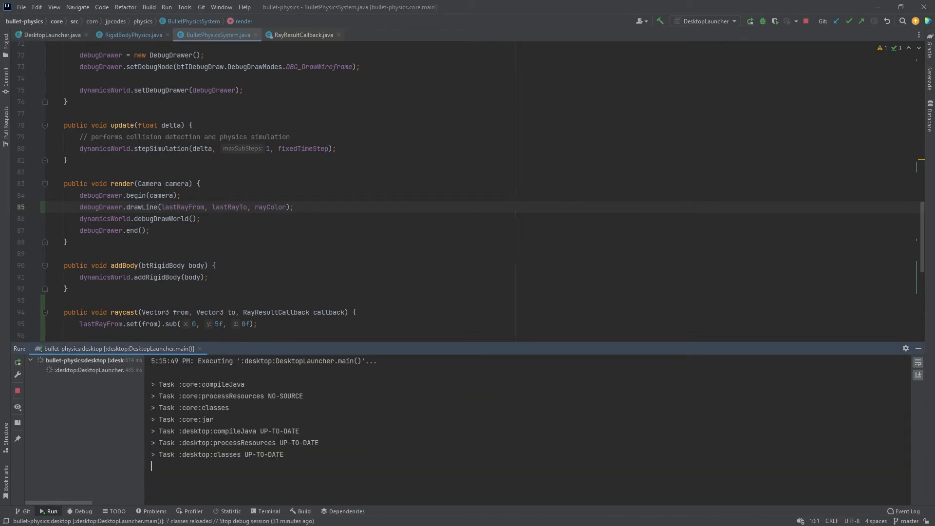